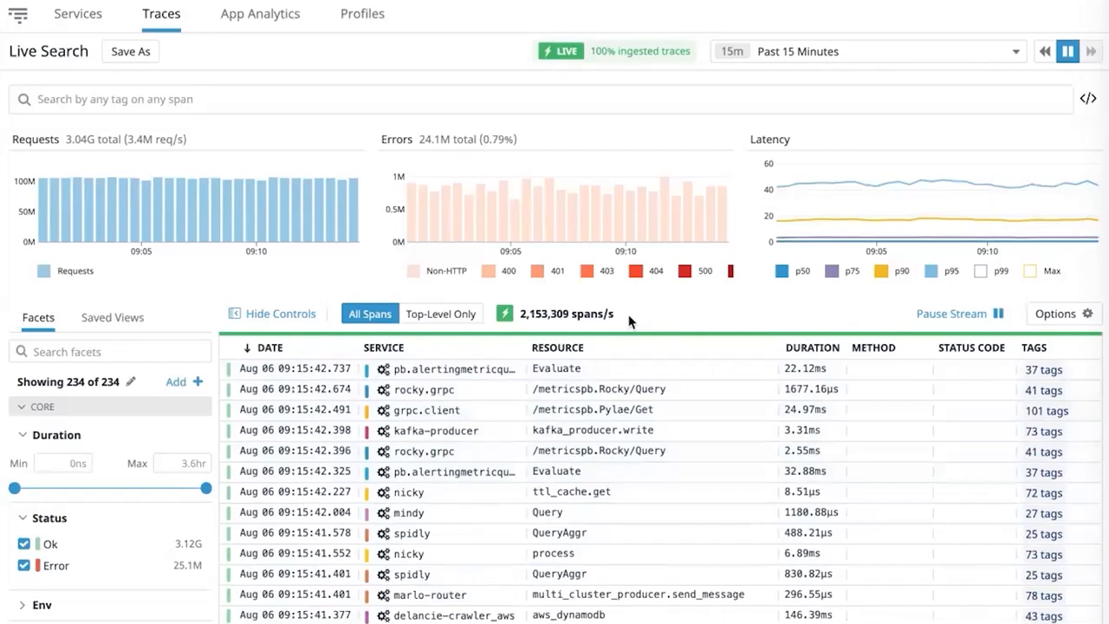
# Filter the Live Search trace stream to the driveline service through the Service facet.
pyautogui.scroll(-3)
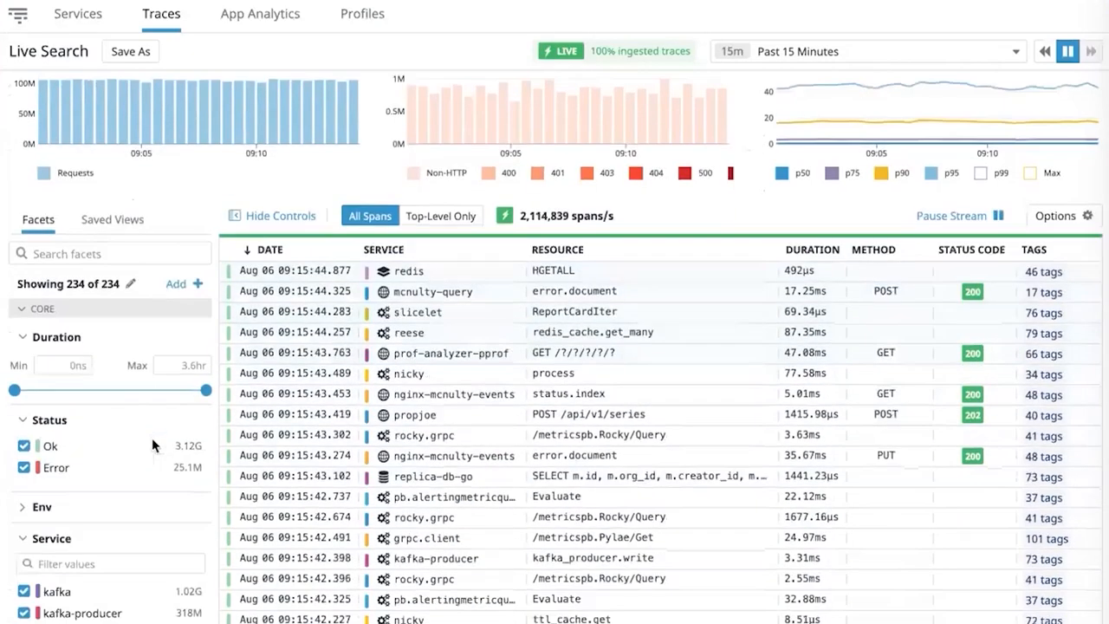
pyautogui.click(278, 215)
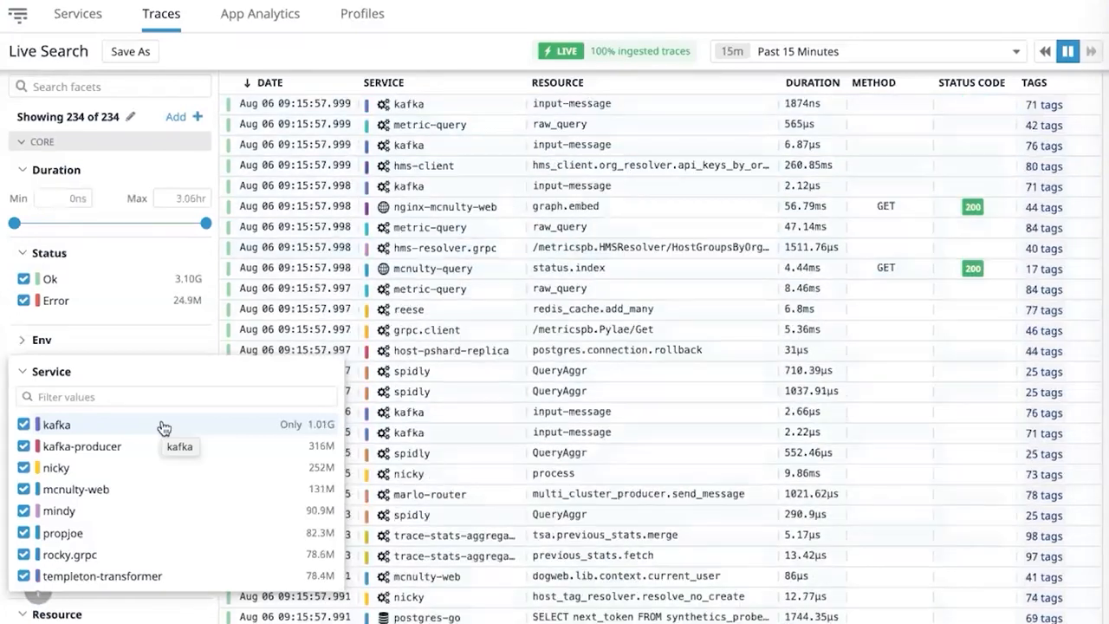
pyautogui.write('driveline')
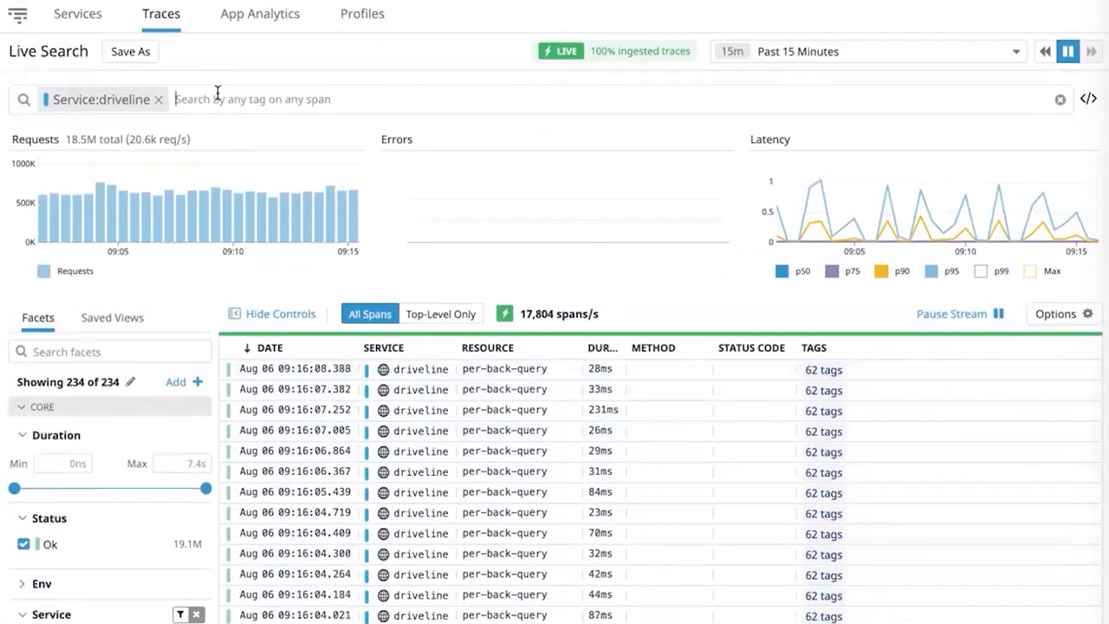
pyautogui.write('@org_id:2')
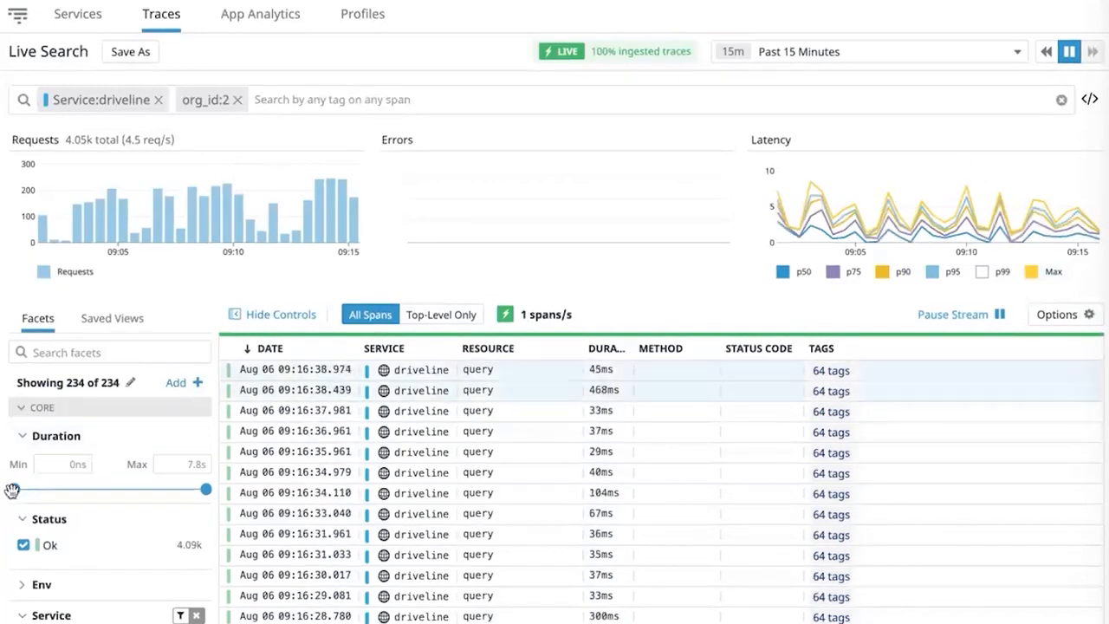
# Raise the Duration facet minimum to 5 s for the driveline org_id:2 spans.
pyautogui.moveTo(13, 490); pyautogui.dragTo(103, 488)
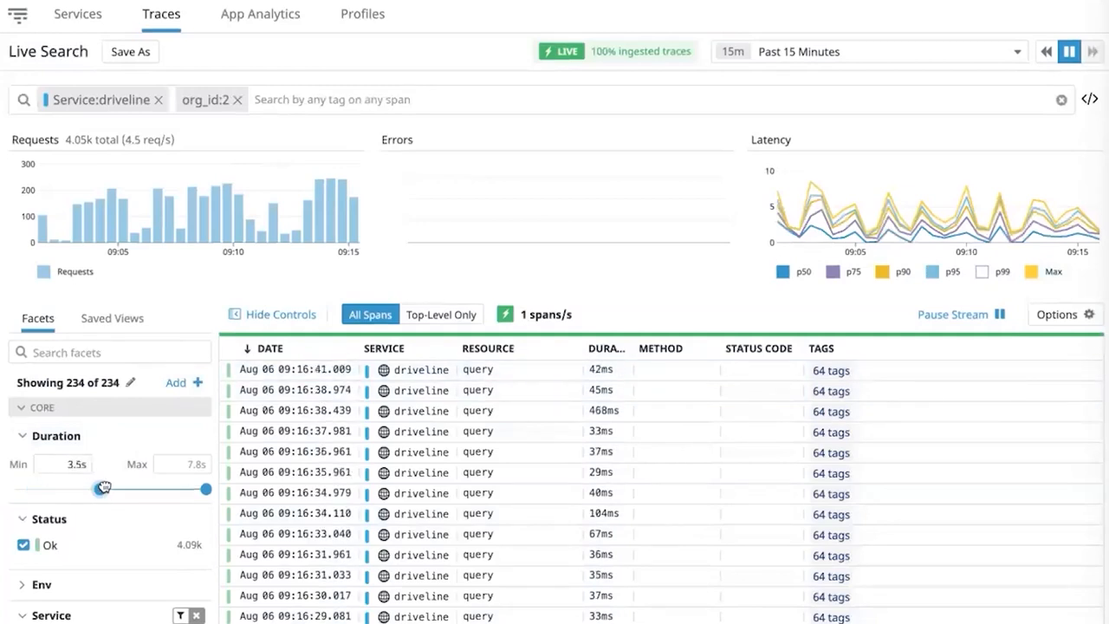
pyautogui.moveTo(103, 488); pyautogui.dragTo(130, 488)
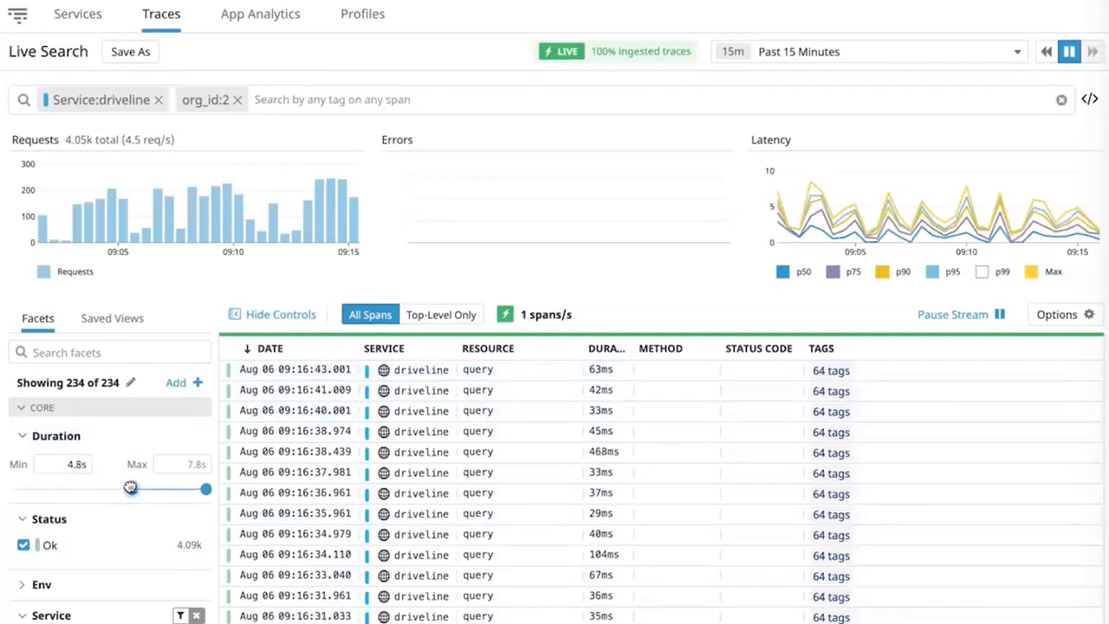
pyautogui.moveTo(130, 488); pyautogui.dragTo(135, 488)
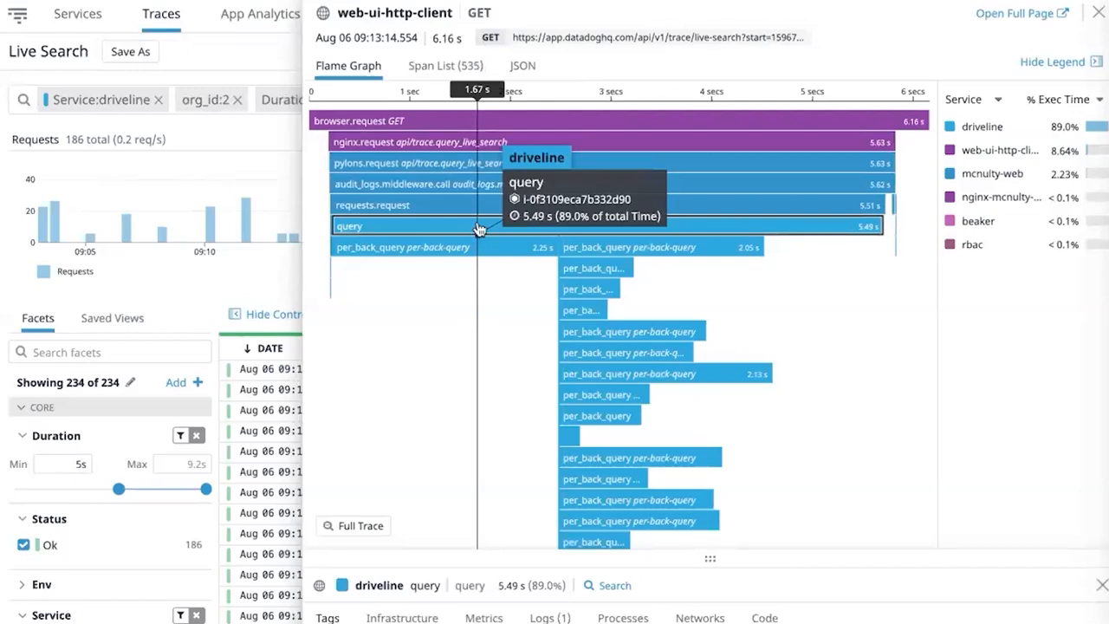
# Close the slow trace, remove the Duration:>=5s filter, and expand the Version facet.
pyautogui.click(1099, 11)
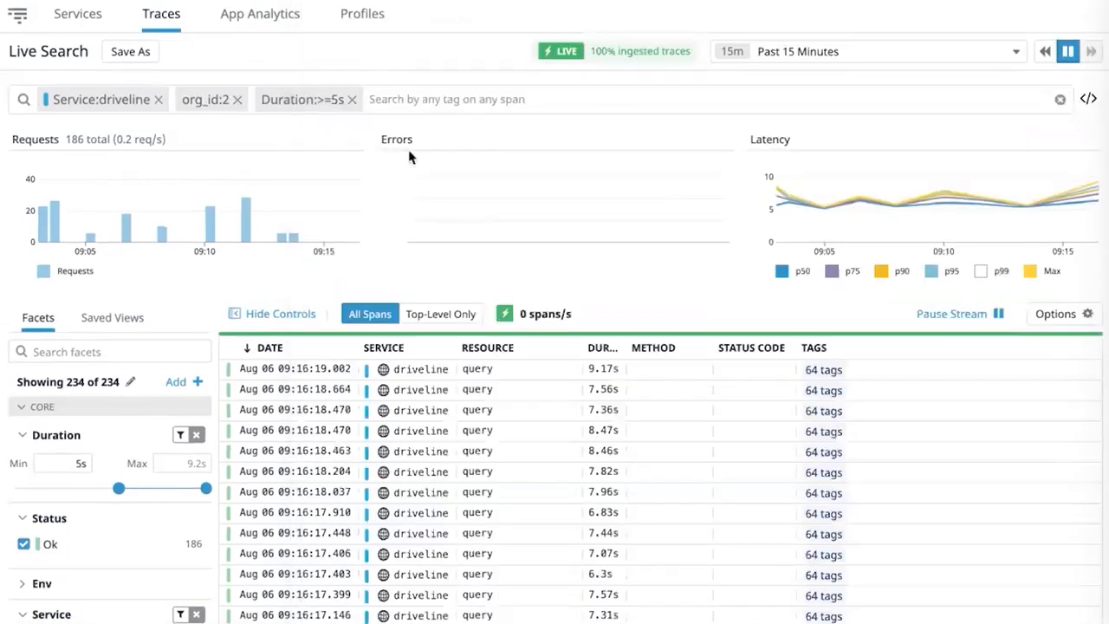
pyautogui.click(351, 99)
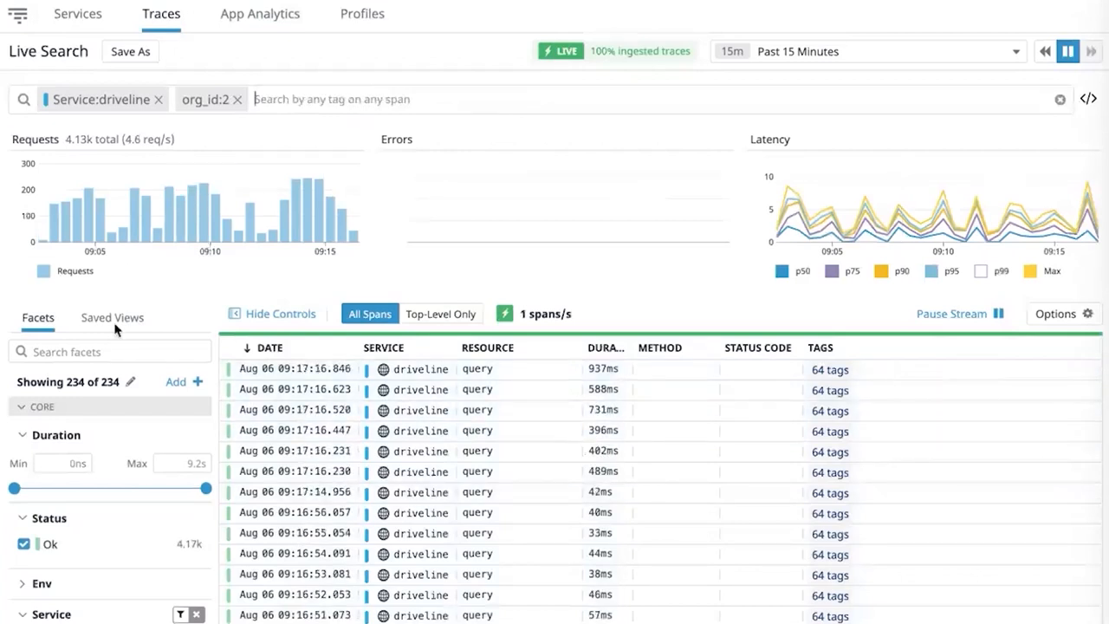
pyautogui.write('version')
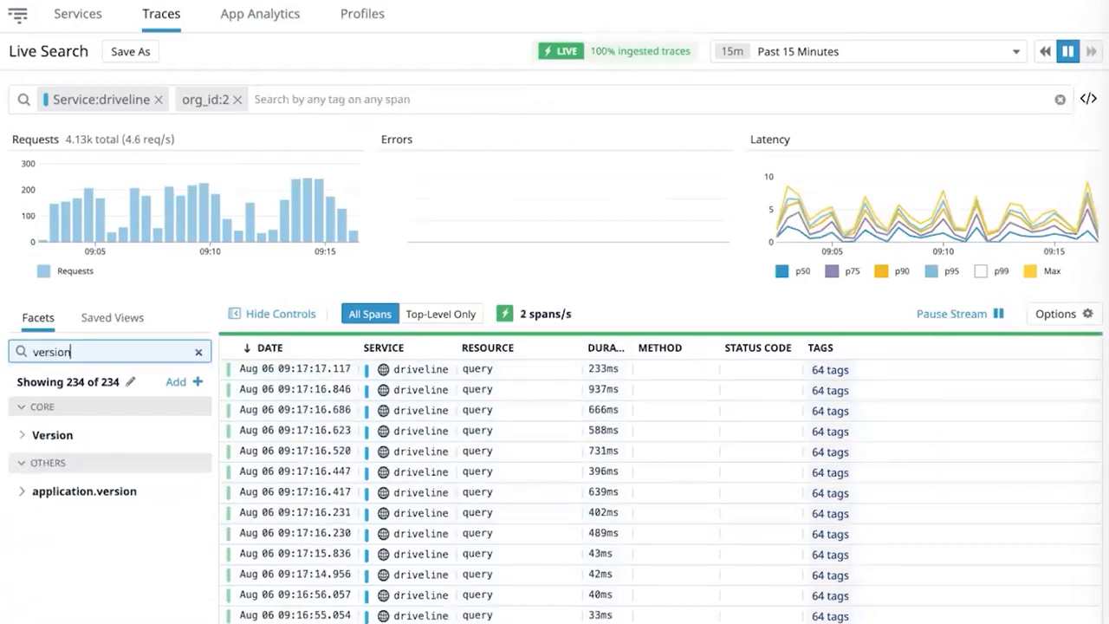
pyautogui.click(52, 435)
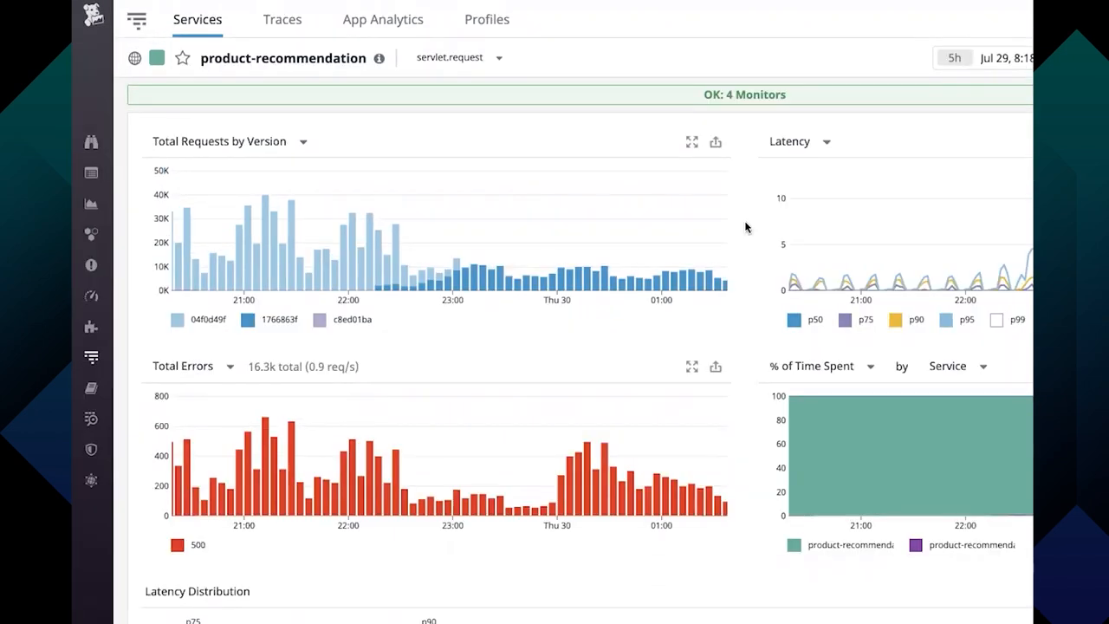
pyautogui.moveTo(748, 197)
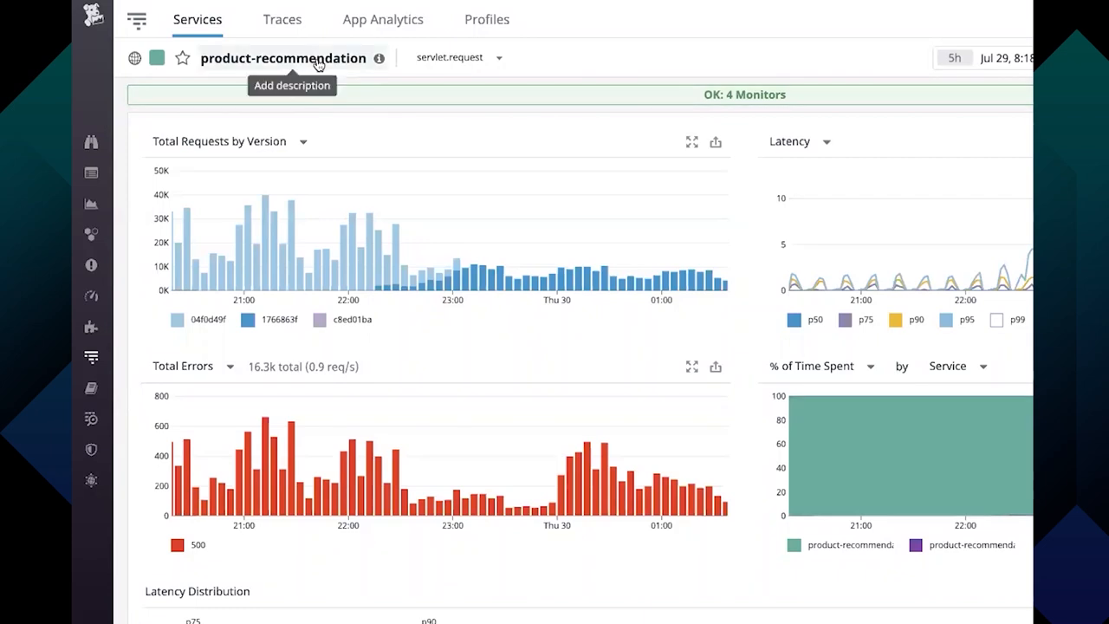
pyautogui.moveTo(744, 167)
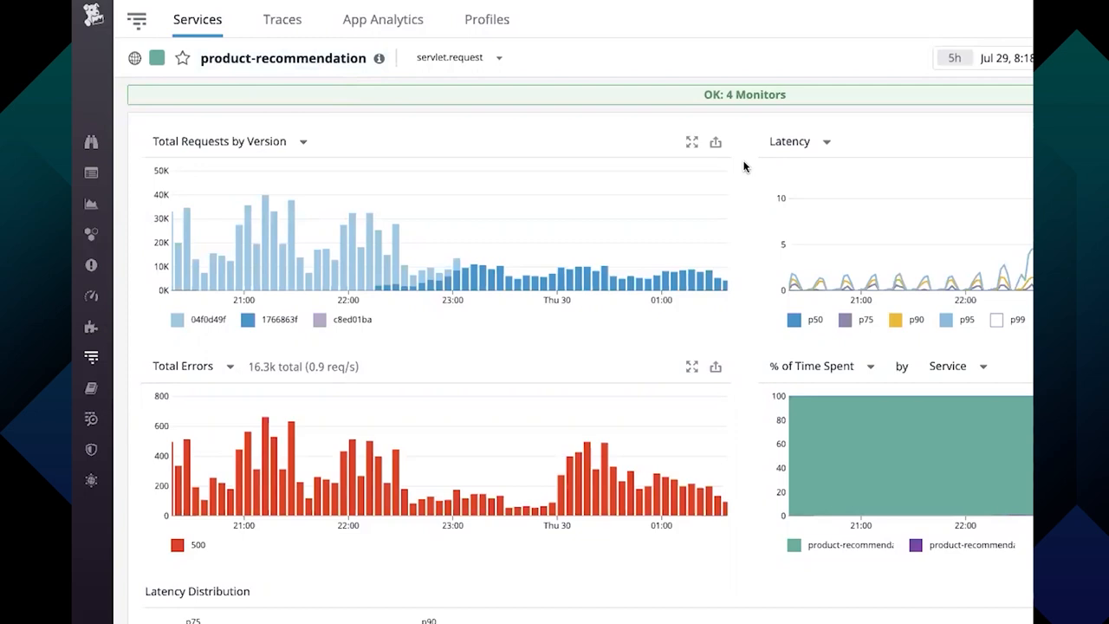
pyautogui.moveTo(613, 283)
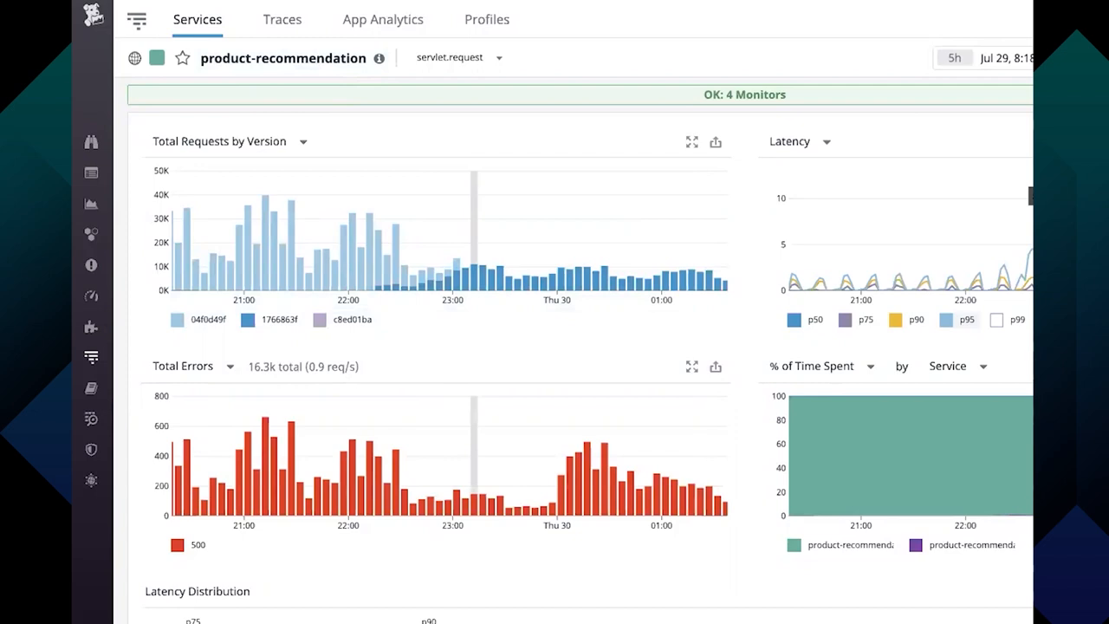
pyautogui.moveTo(744, 223)
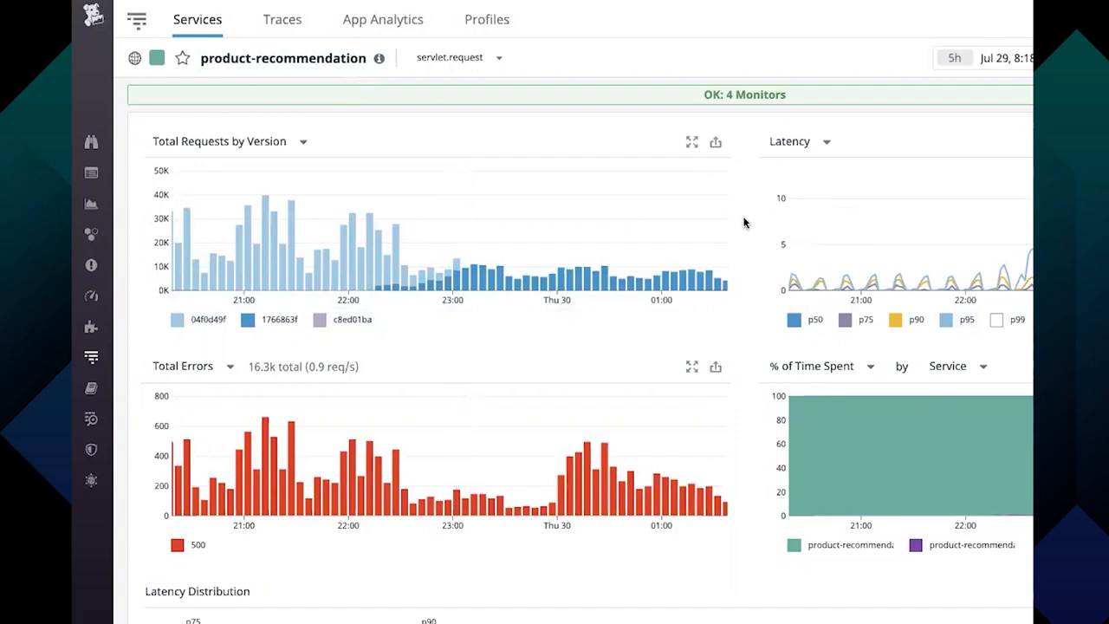
# Scroll to Kubernetes Metrics and inspect the product-recommendation CPU utilization graph (11% average).
pyautogui.scroll(-3)
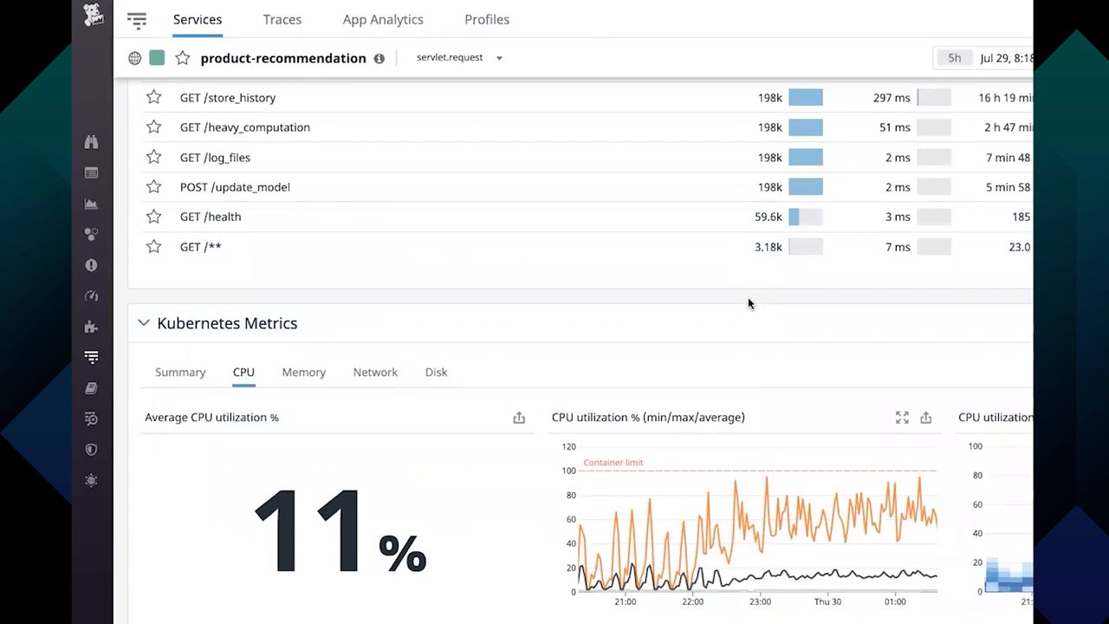
pyautogui.moveTo(736, 482)
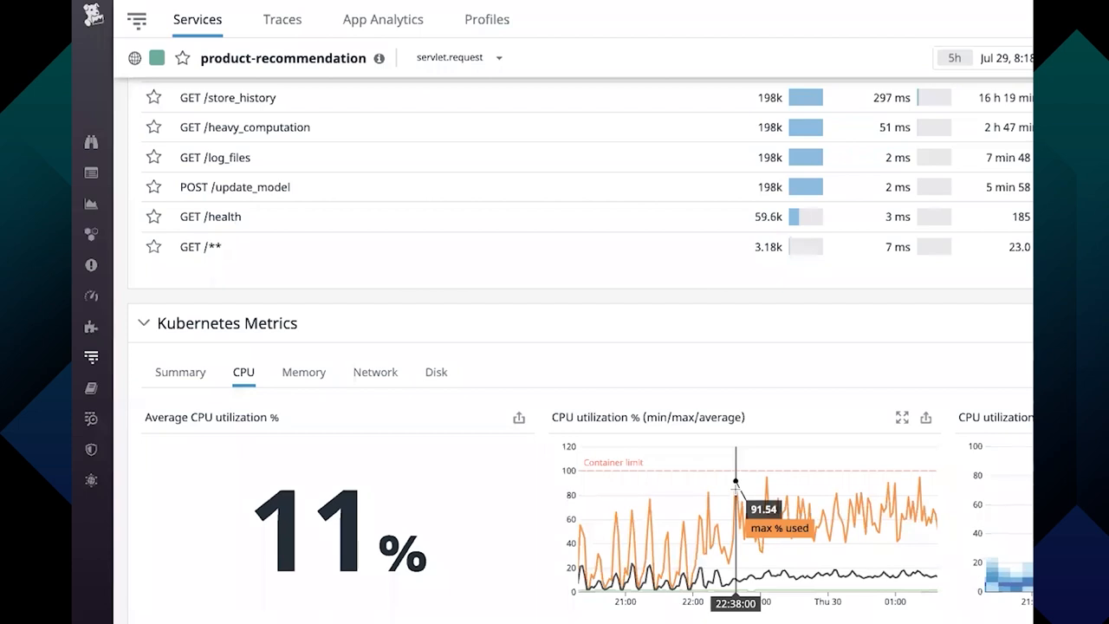
pyautogui.rightClick(736, 481)
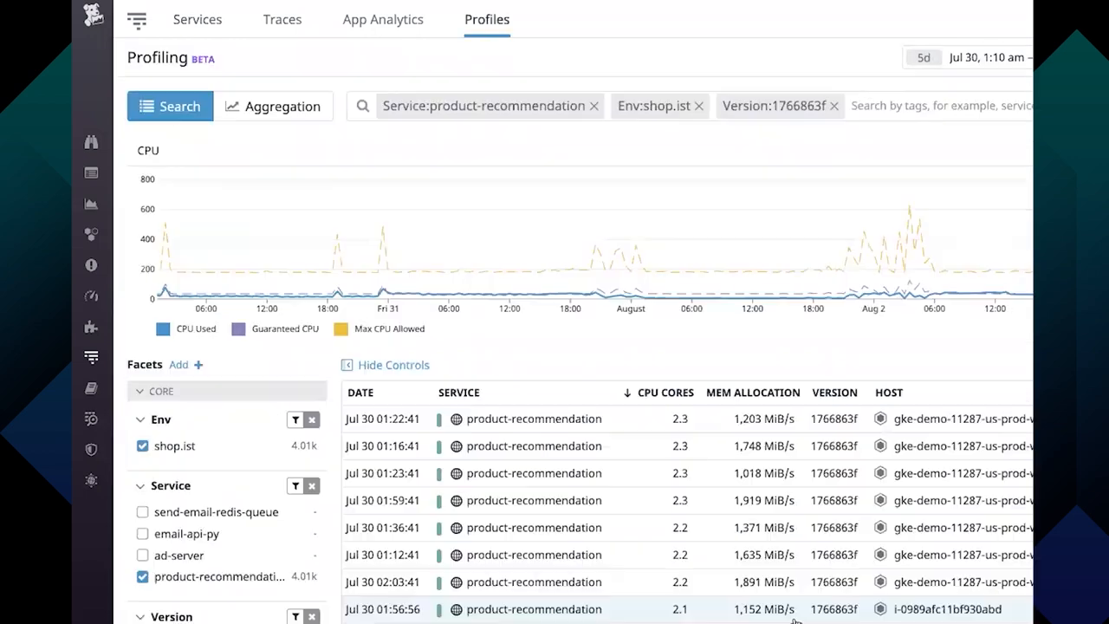
pyautogui.moveTo(740, 363)
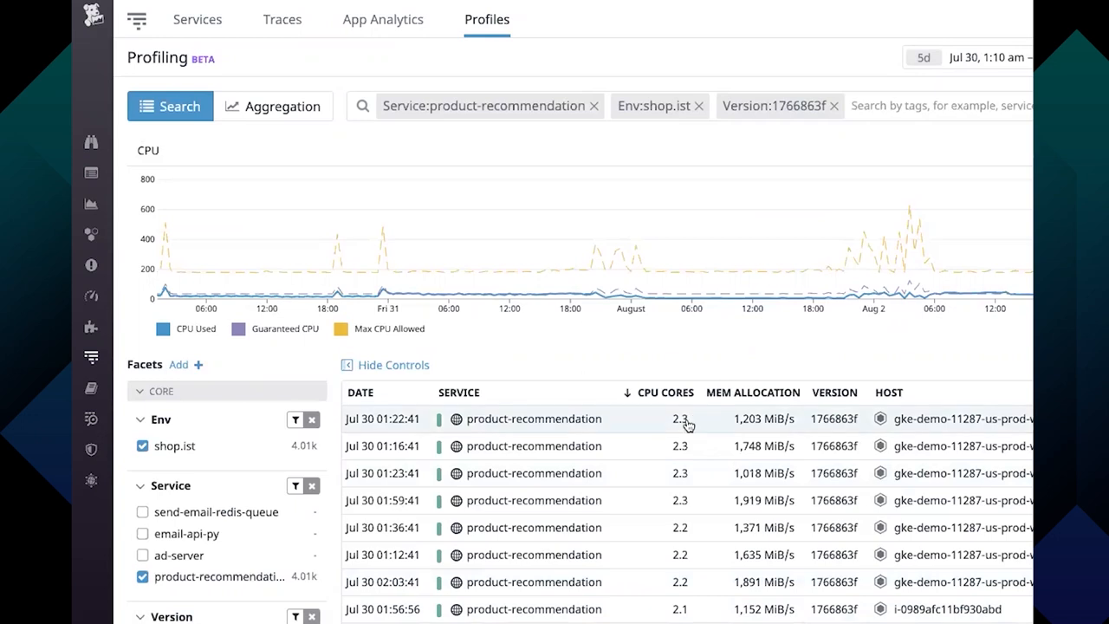
pyautogui.moveTo(737, 362)
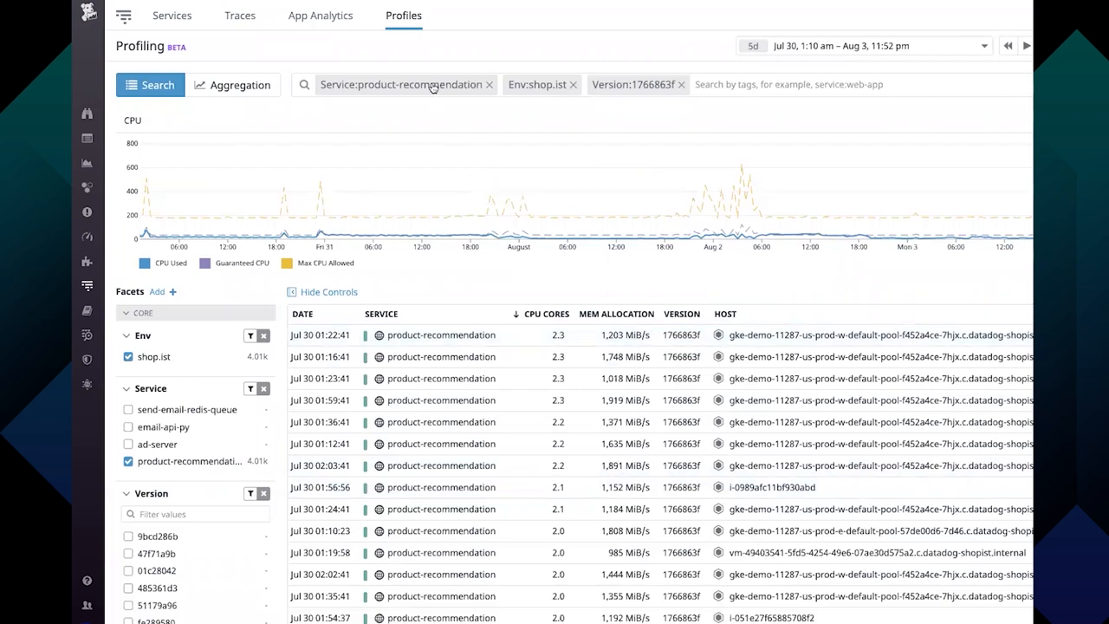
pyautogui.moveTo(535, 92)
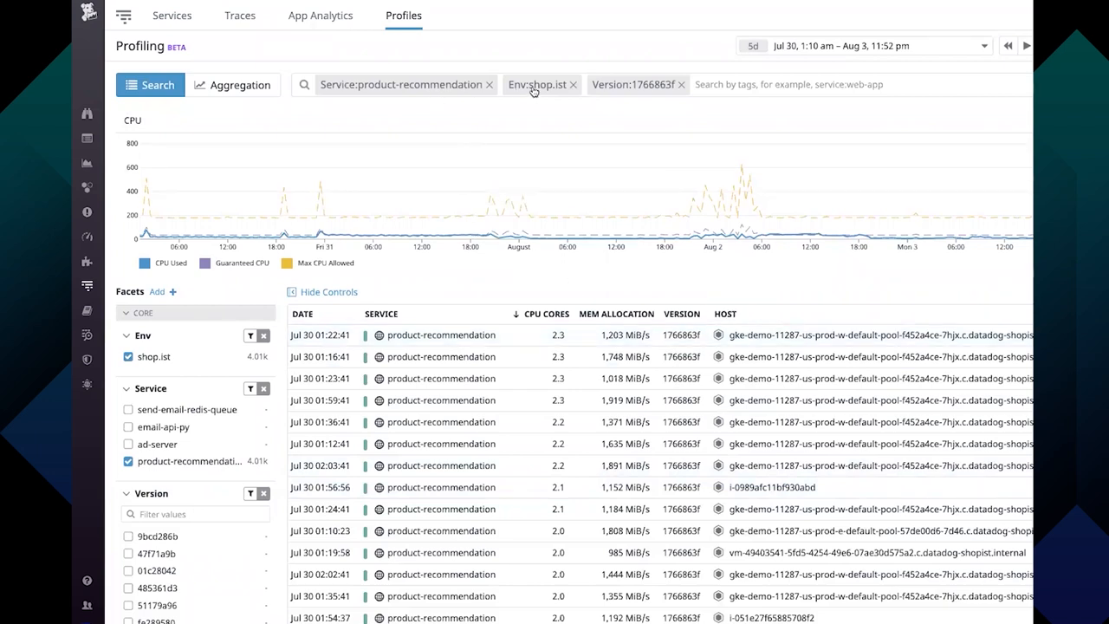
pyautogui.moveTo(637, 88)
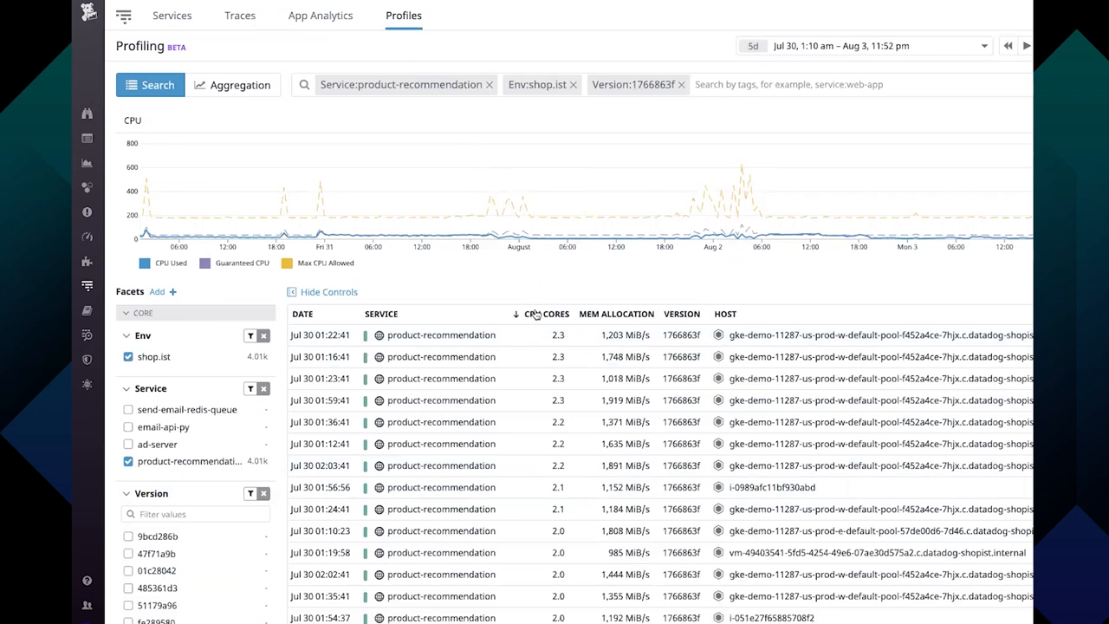
pyautogui.moveTo(547, 288)
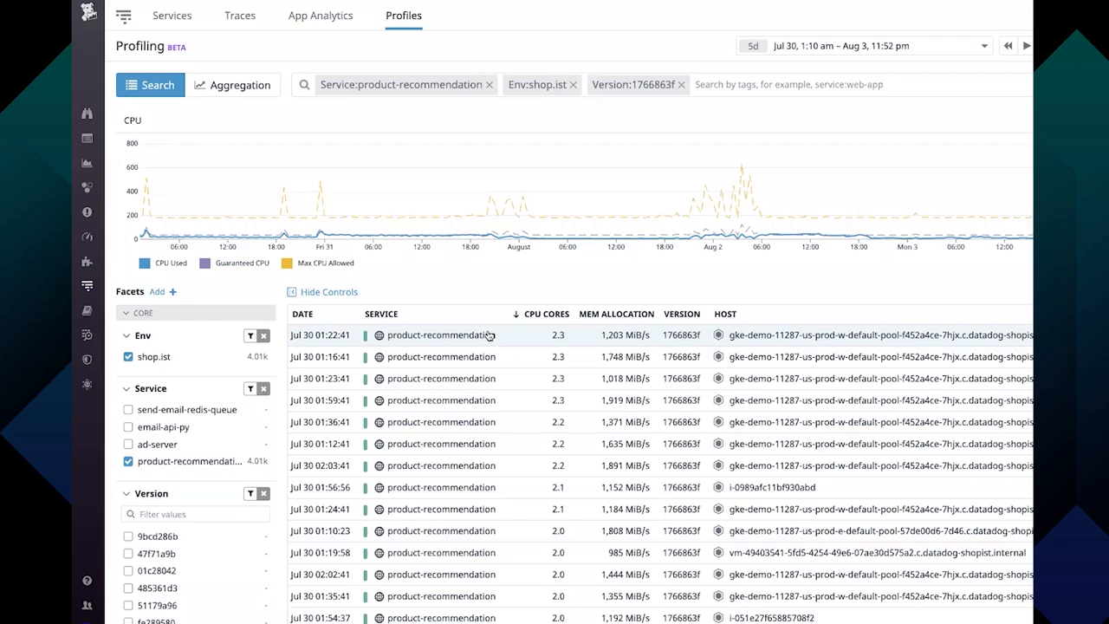
pyautogui.click(441, 335)
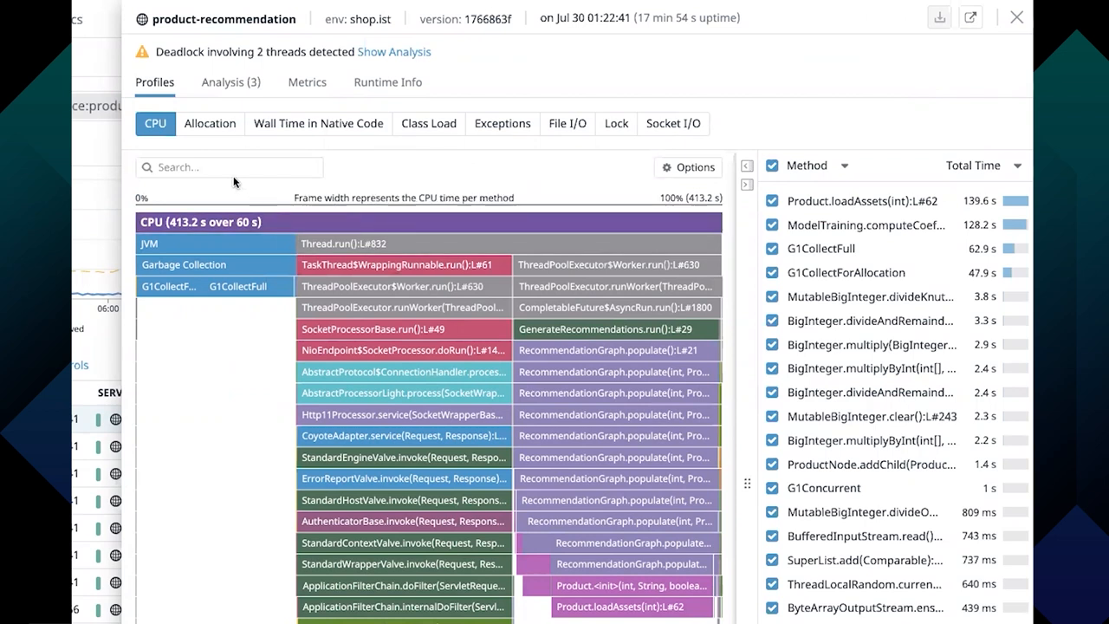
pyautogui.moveTo(210, 123)
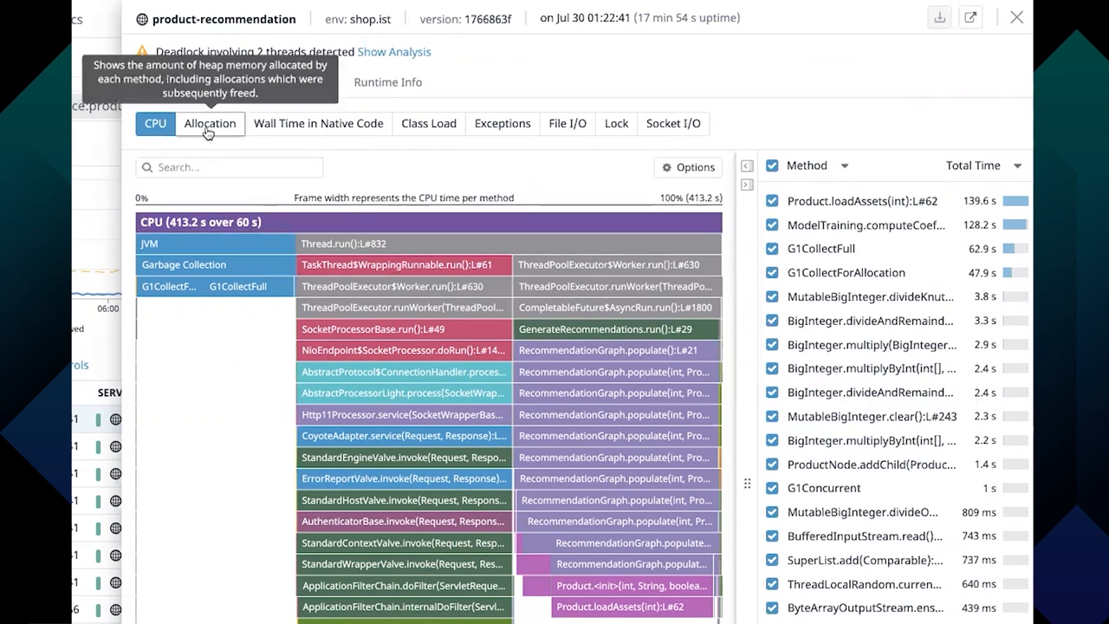
pyautogui.moveTo(318, 123)
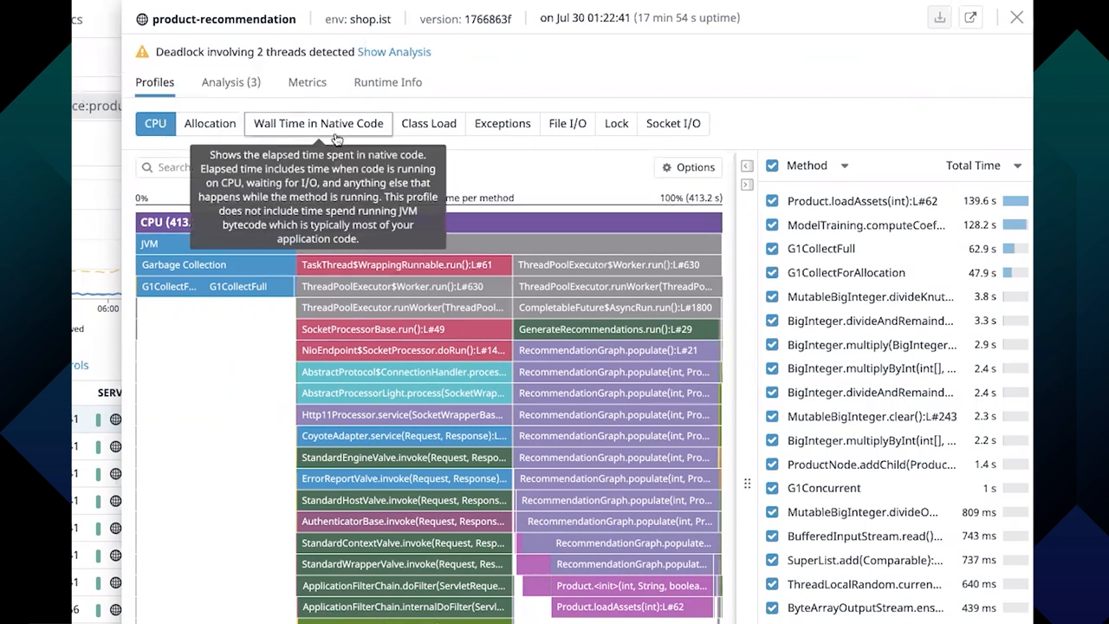
pyautogui.moveTo(583, 154)
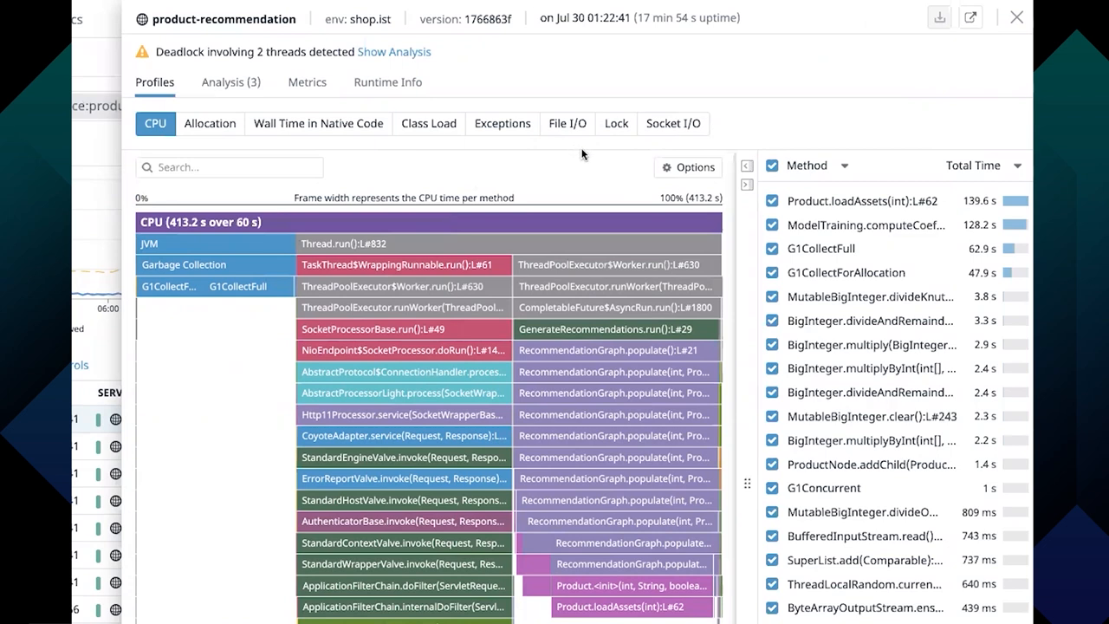
pyautogui.moveTo(867, 225)
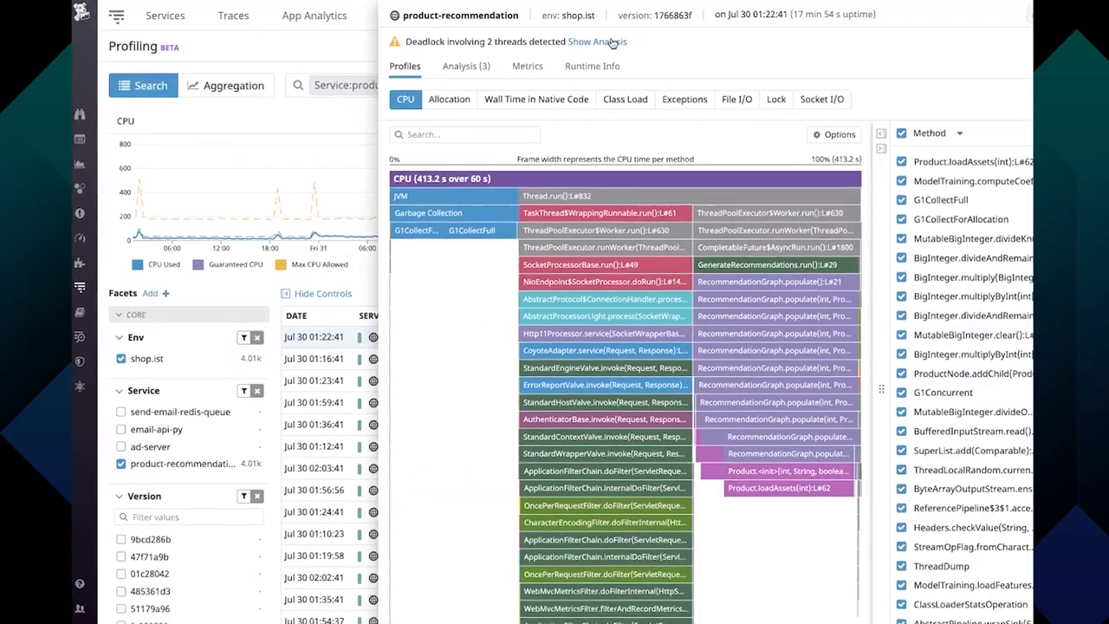
# Show the profile's analysis from the deadlock warning, opening the Analysis (3) tab.
pyautogui.click(595, 42)
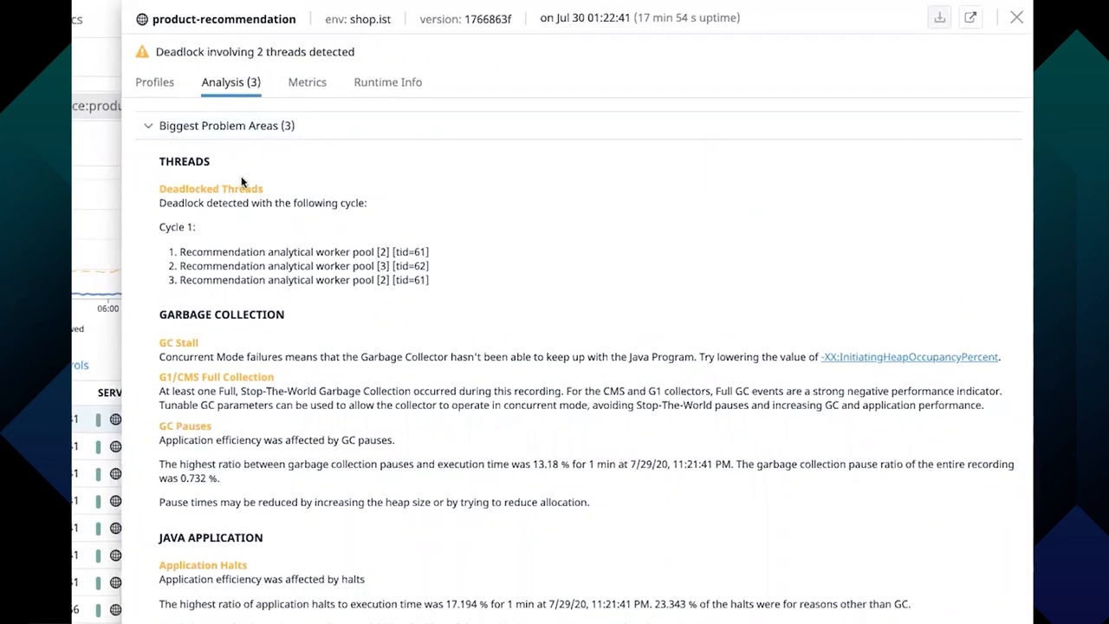
pyautogui.moveTo(221, 351)
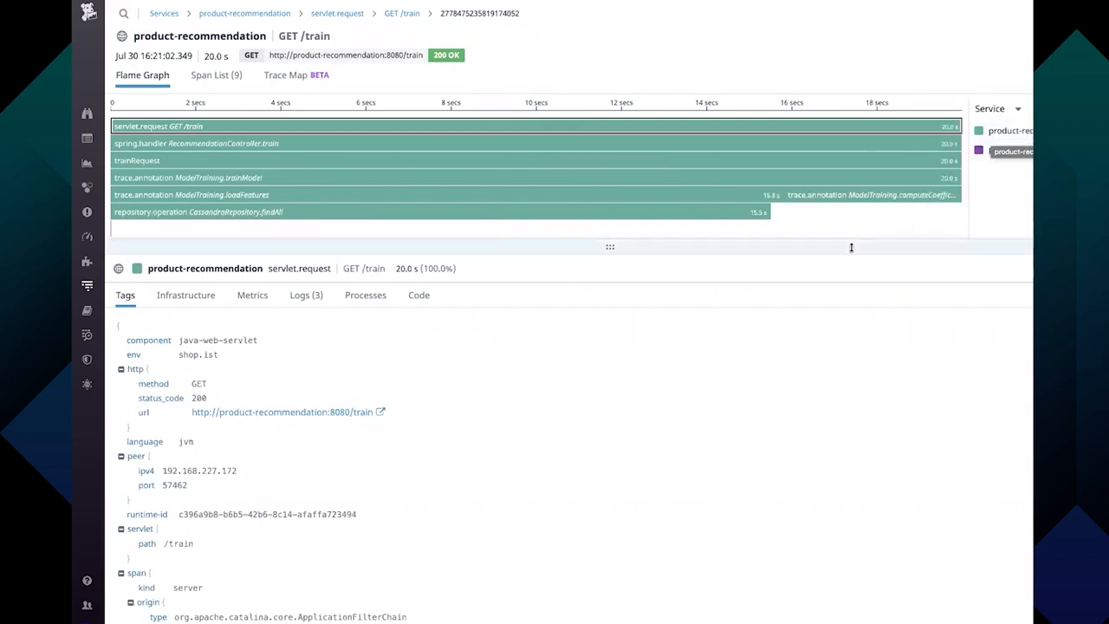
pyautogui.moveTo(854, 231)
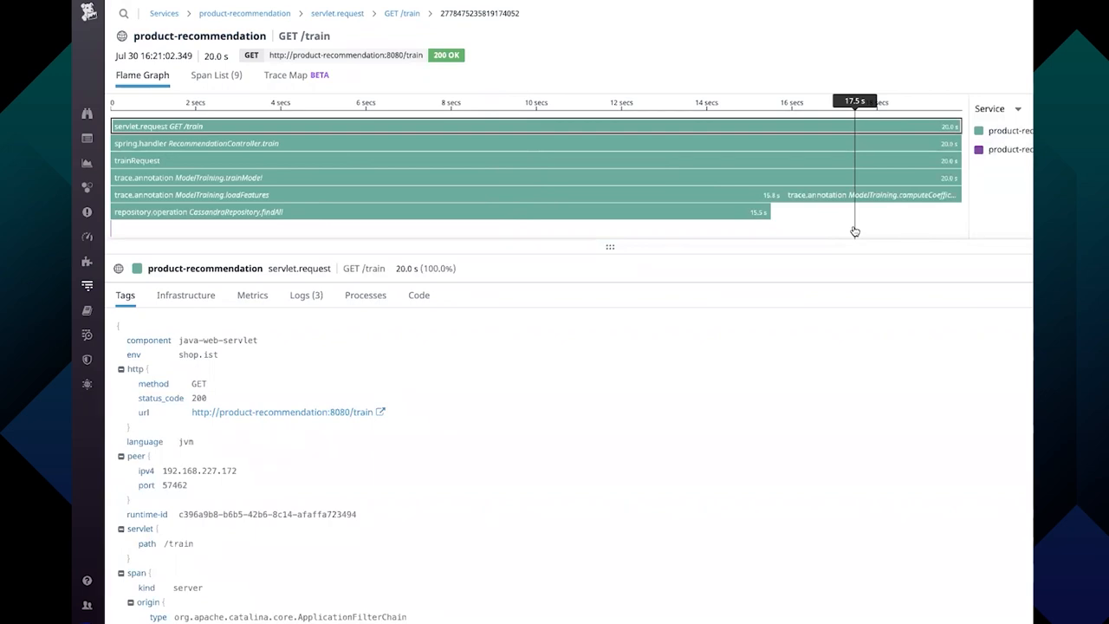
pyautogui.moveTo(424, 303)
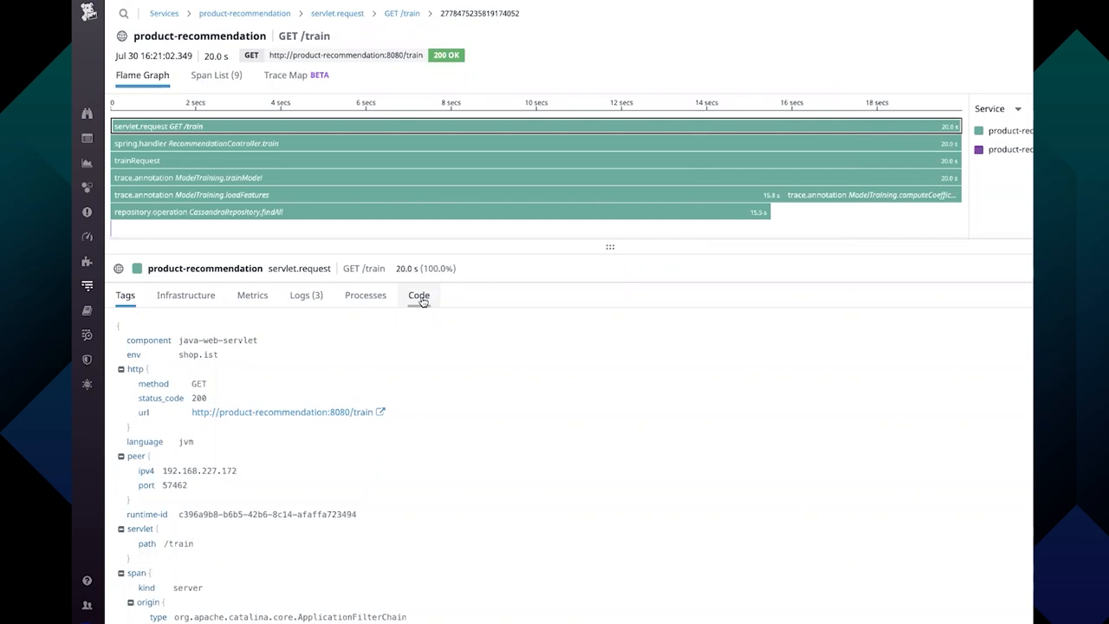
# Show the GET /train span's Code breakdown, led by ModelTraining.computeCoefficients.
pyautogui.click(419, 294)
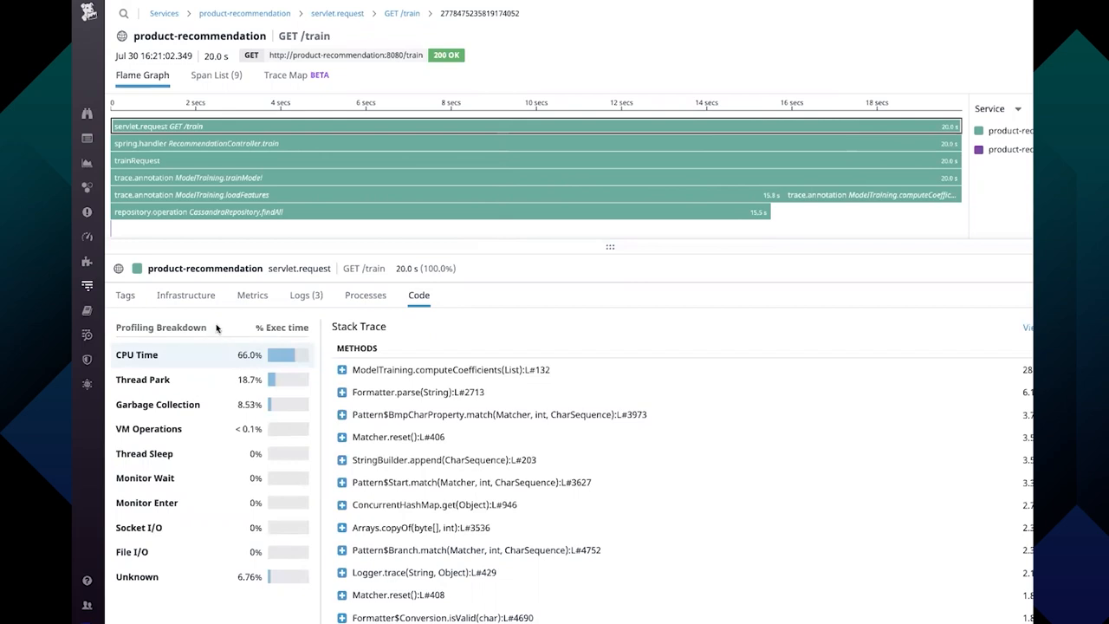
pyautogui.moveTo(216, 343)
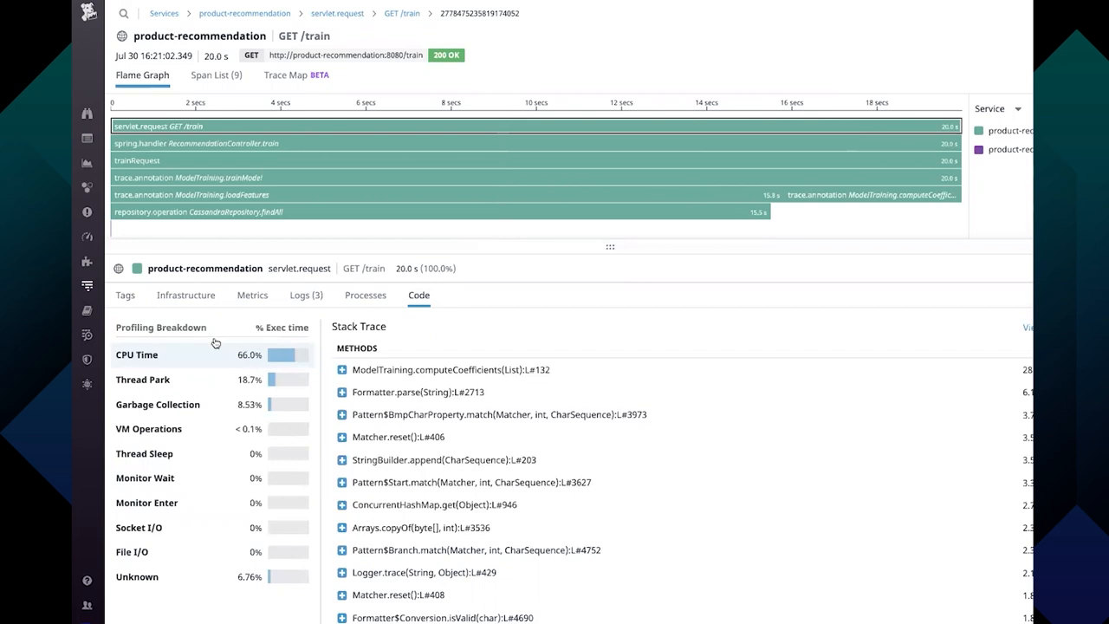
pyautogui.moveTo(226, 315)
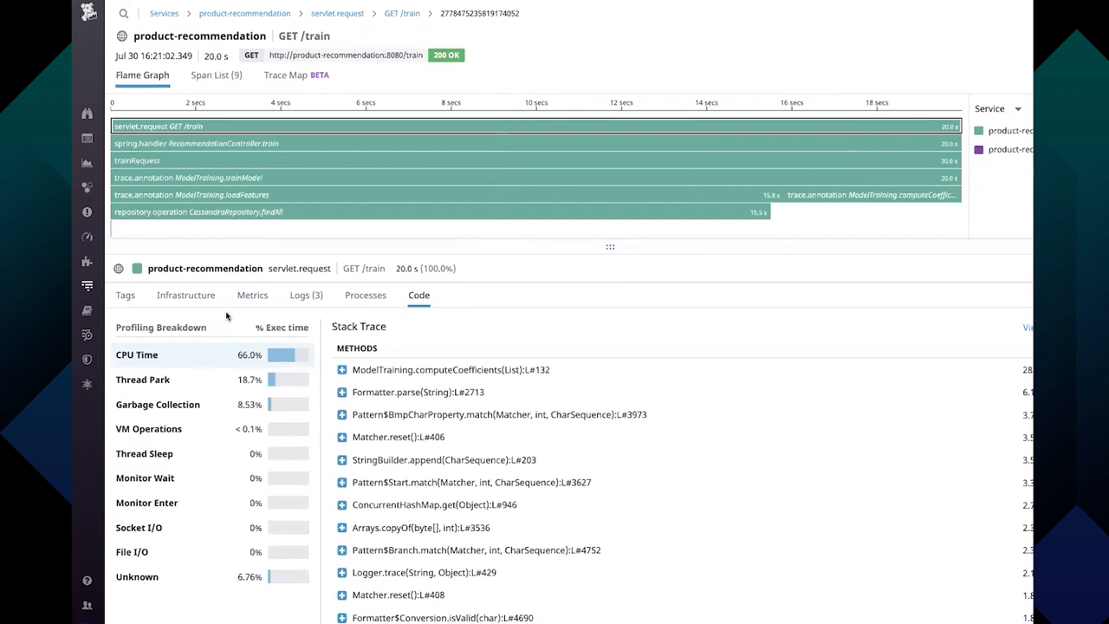
pyautogui.moveTo(214, 347)
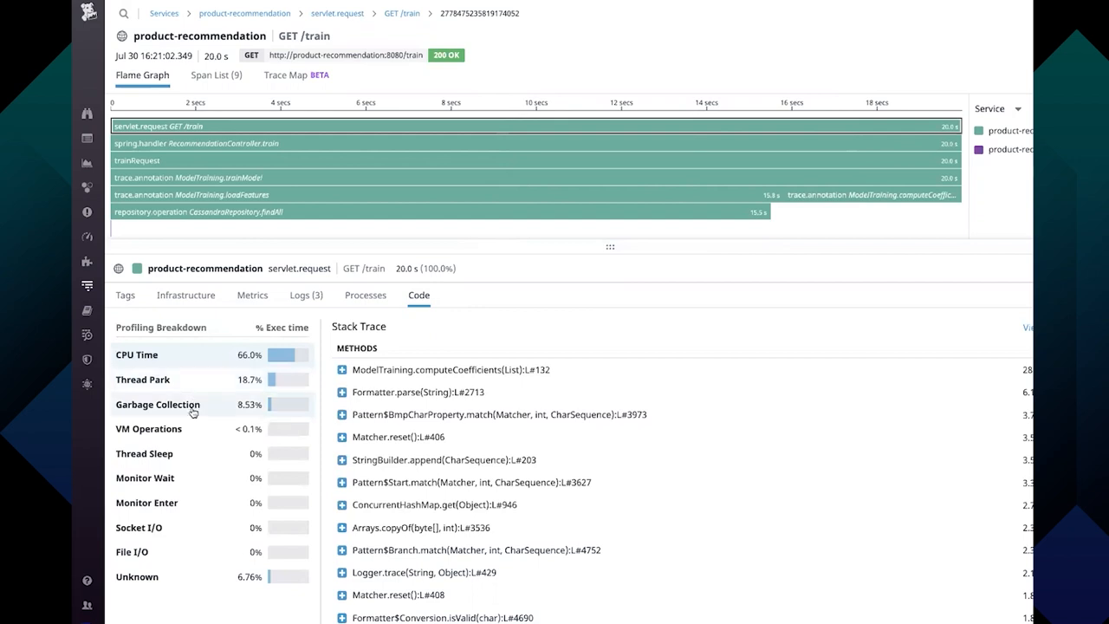
pyautogui.moveTo(196, 360)
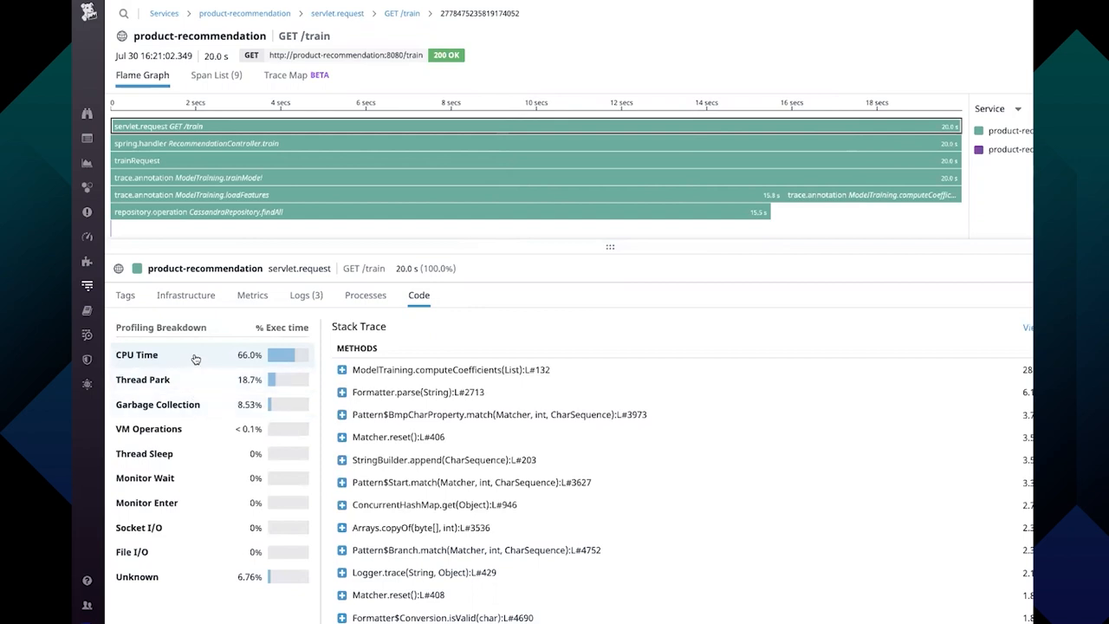
pyautogui.moveTo(447, 340)
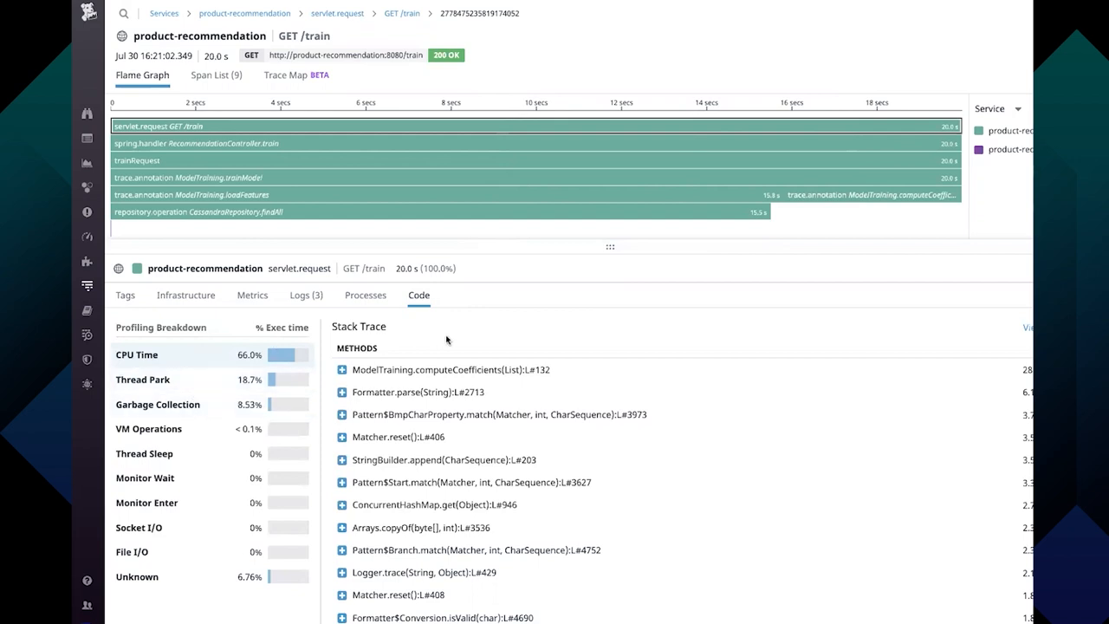
pyautogui.moveTo(463, 351)
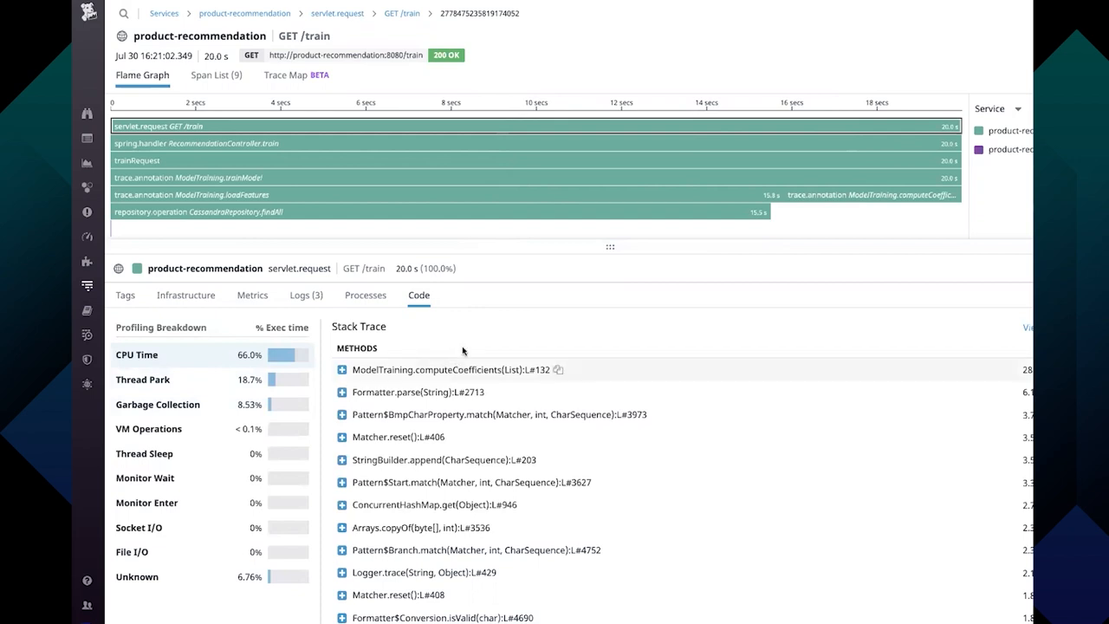
pyautogui.moveTo(534, 380)
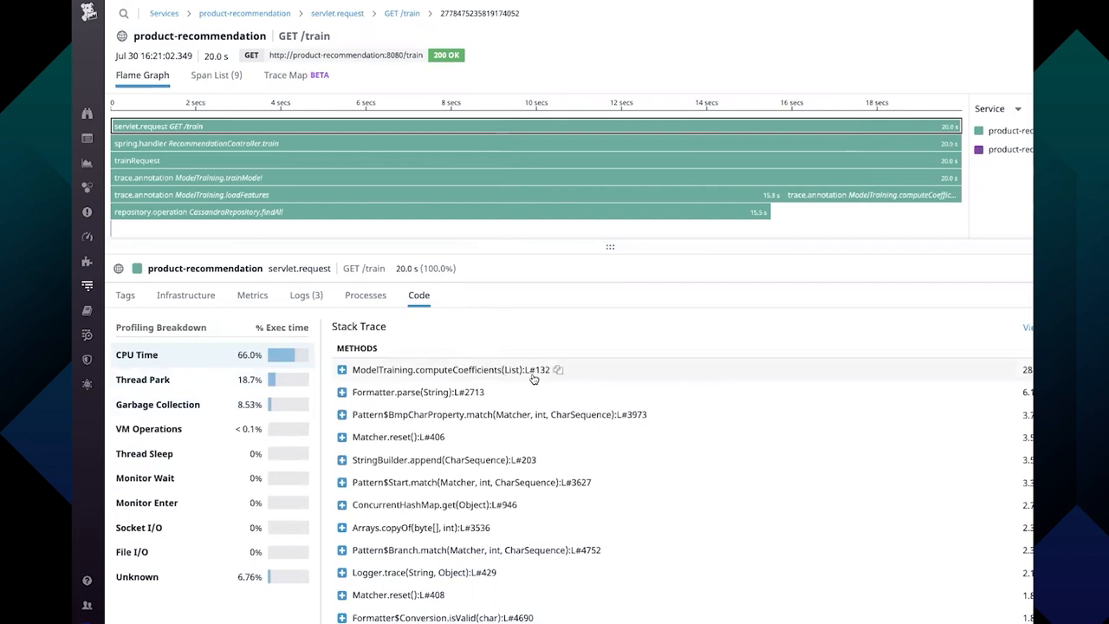
pyautogui.moveTo(531, 331)
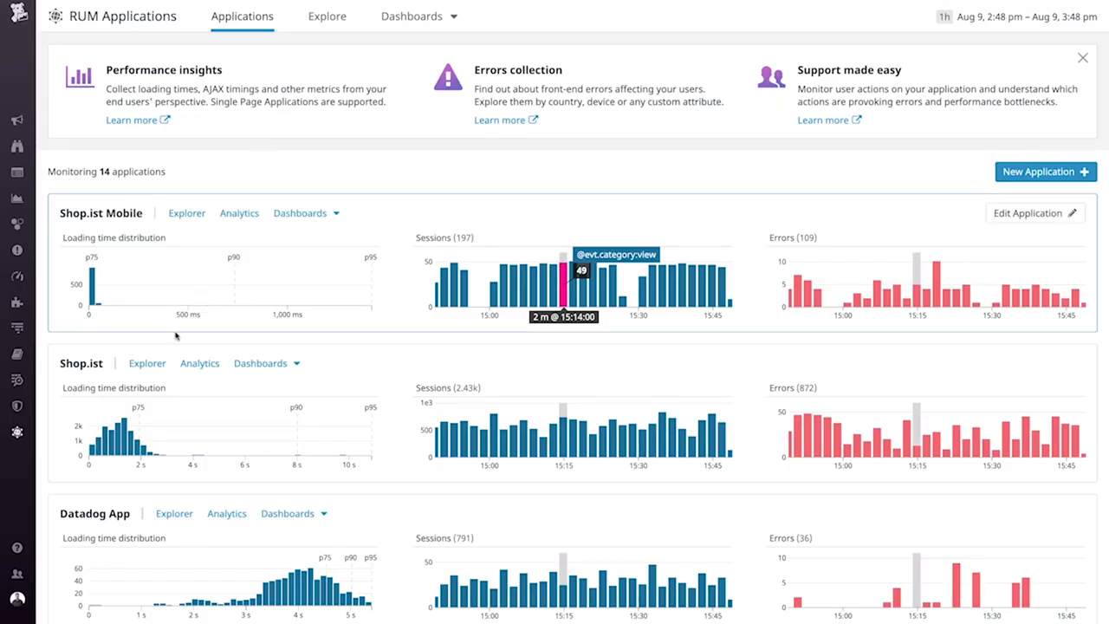
pyautogui.click(146, 363)
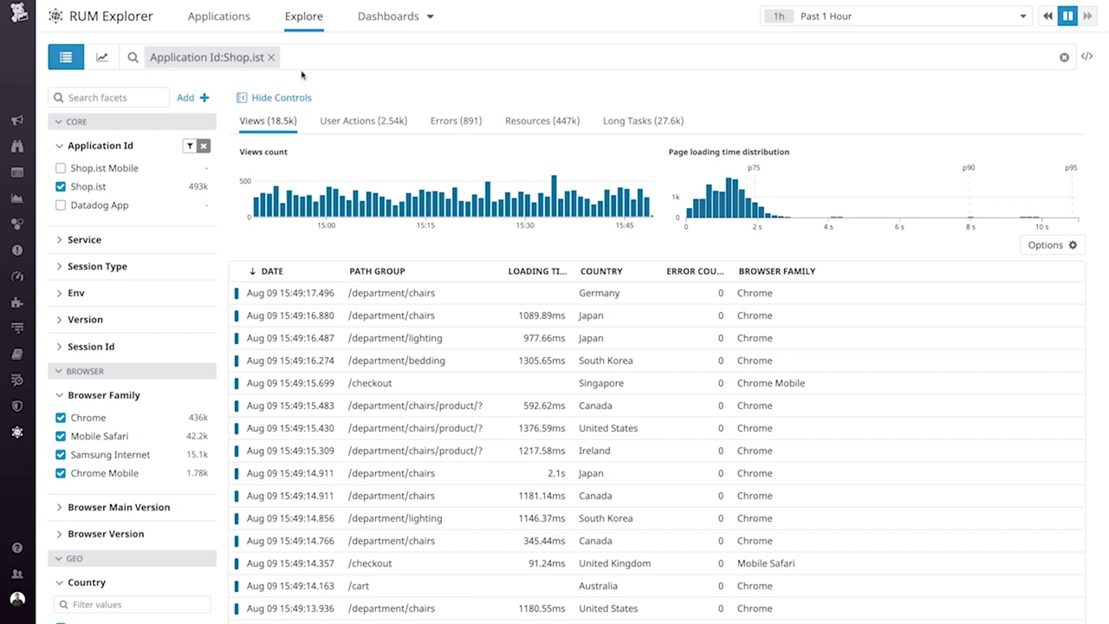
pyautogui.write('@usr')
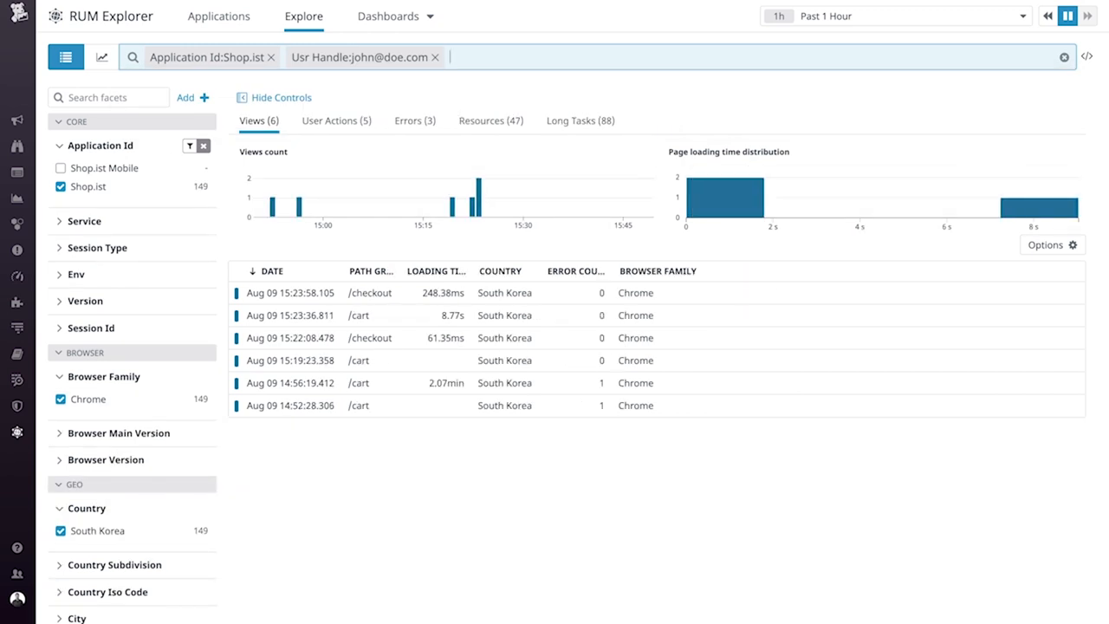
pyautogui.click(897, 16)
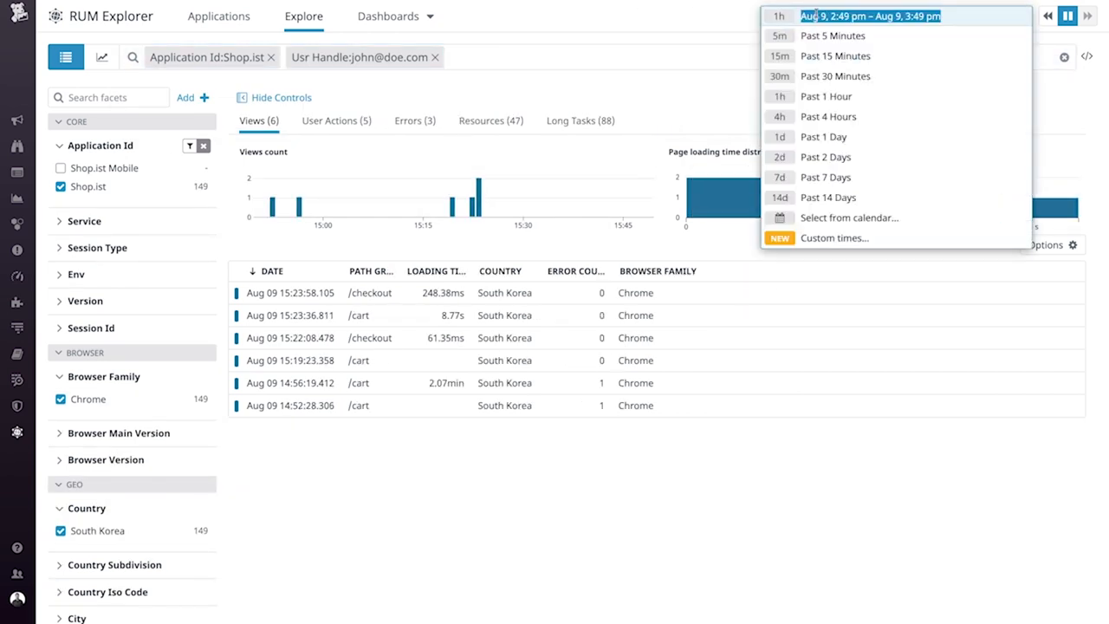
pyautogui.click(822, 137)
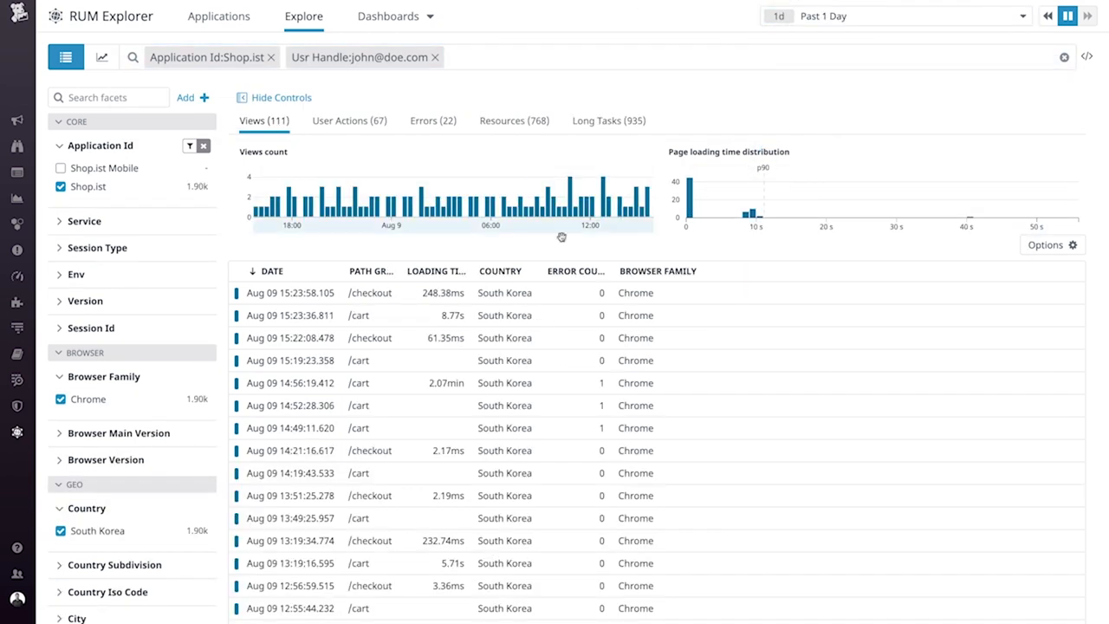
pyautogui.click(436, 270)
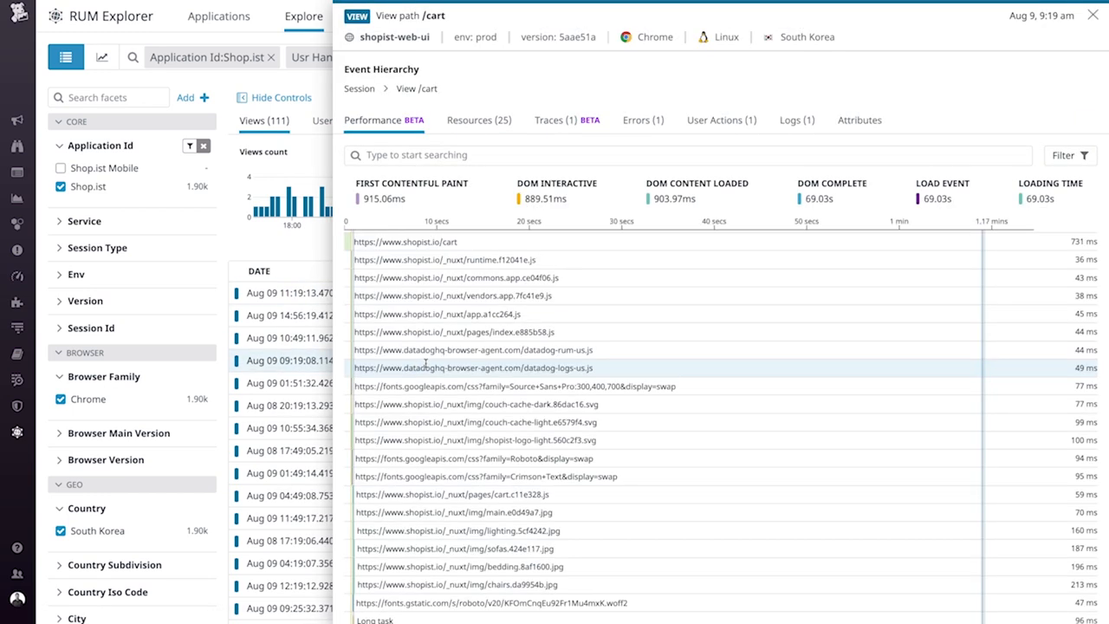
# Review the /cart view panel and bring up its linked 500 POST trace.
pyautogui.scroll(-3)
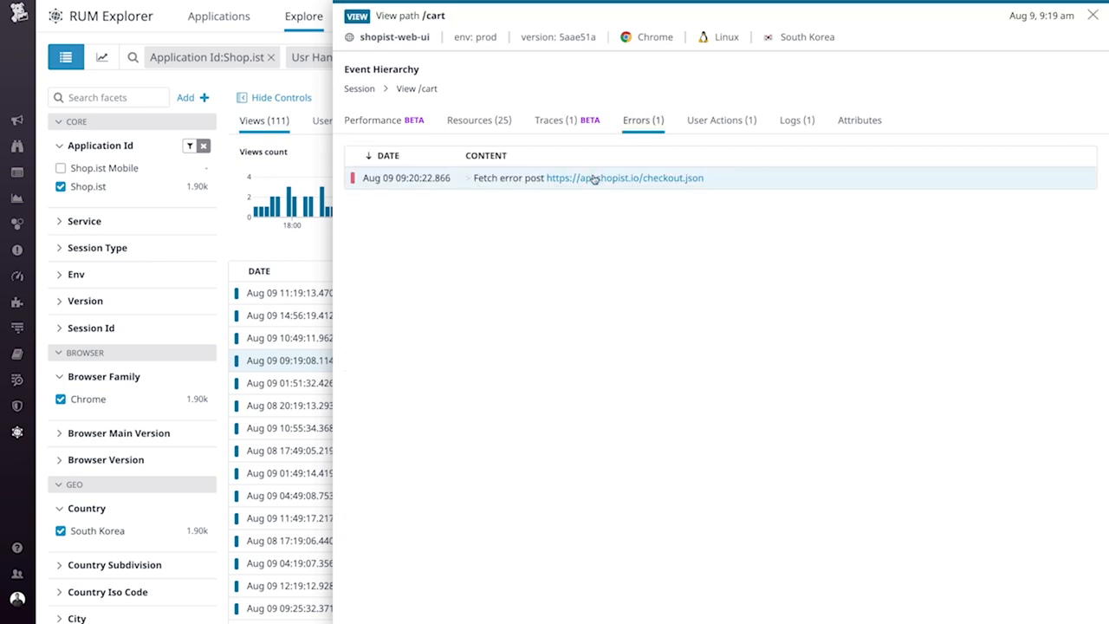
pyautogui.click(556, 120)
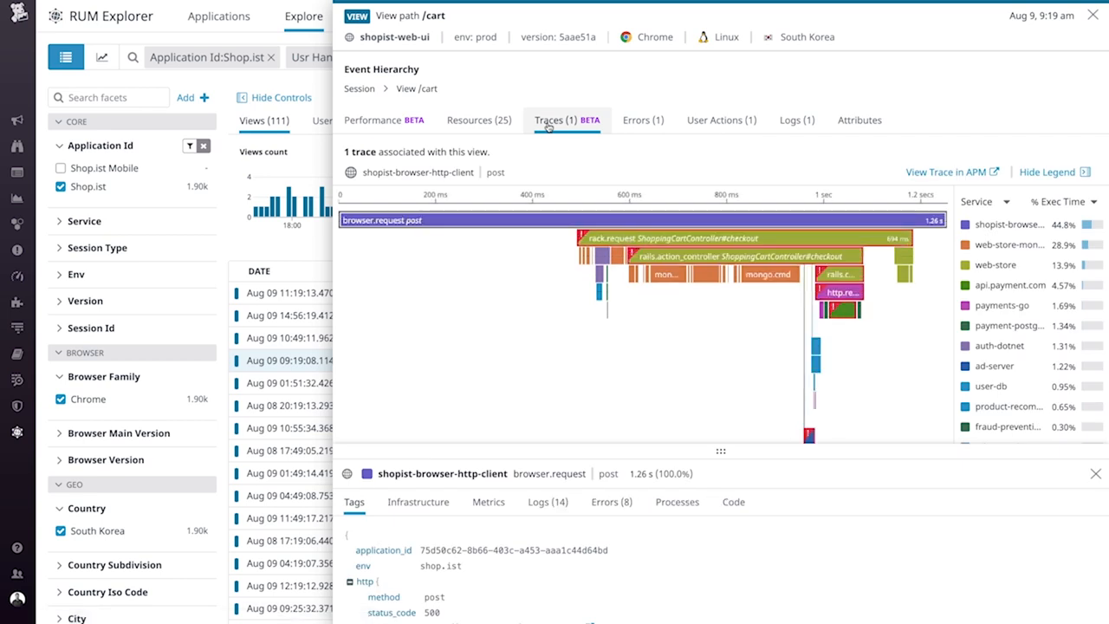
pyautogui.moveTo(620, 238)
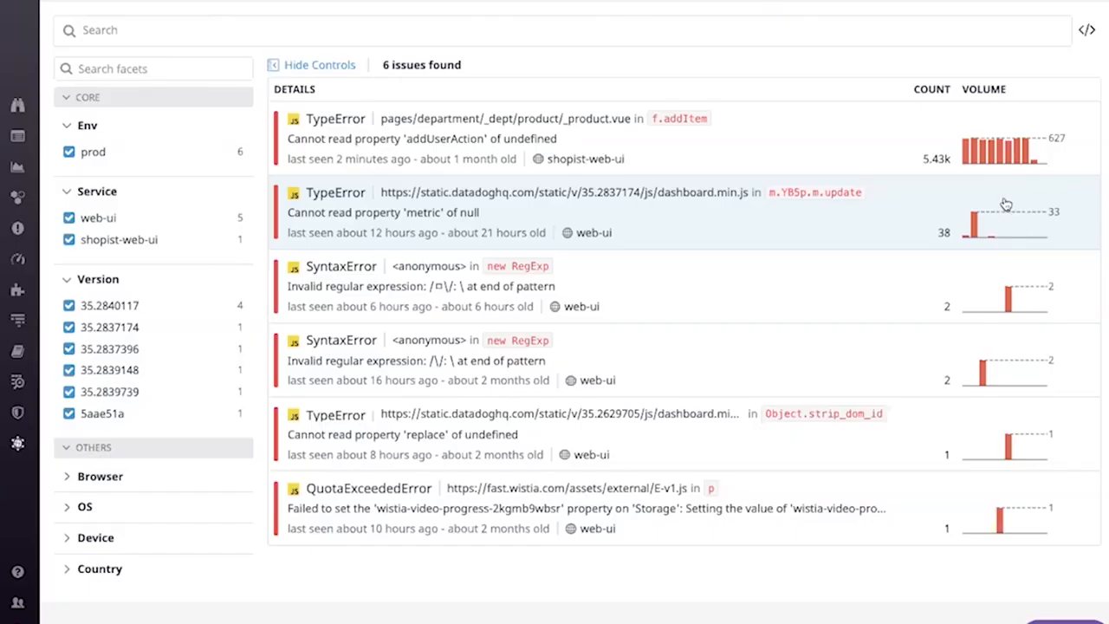
pyautogui.moveTo(991, 144)
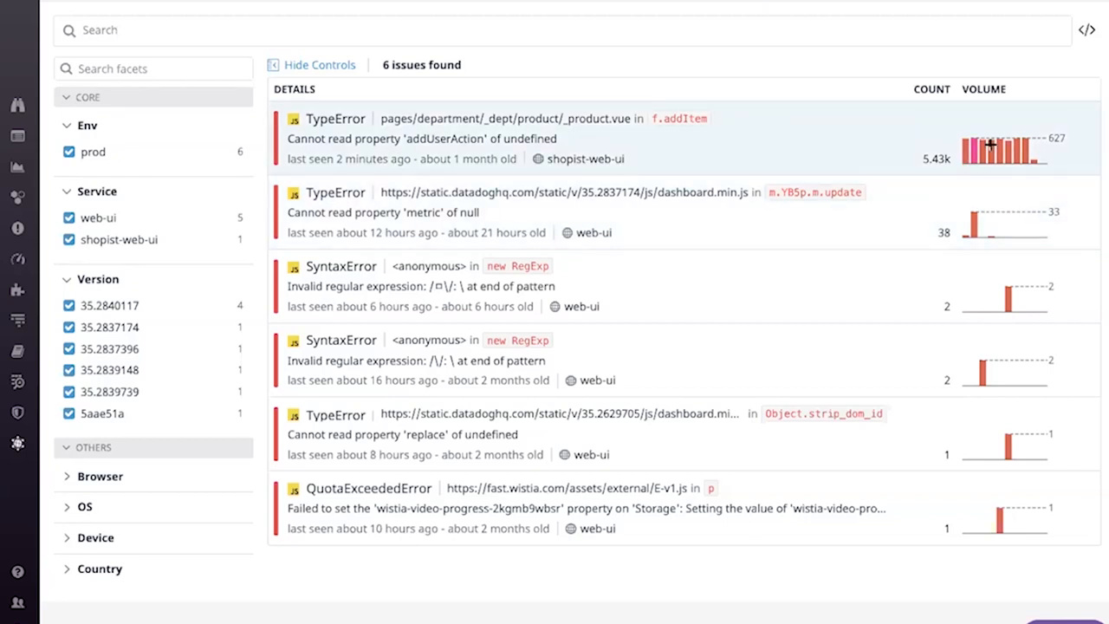
pyautogui.moveTo(535, 157)
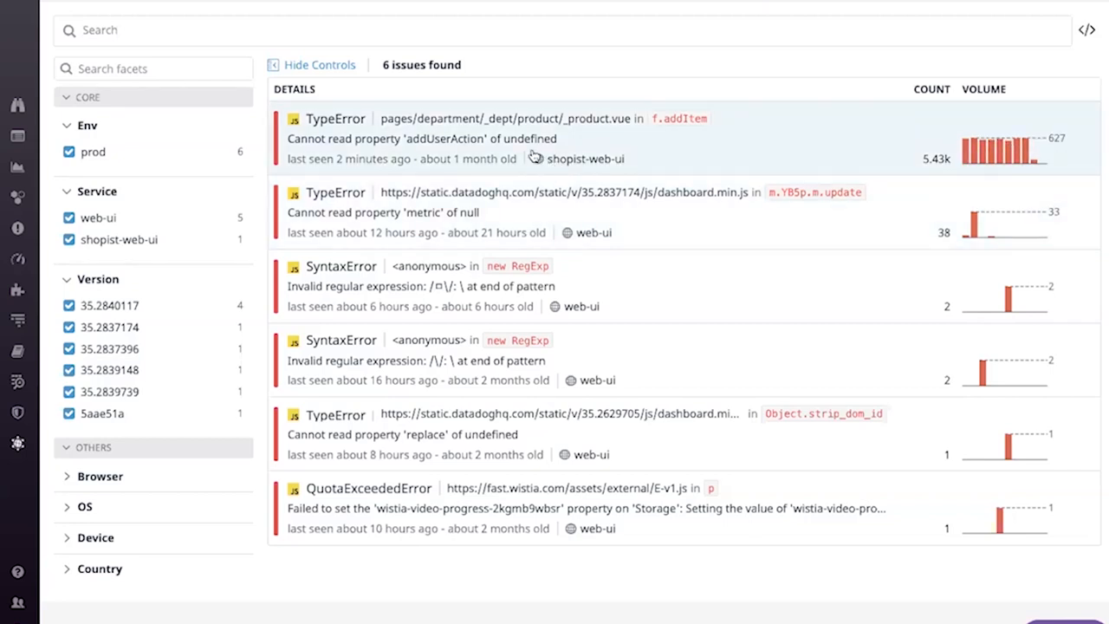
pyautogui.moveTo(498, 164)
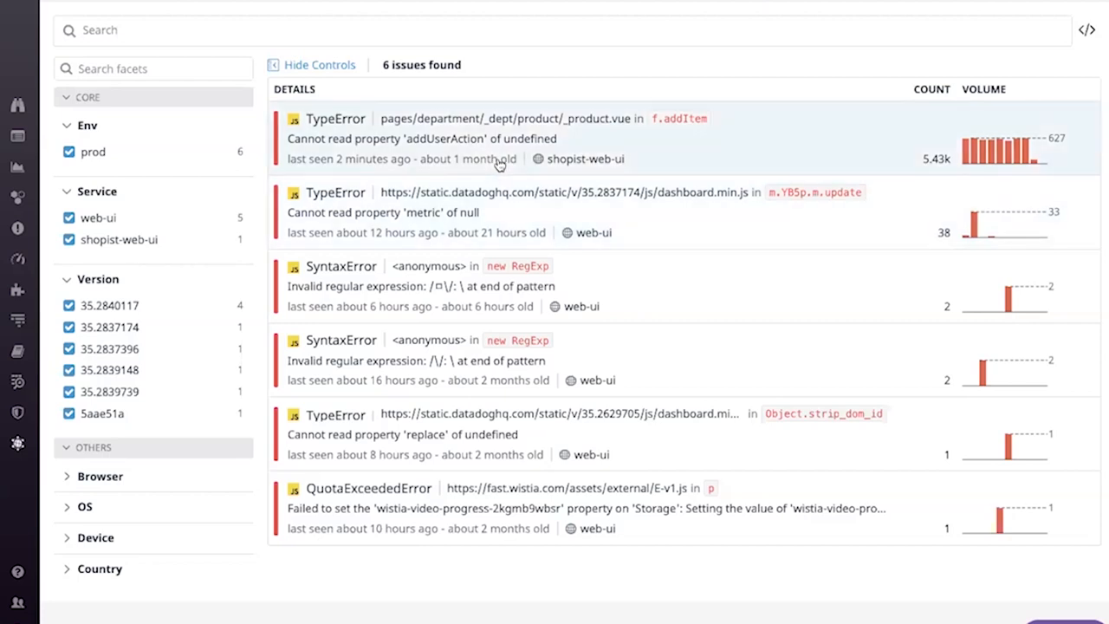
pyautogui.moveTo(319, 159)
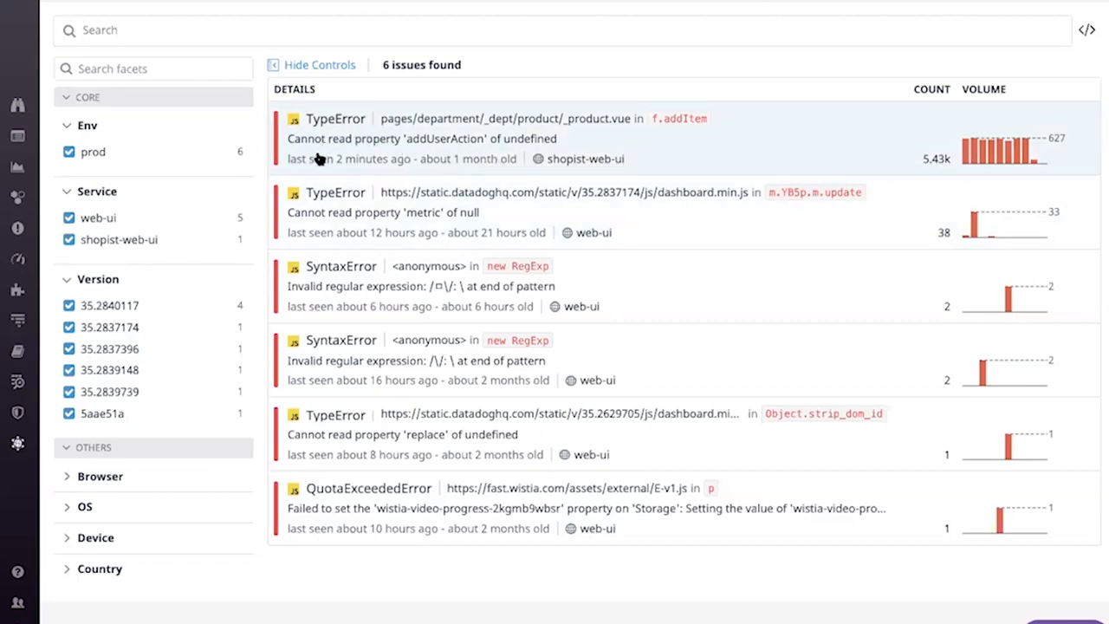
pyautogui.moveTo(360, 179)
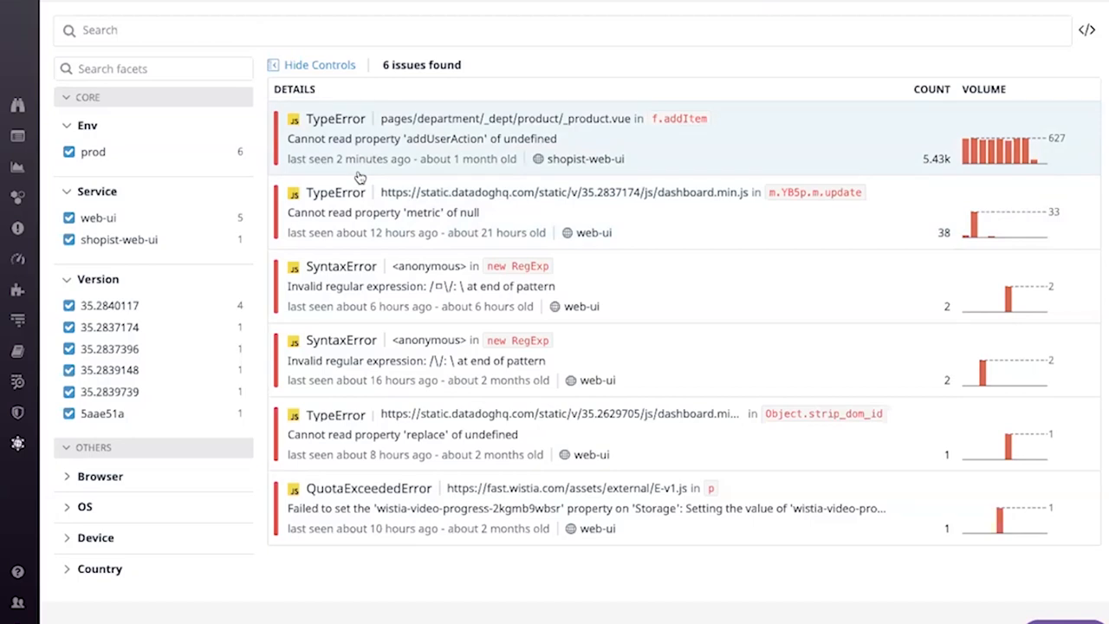
pyautogui.moveTo(434, 360)
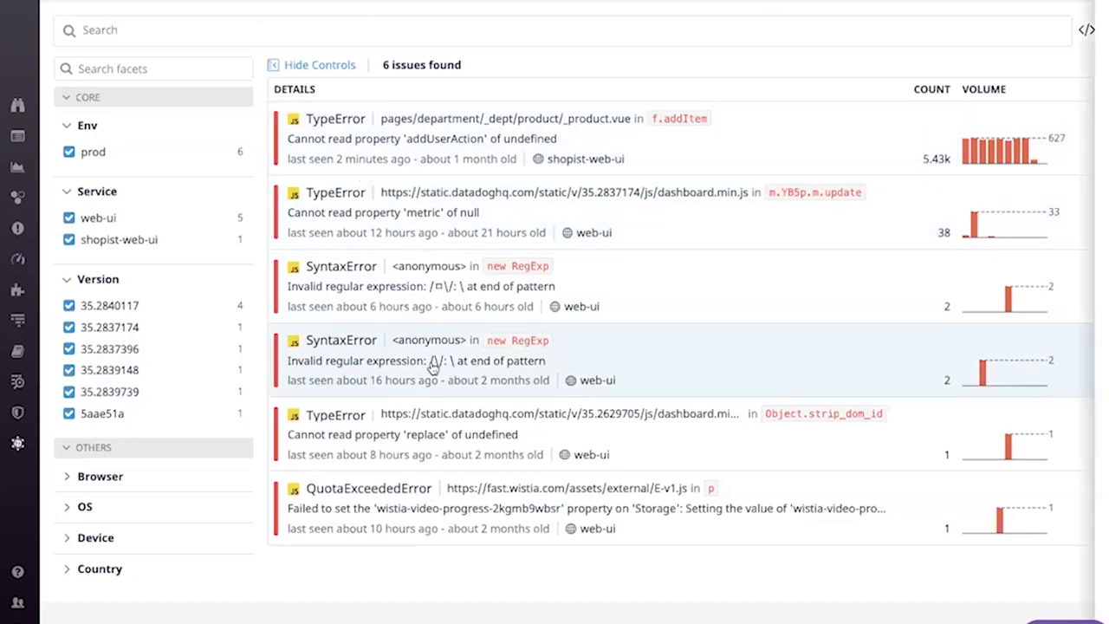
# Open the SyntaxError invalid-regular-expression issue and scroll through its stack trace and user details.
pyautogui.click(416, 360)
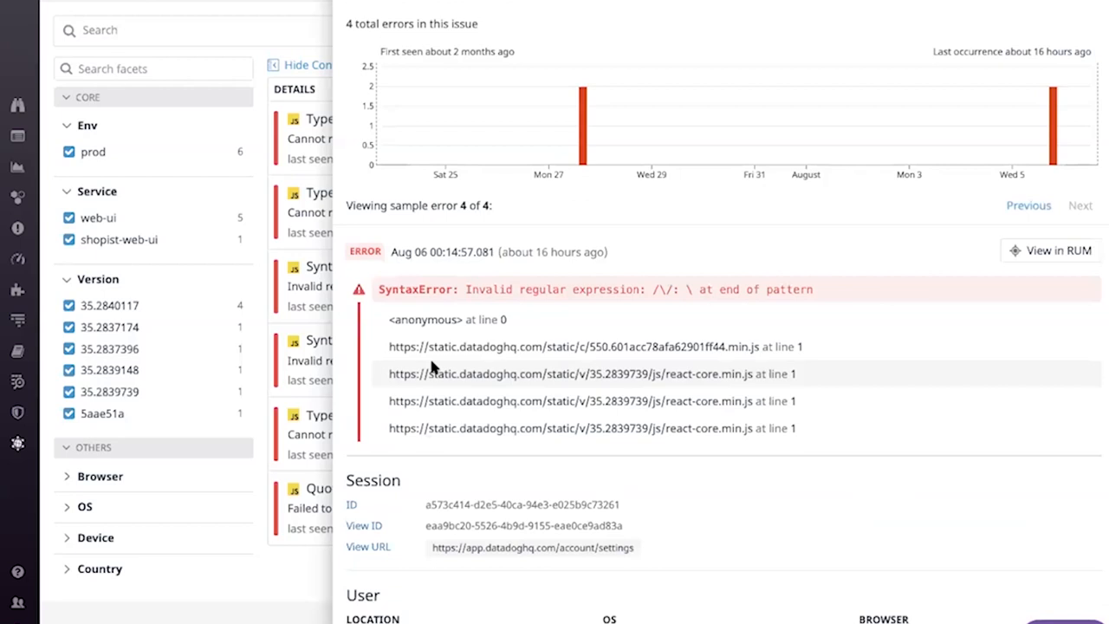
pyautogui.moveTo(469, 359)
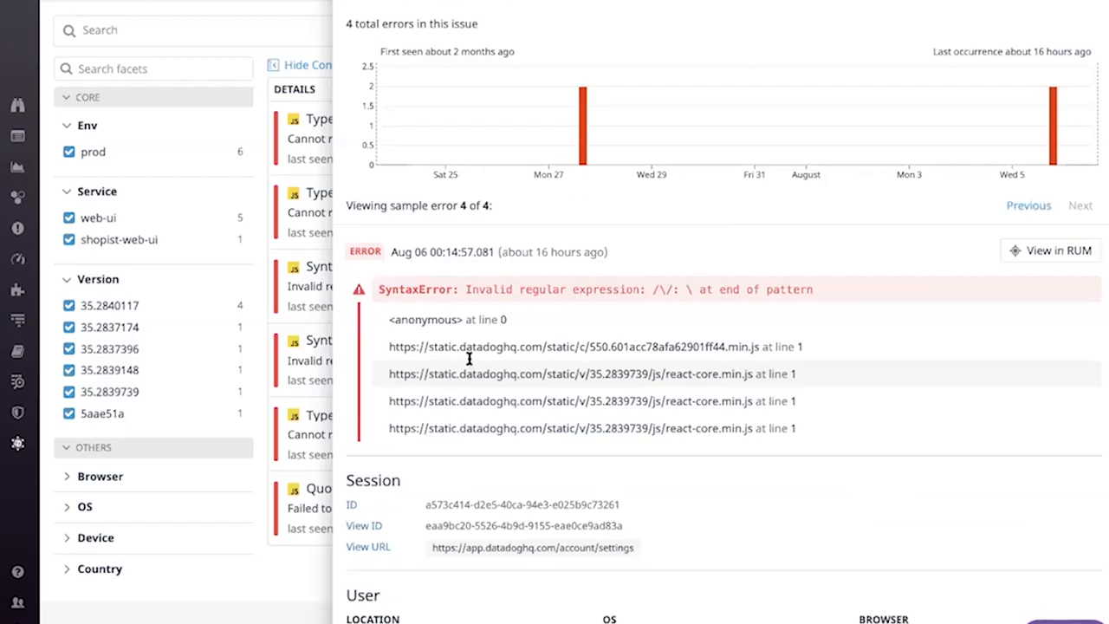
pyautogui.scroll(-3)
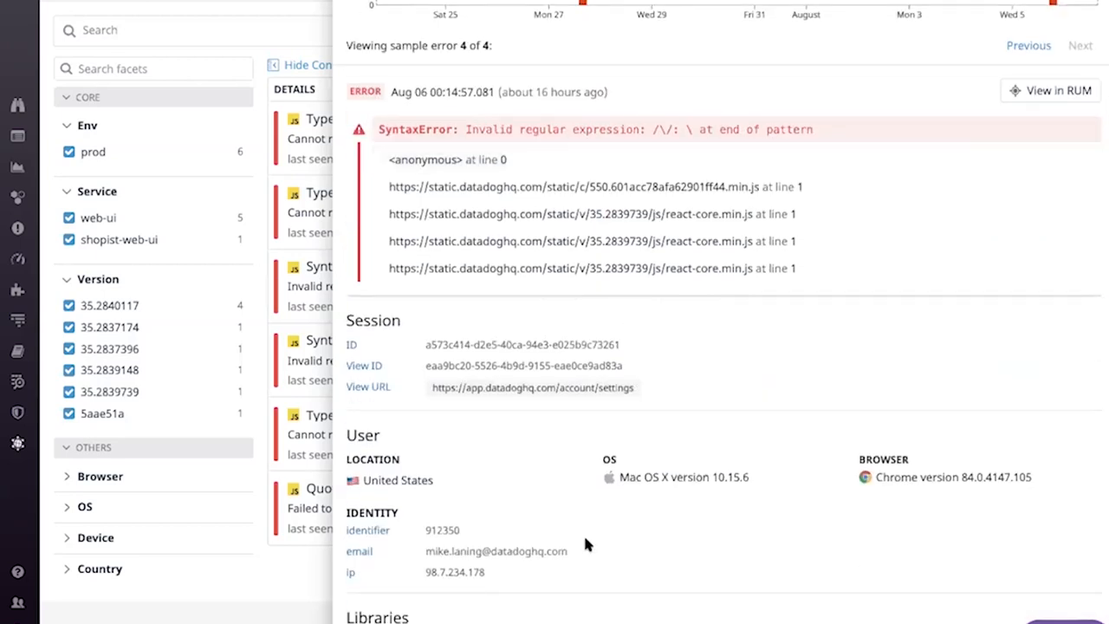
pyautogui.moveTo(533, 528)
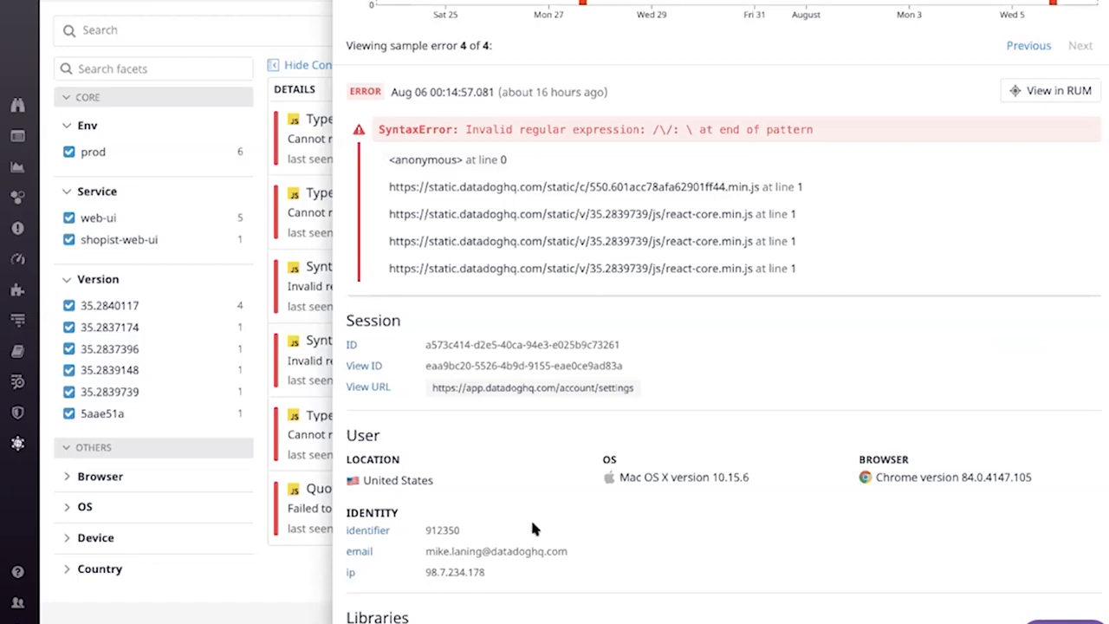
pyautogui.moveTo(684, 465)
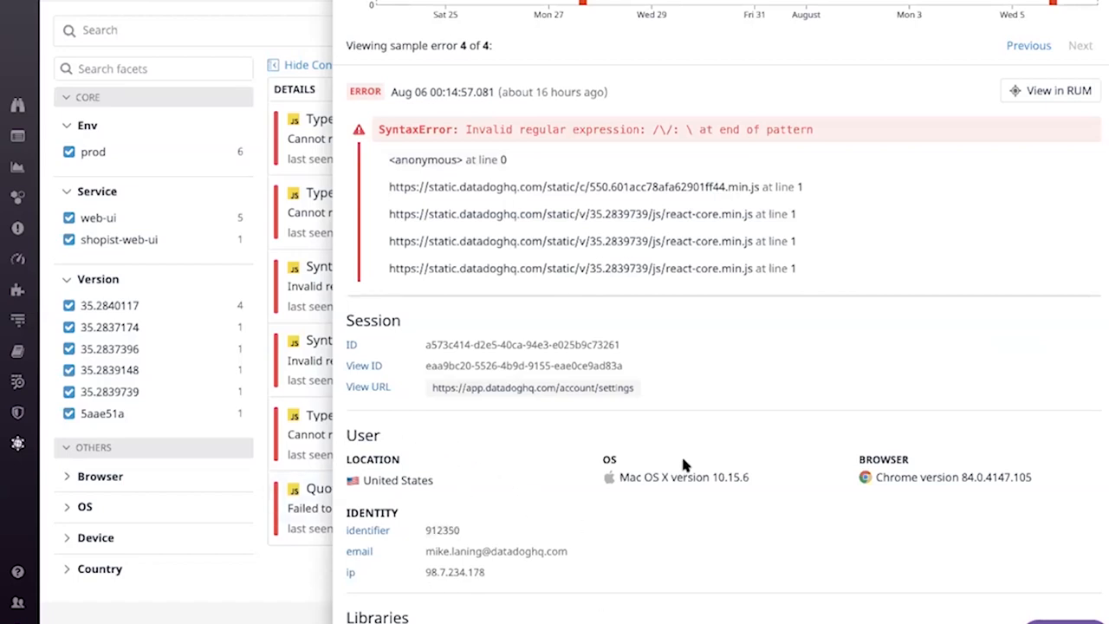
pyautogui.moveTo(995, 481)
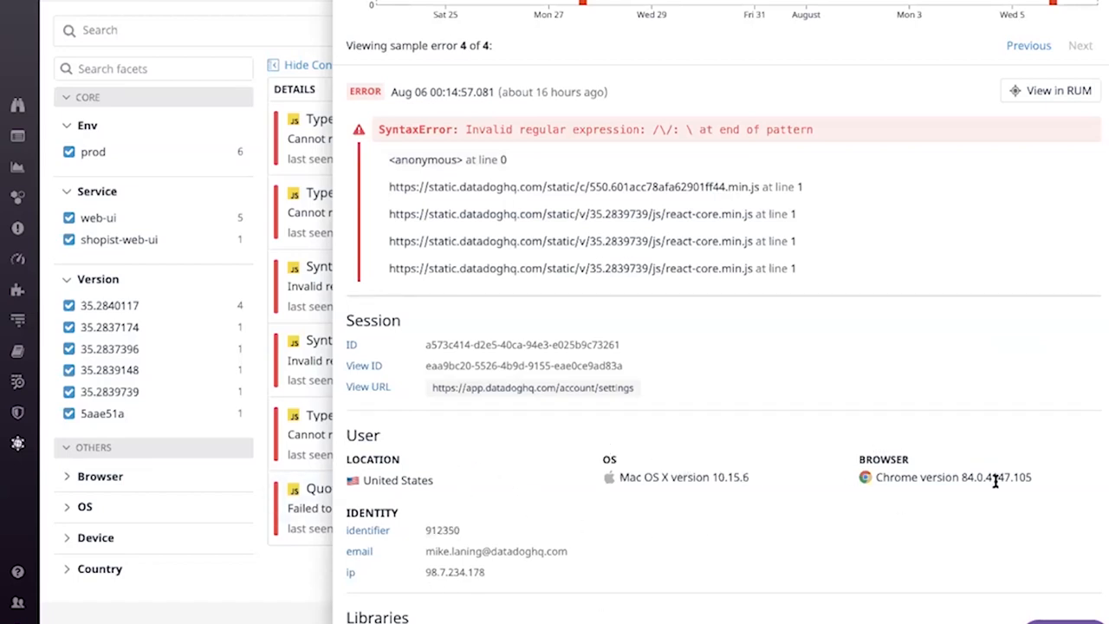
pyautogui.scroll(3)
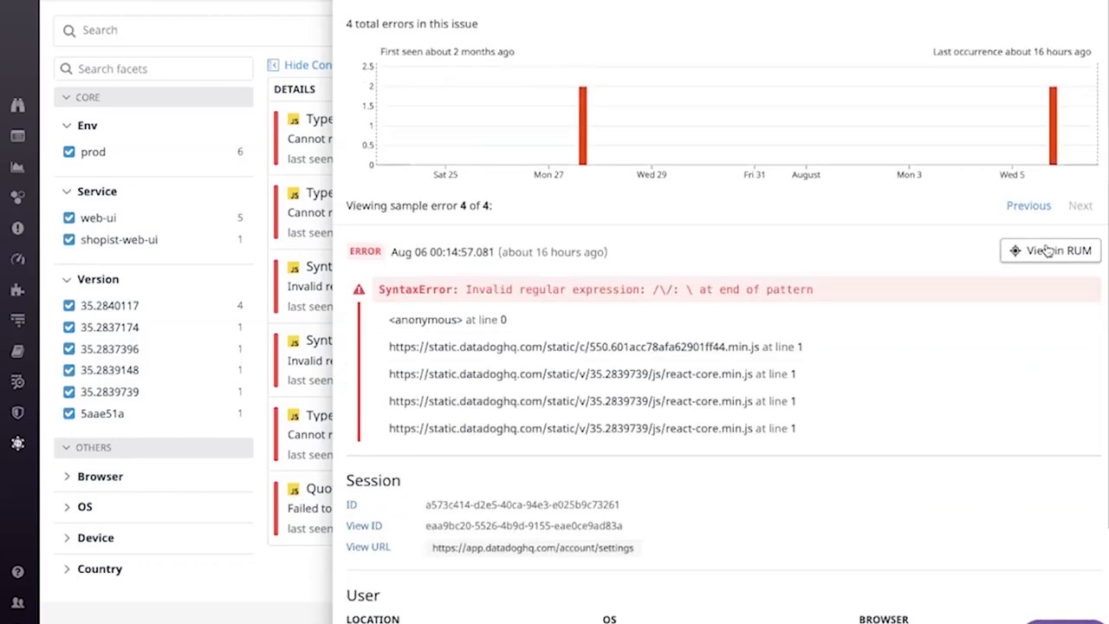
pyautogui.moveTo(1051, 250)
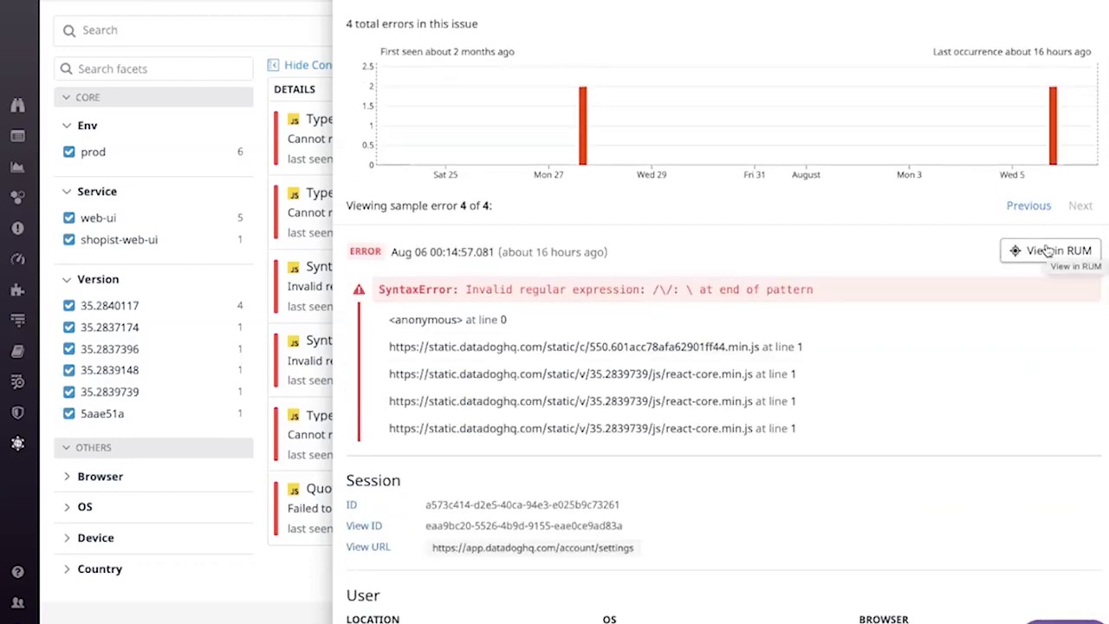
pyautogui.moveTo(1104, 103)
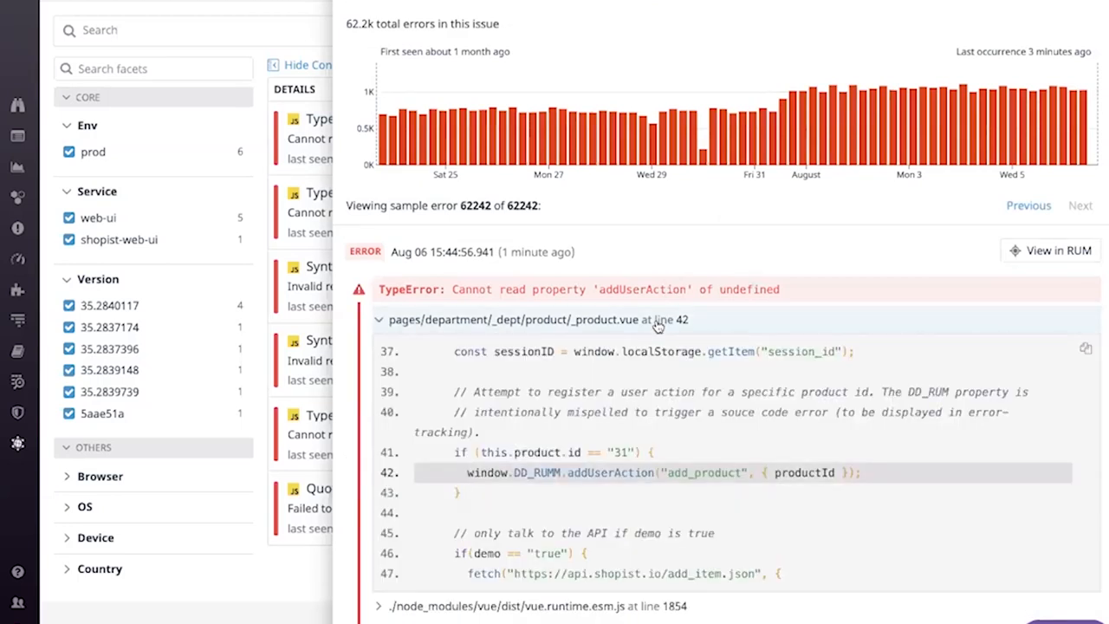
pyautogui.moveTo(629, 387)
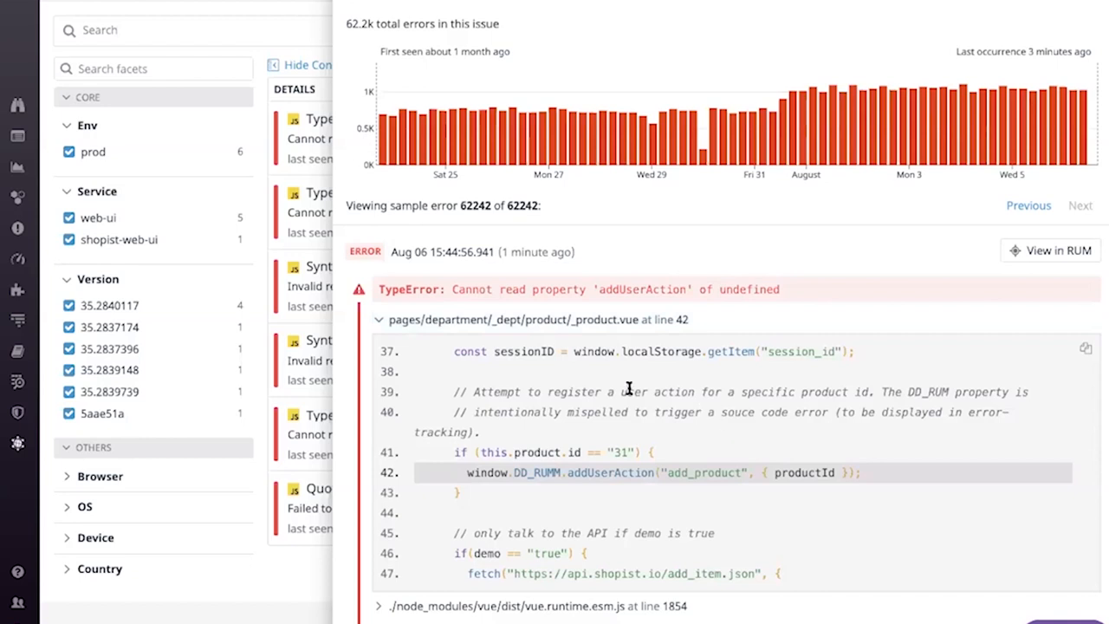
pyautogui.moveTo(548, 380)
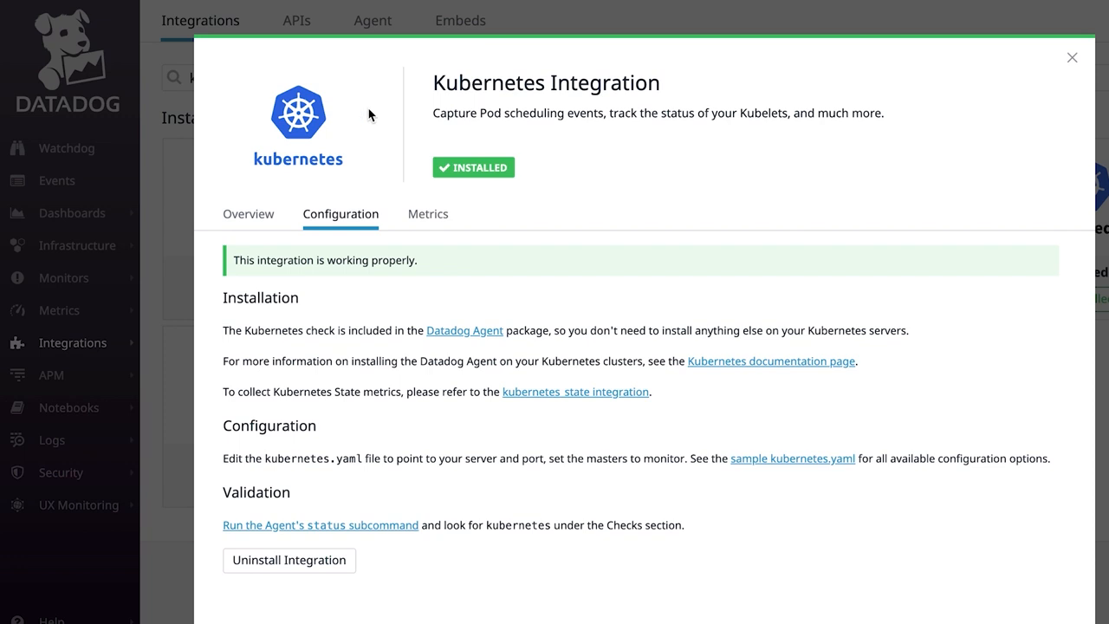
pyautogui.moveTo(488, 210)
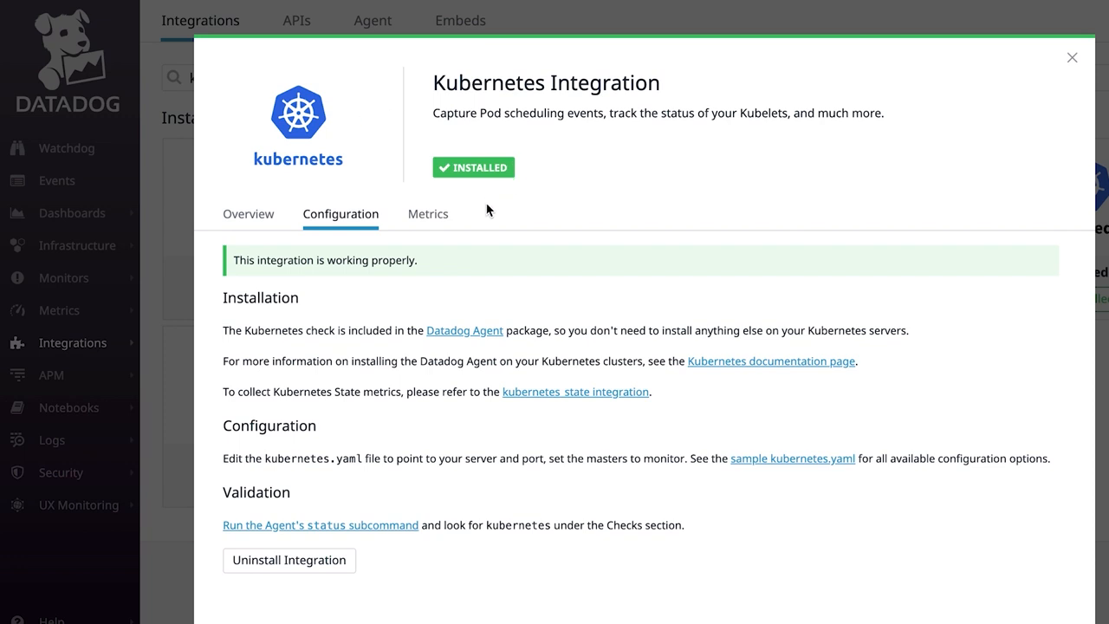
# Browse the Kubernetes integration's Metrics tab through the list of tracked metrics.
pyautogui.click(427, 213)
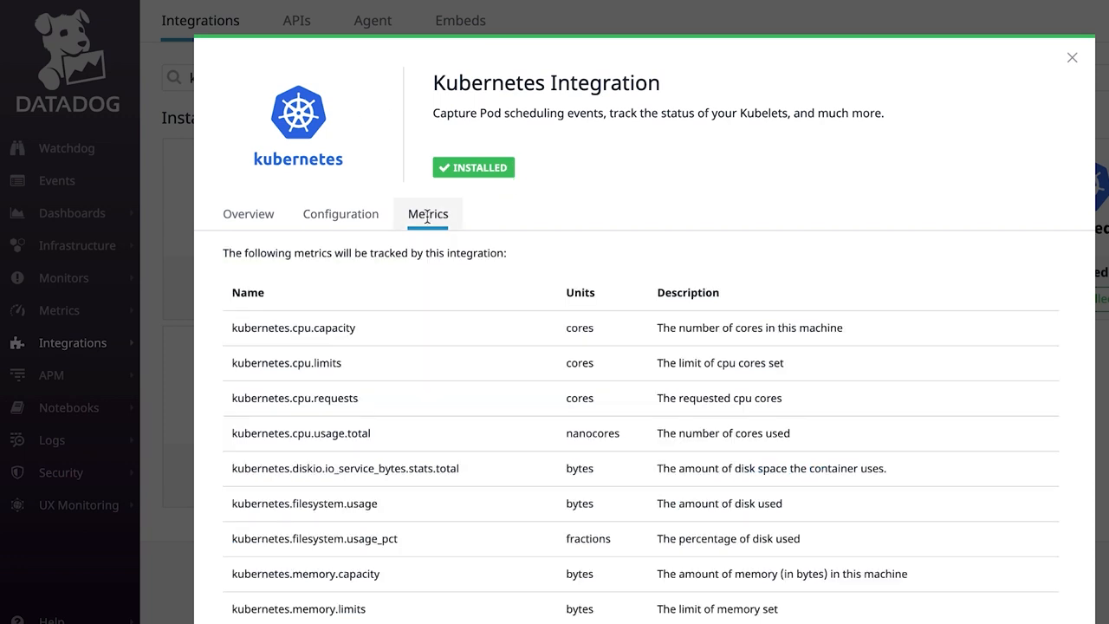
pyautogui.scroll(-3)
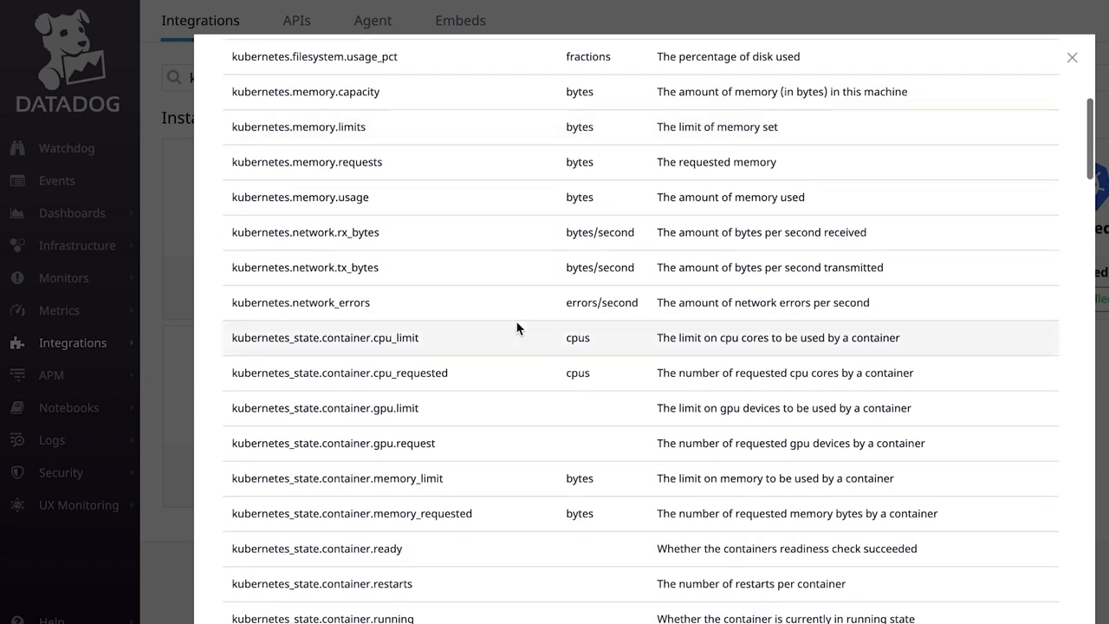
pyautogui.scroll(-3)
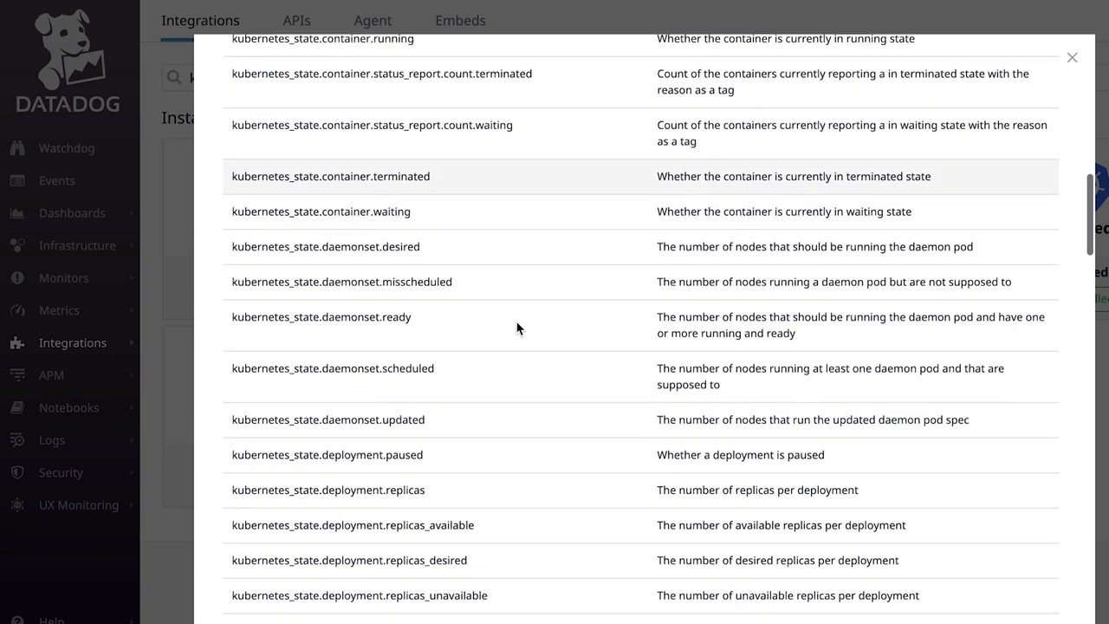
pyautogui.scroll(-3)
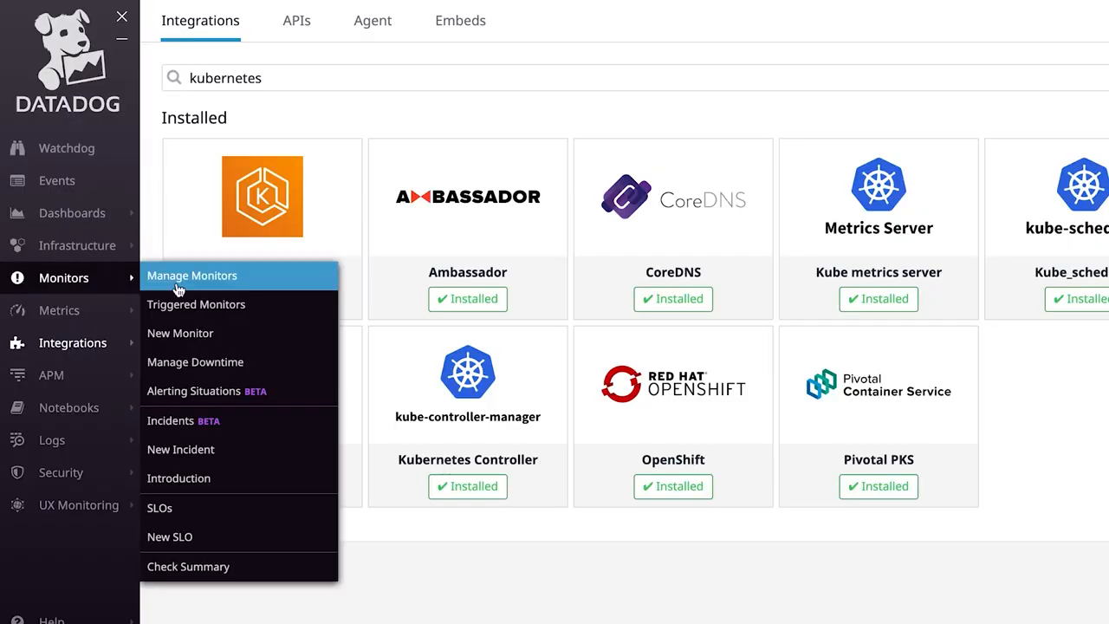
pyautogui.moveTo(180, 332)
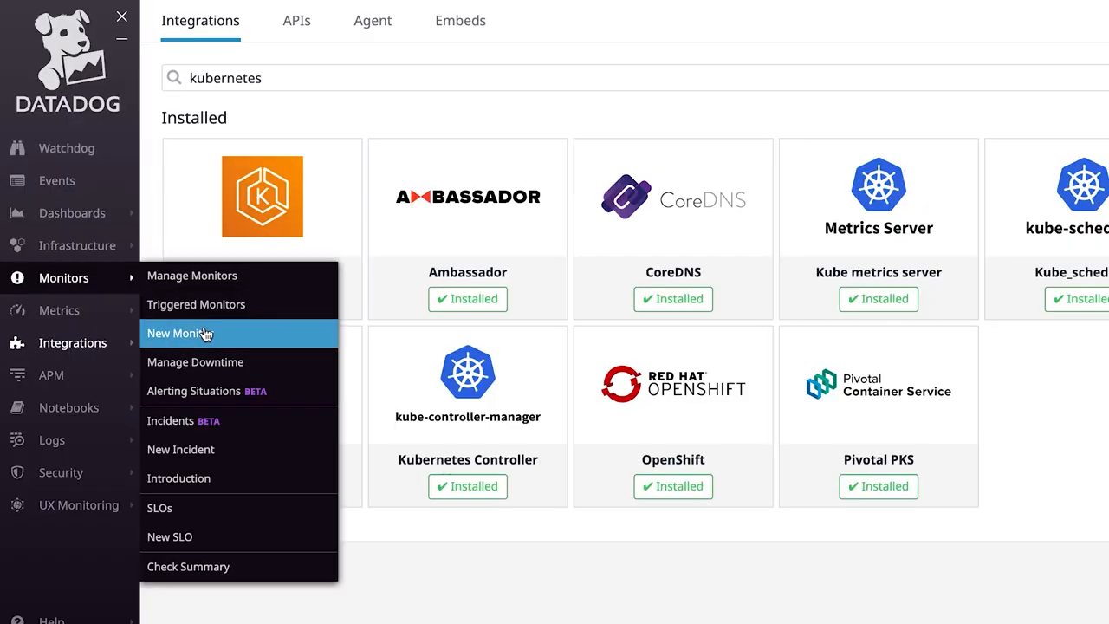
# Filter the new monitor's Recommended Monitors by the Kubernetes integration and browse the results.
pyautogui.click(177, 333)
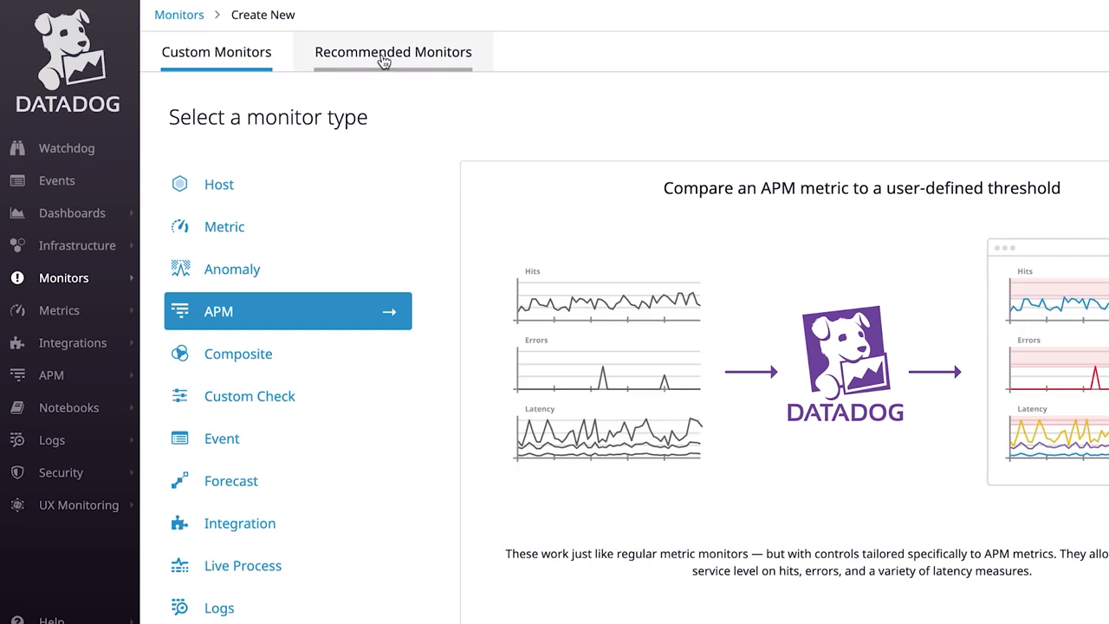
pyautogui.click(392, 52)
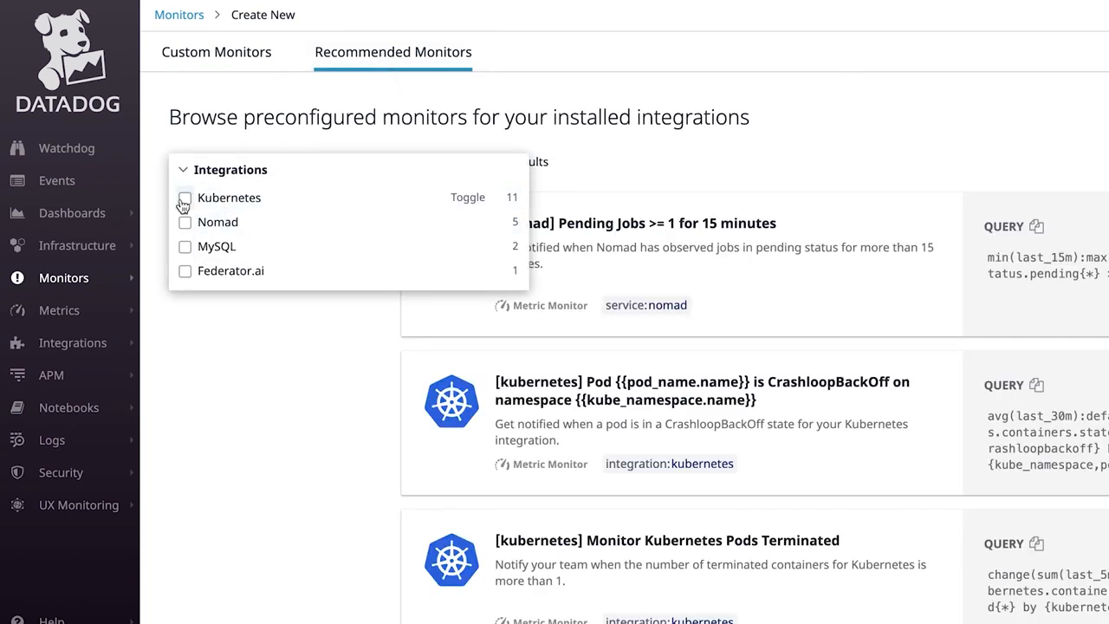
pyautogui.click(185, 198)
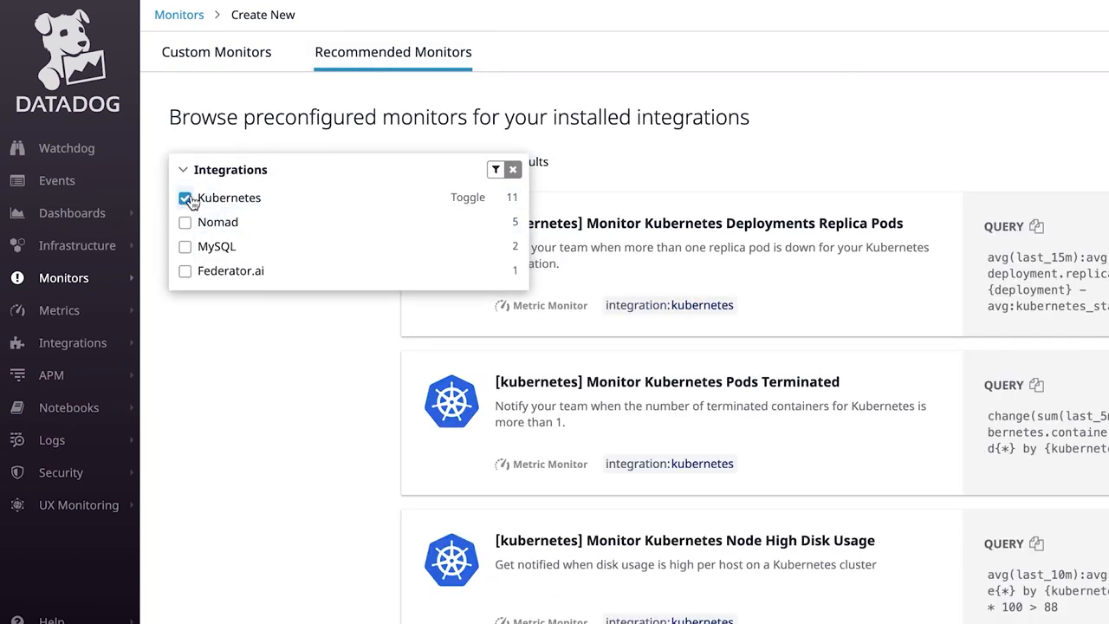
pyautogui.scroll(-3)
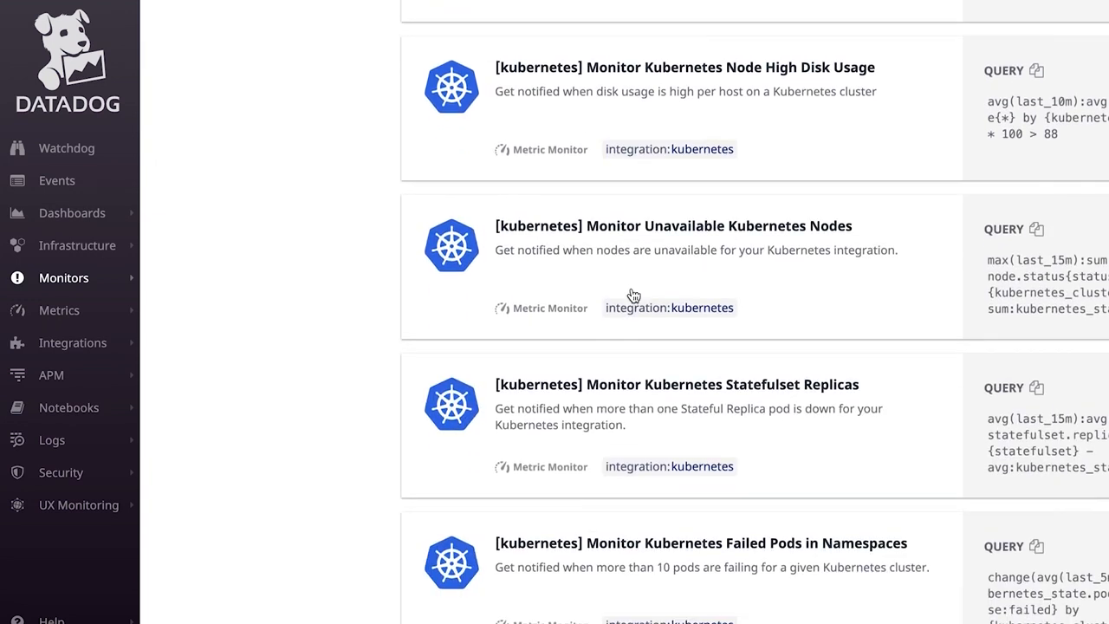
pyautogui.scroll(-3)
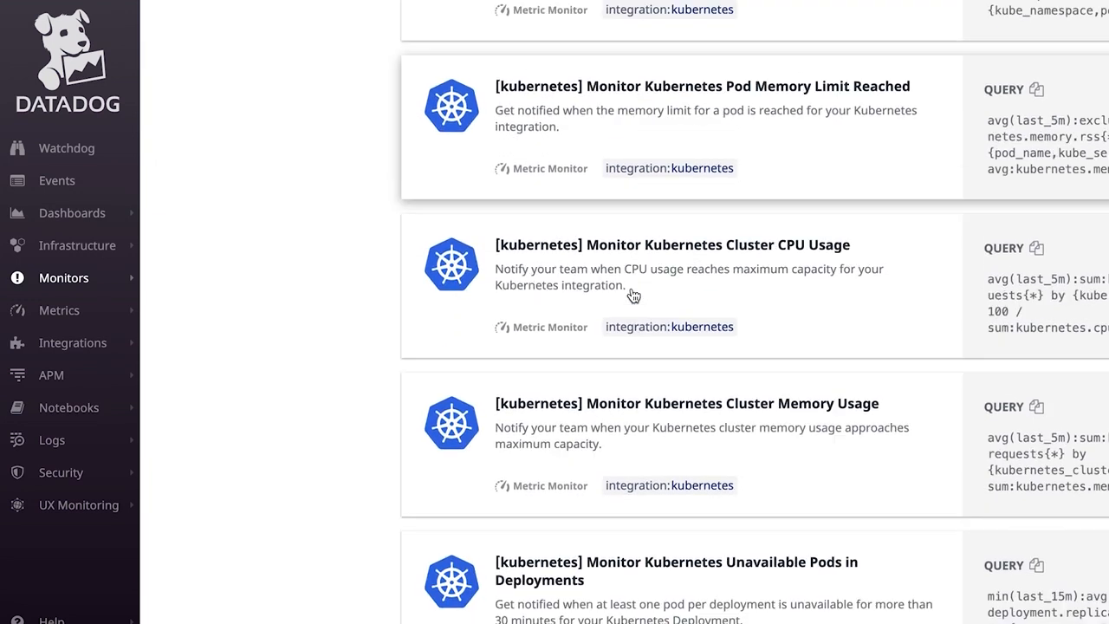
pyautogui.scroll(-3)
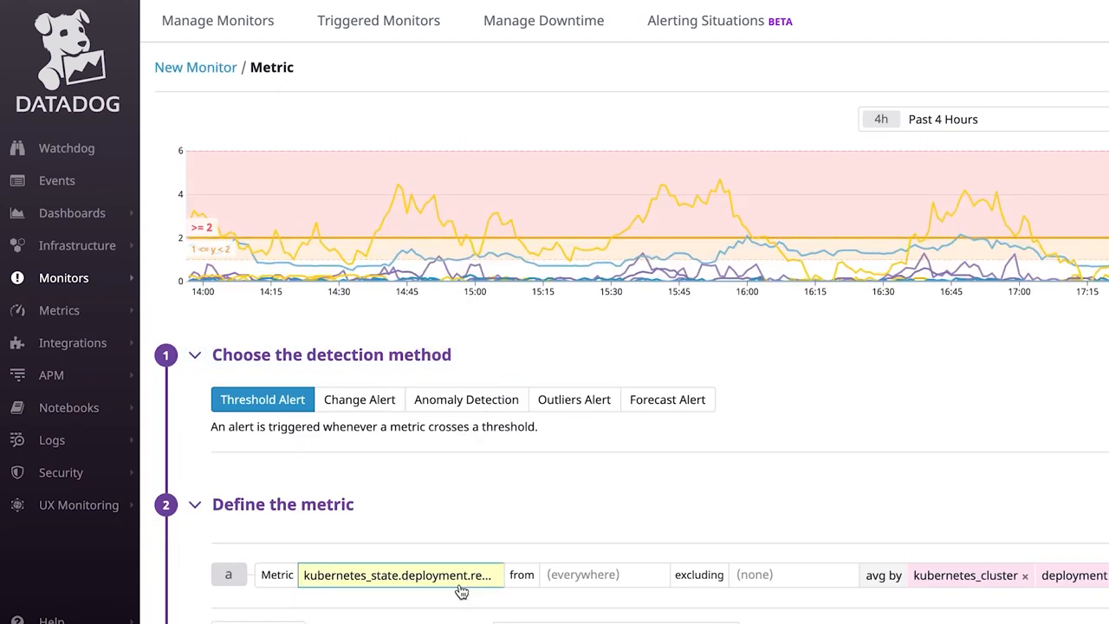
# Review the prefilled Unavailable Pods in Deployments monitor's thresholds and notification message.
pyautogui.scroll(-3)
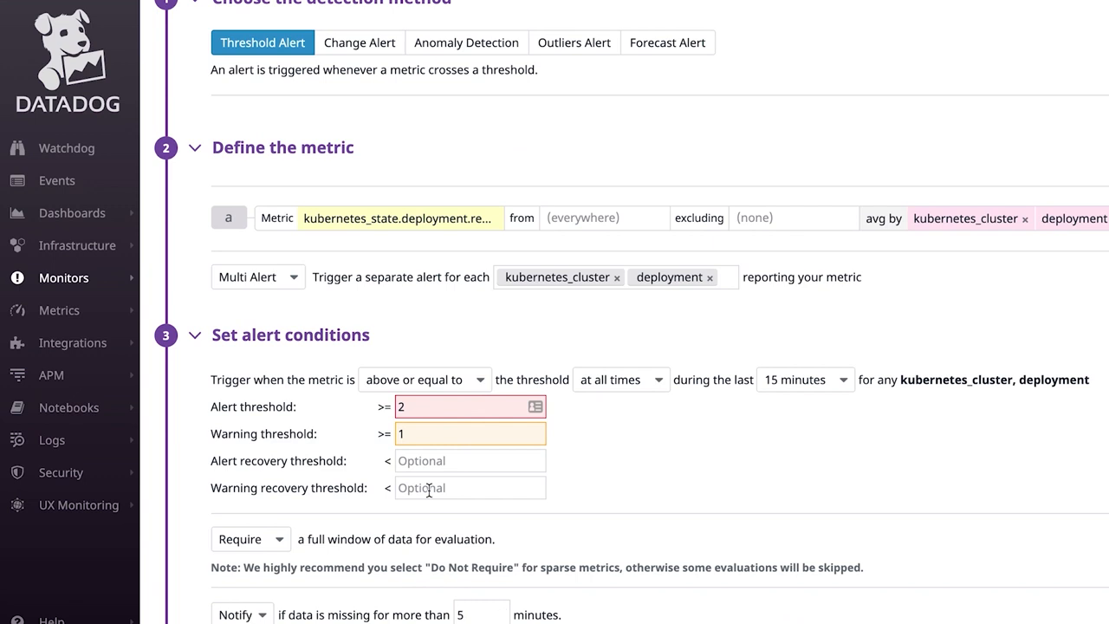
pyautogui.moveTo(338, 448)
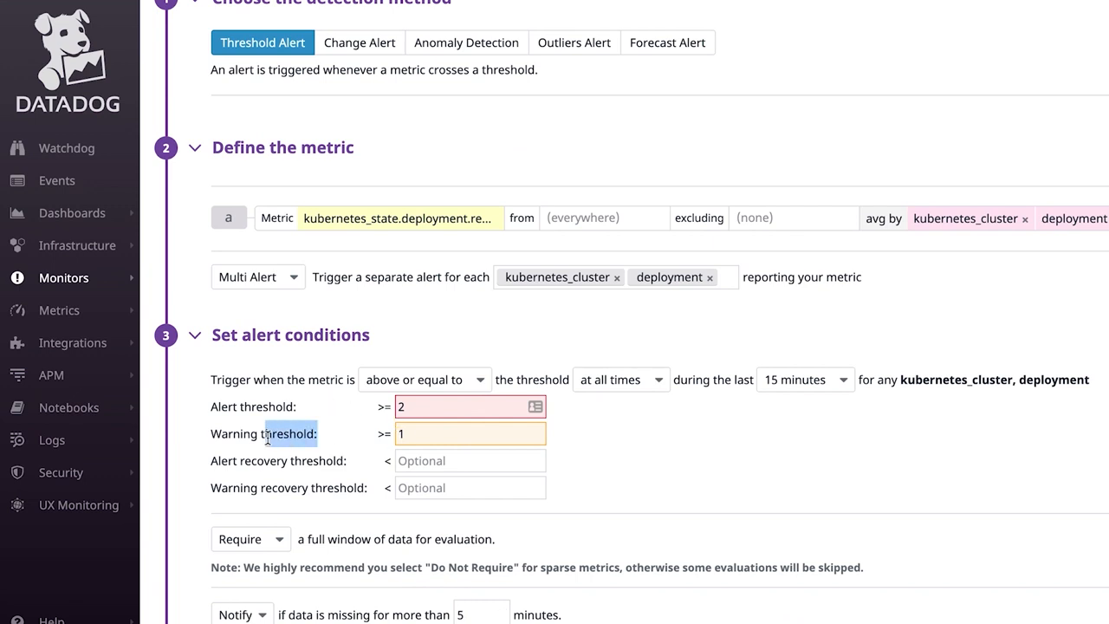
pyautogui.scroll(-3)
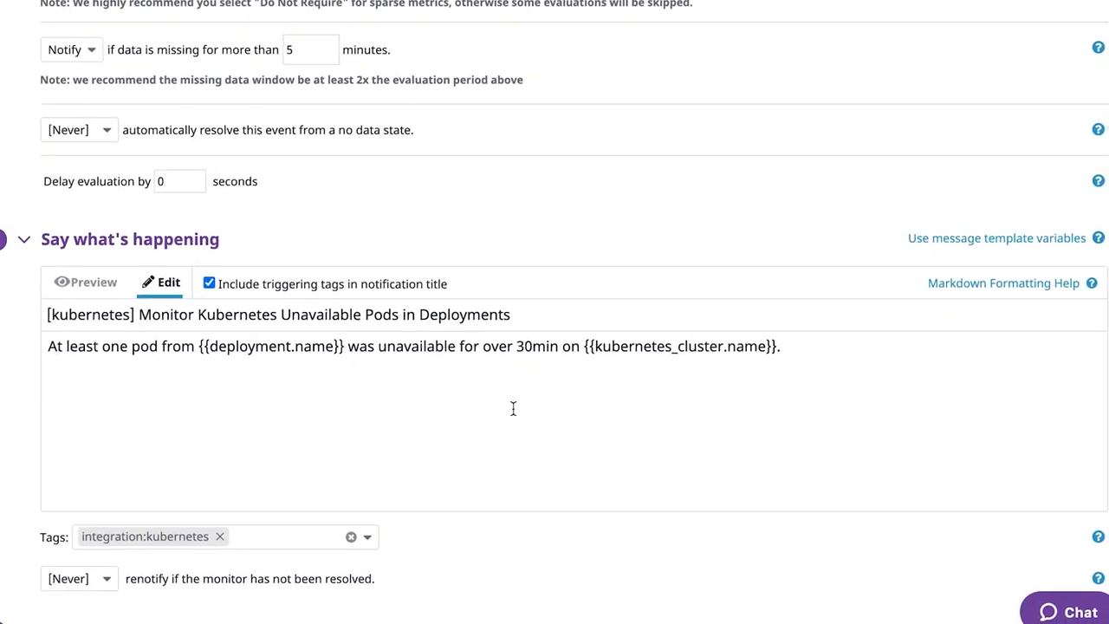
pyautogui.scroll(-3)
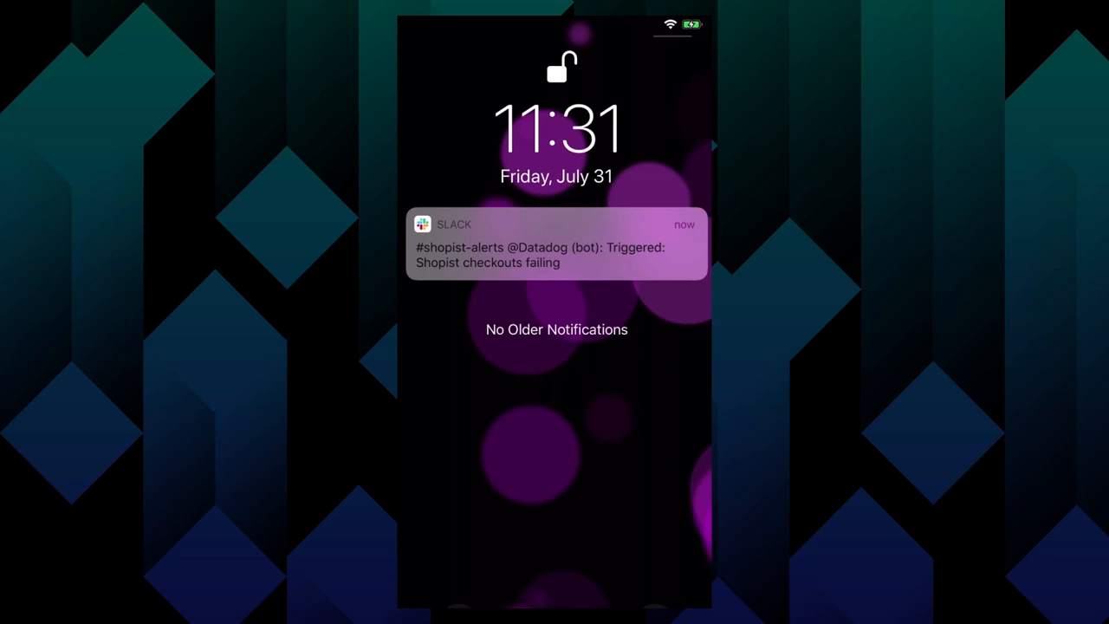
# Follow the Slack checkouts-failing alert to its triggered monitor, then open the Shopist Web Store dashboard.
pyautogui.click(556, 244)
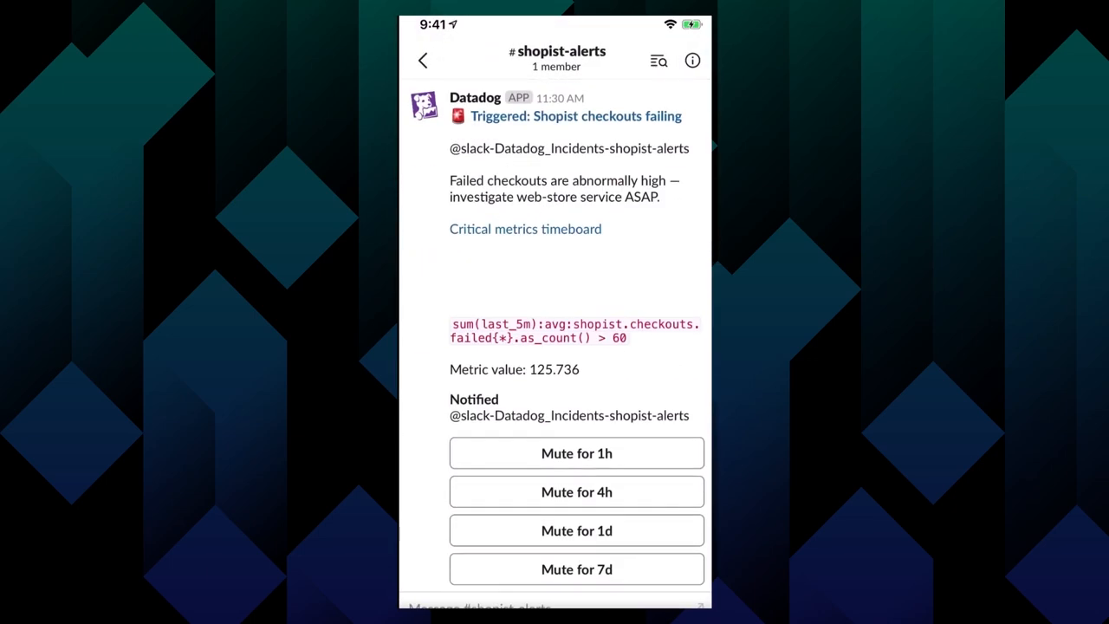
pyautogui.click(575, 115)
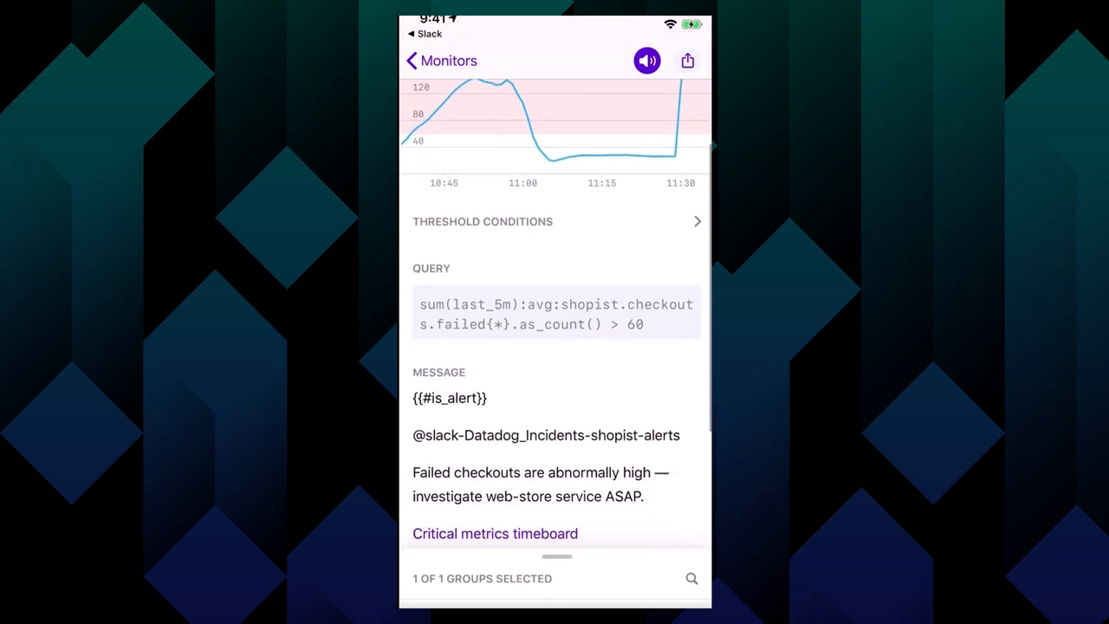
pyautogui.scroll(-3)
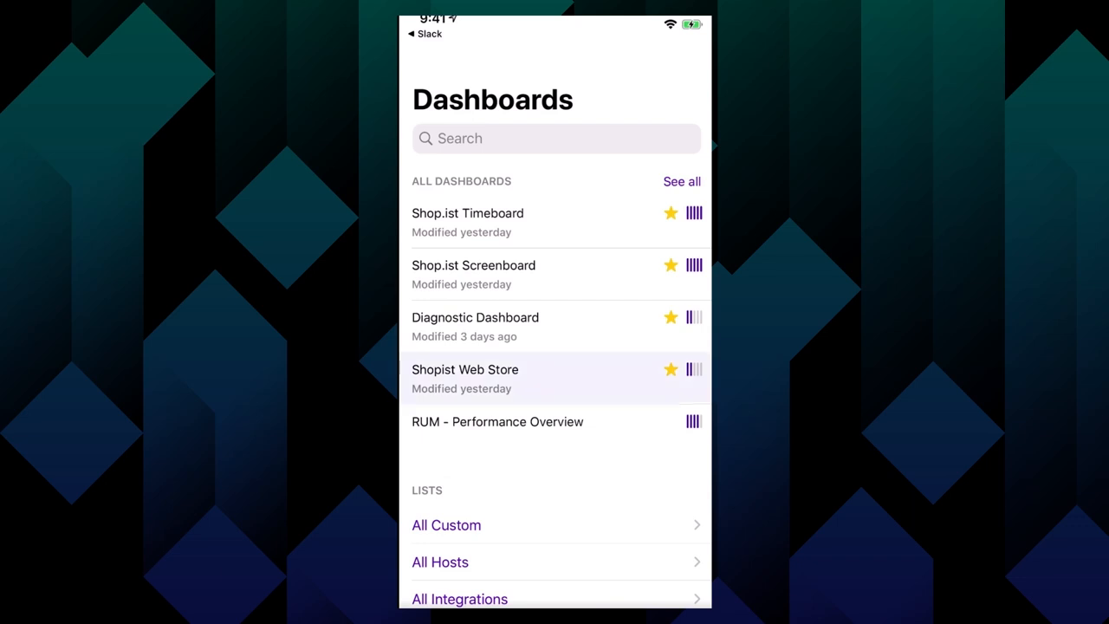
pyautogui.click(465, 379)
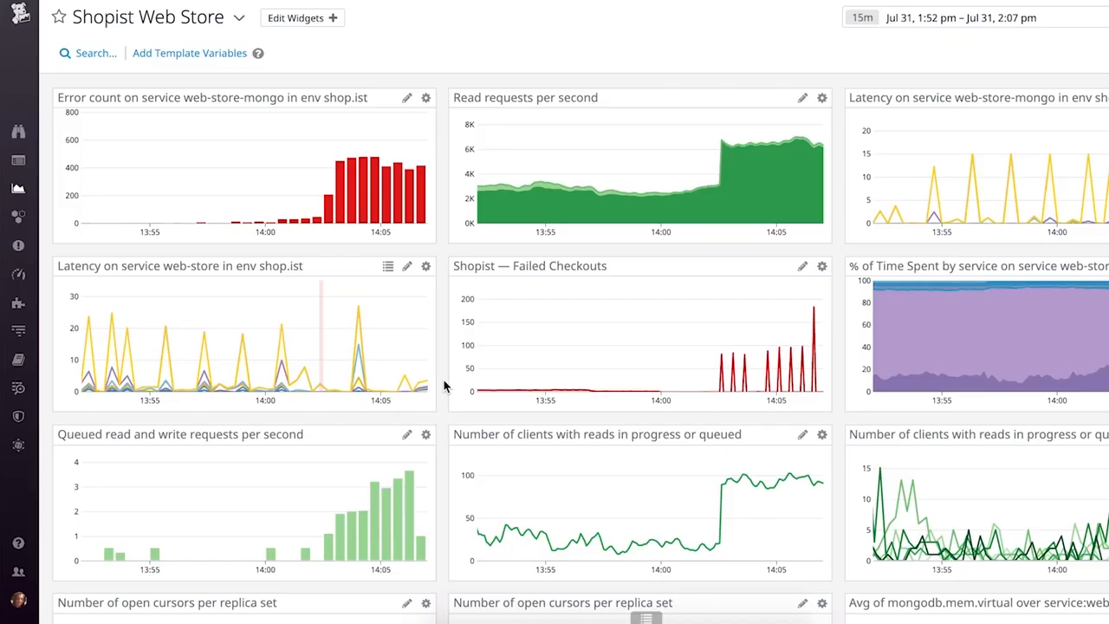
pyautogui.moveTo(757, 481)
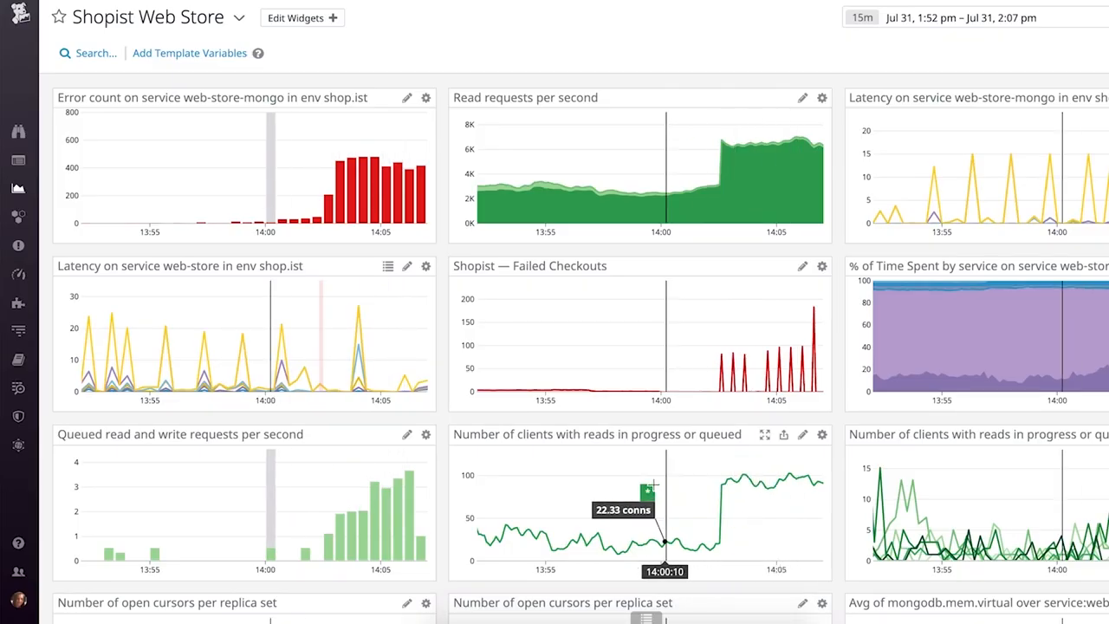
pyautogui.moveTo(625, 492)
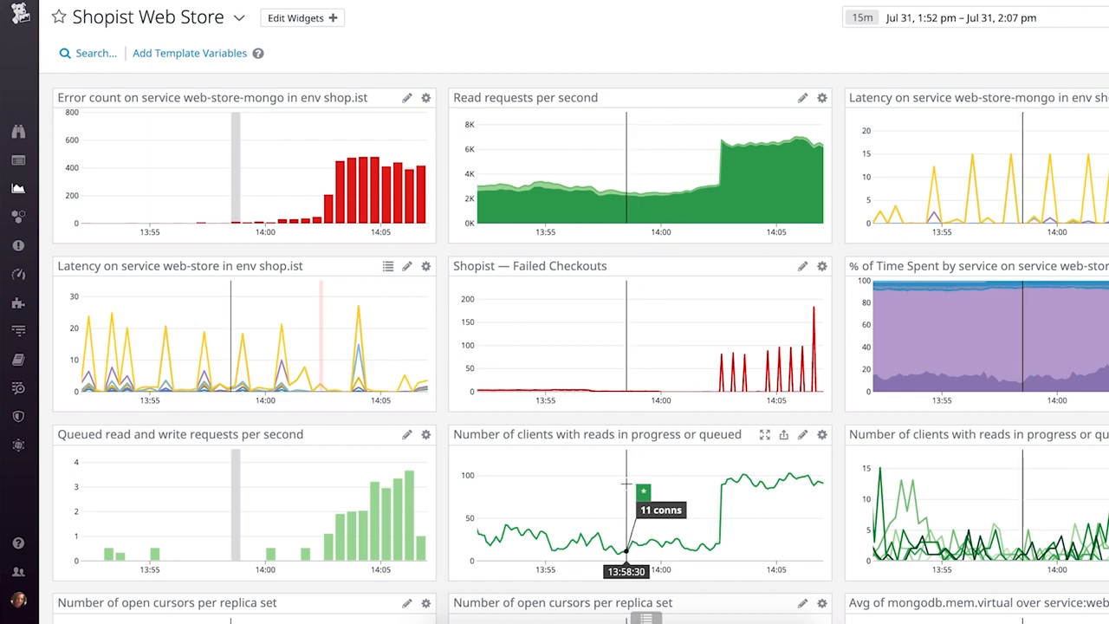
pyautogui.moveTo(1066, 281)
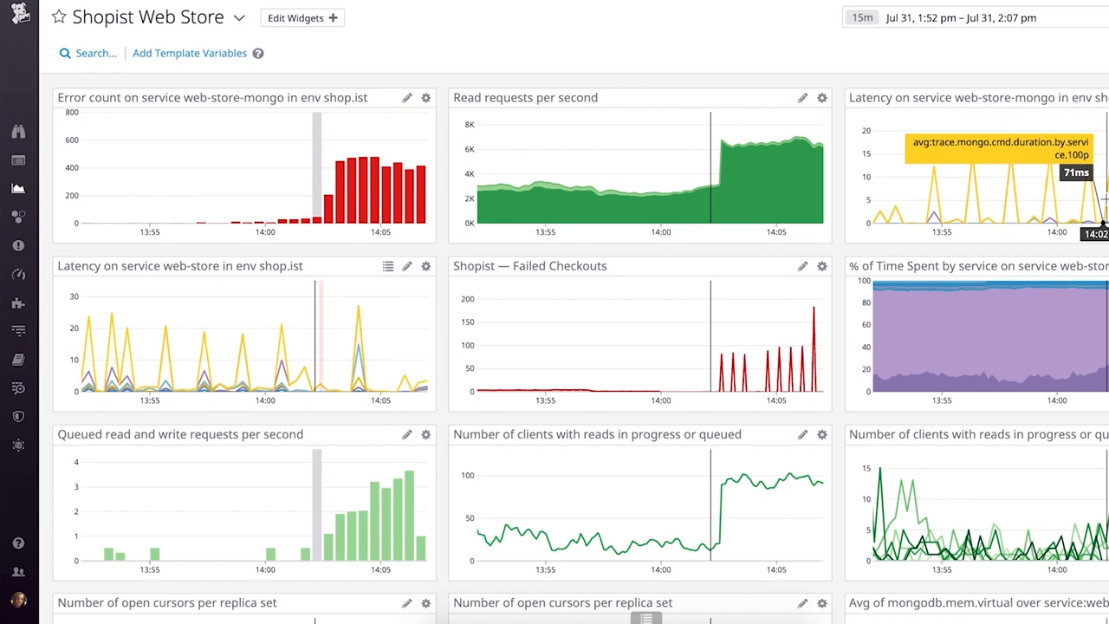
# Open the share/export menu on the web-store-mongo Error count widget.
pyautogui.click(388, 97)
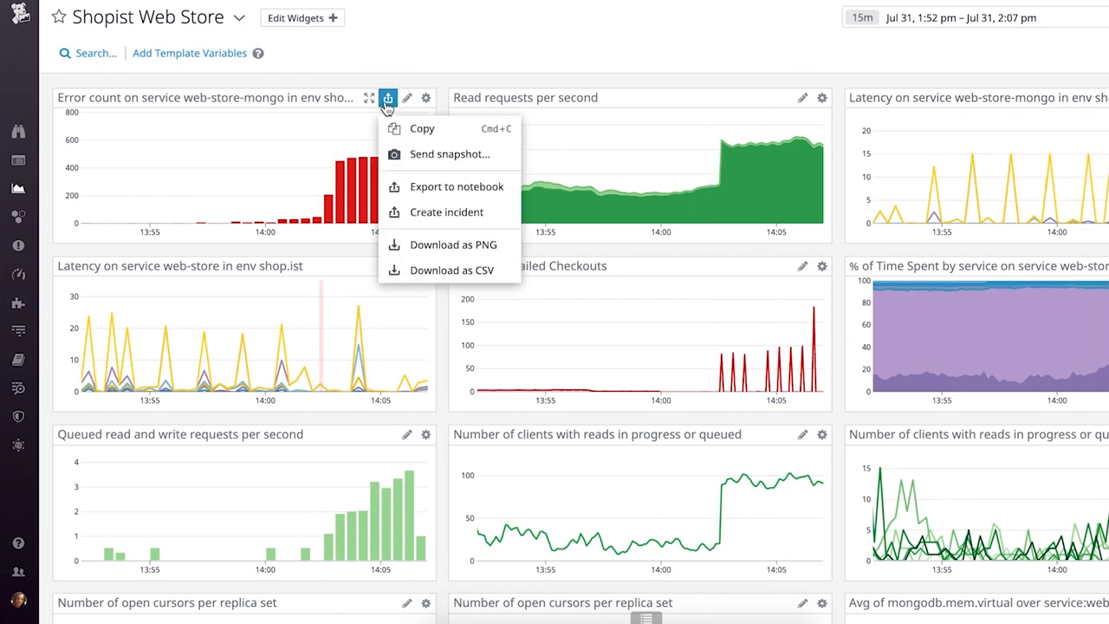
pyautogui.moveTo(446, 213)
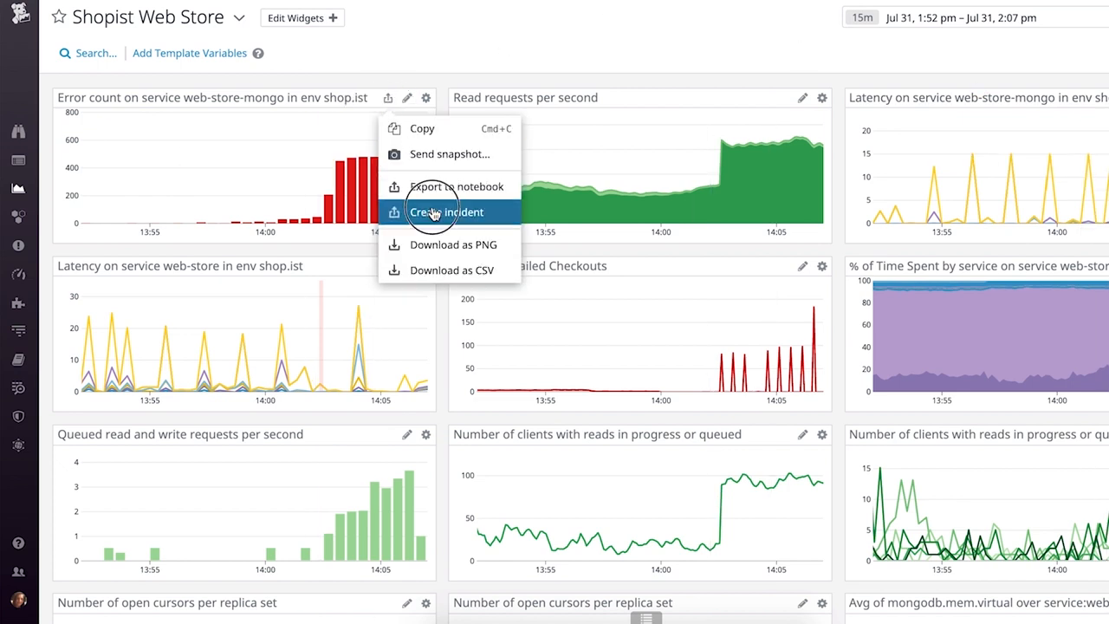
# Declare incident 'checkouts are failing' from the graph, notifying teammate matched by 'hardwick'.
pyautogui.click(446, 212)
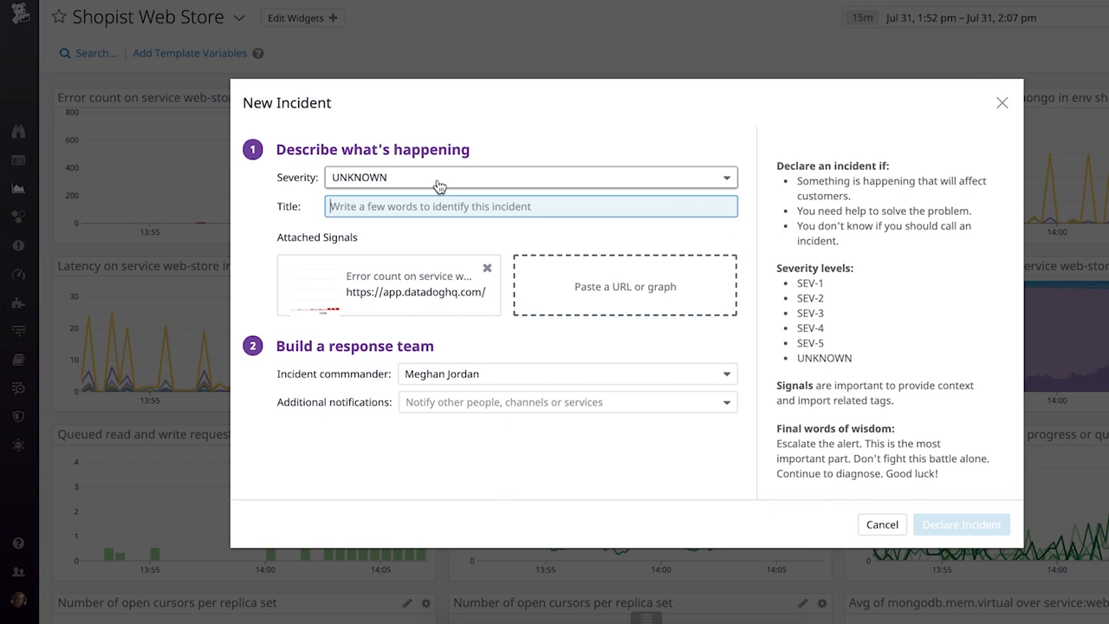
pyautogui.write('checkouts are failing')
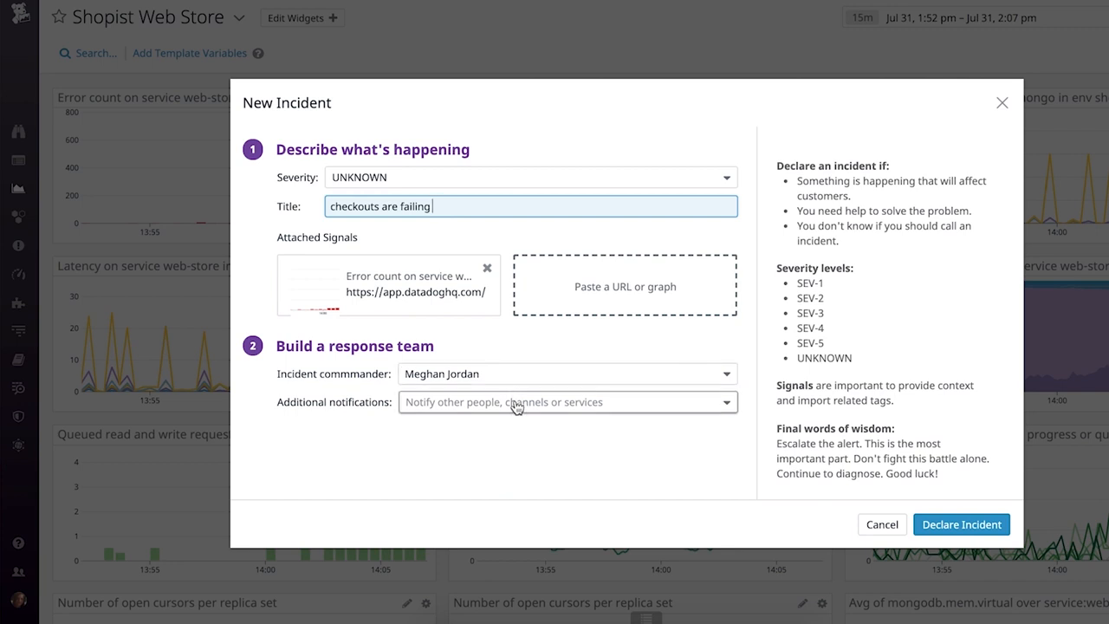
pyautogui.write('har')
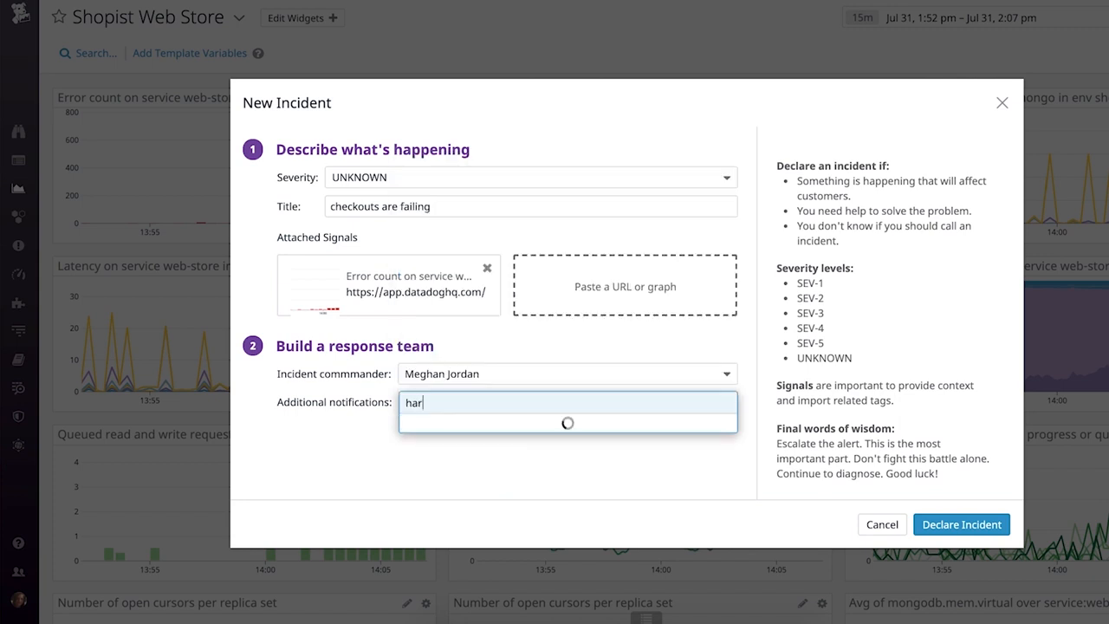
pyautogui.write('dwick')
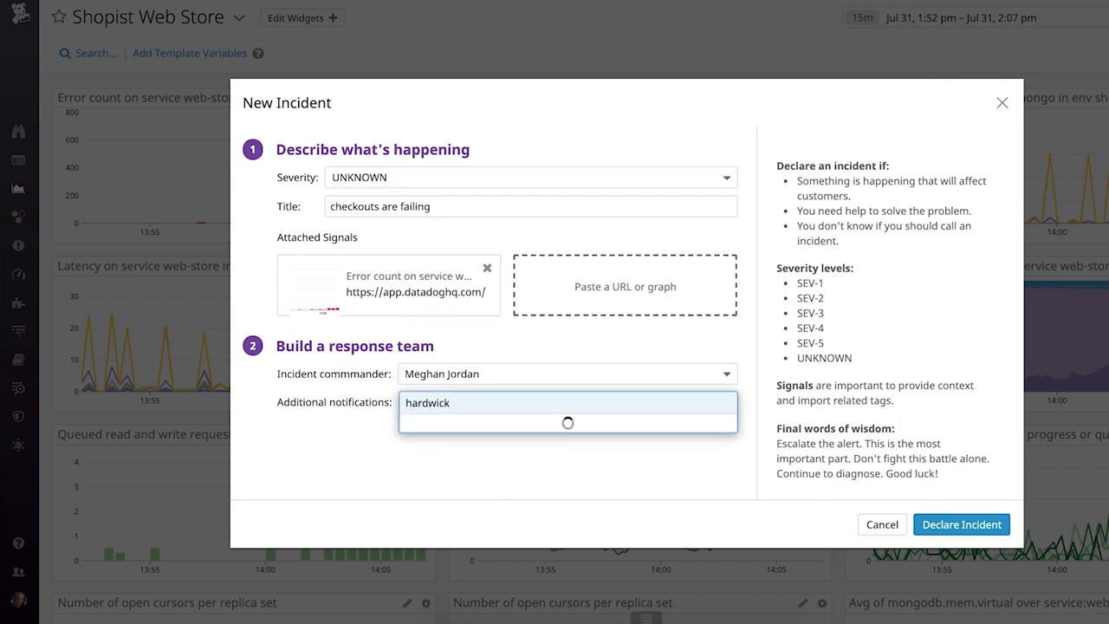
pyautogui.click(568, 422)
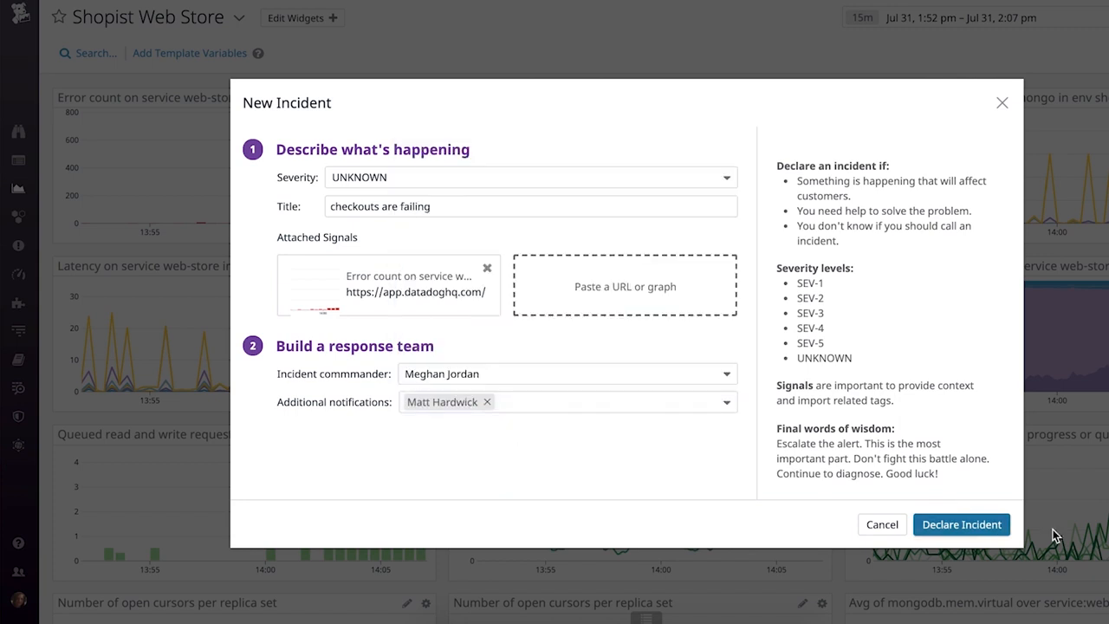
pyautogui.moveTo(985, 536)
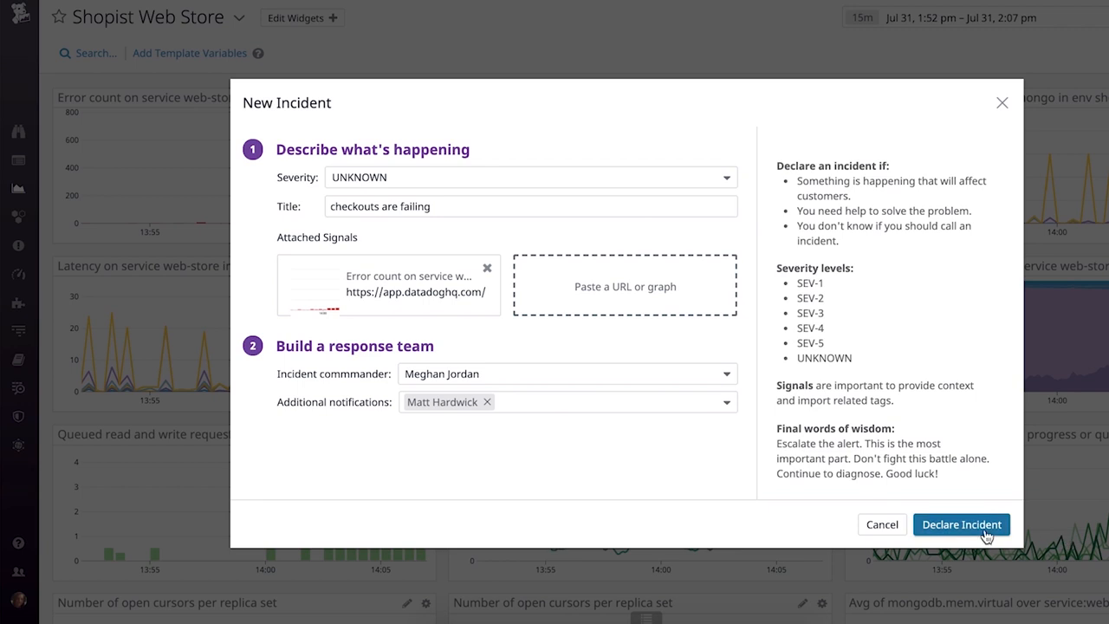
pyautogui.click(961, 525)
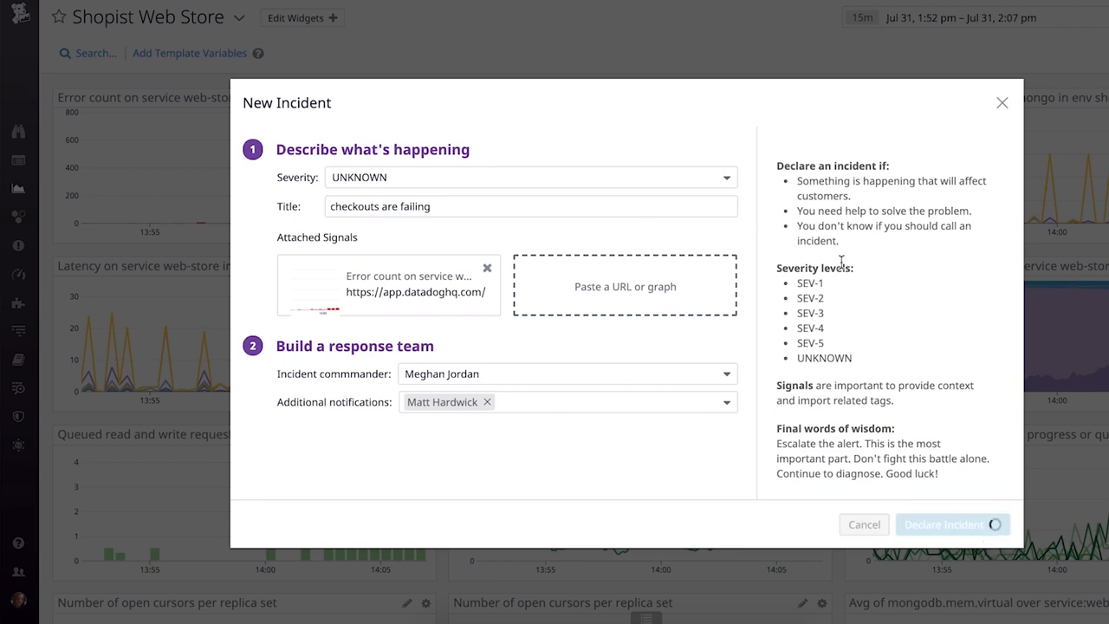
# In #incident-127, view the topic, scroll the conversation, and bring up the requests graph's add-to-incident options.
pyautogui.click(946, 525)
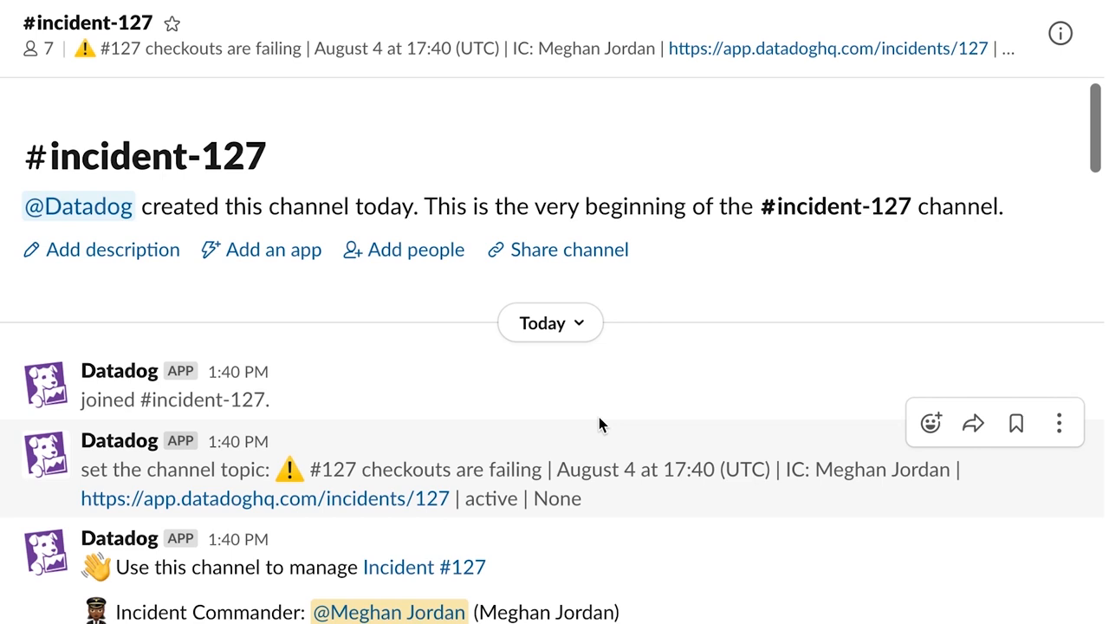
pyautogui.moveTo(237, 331)
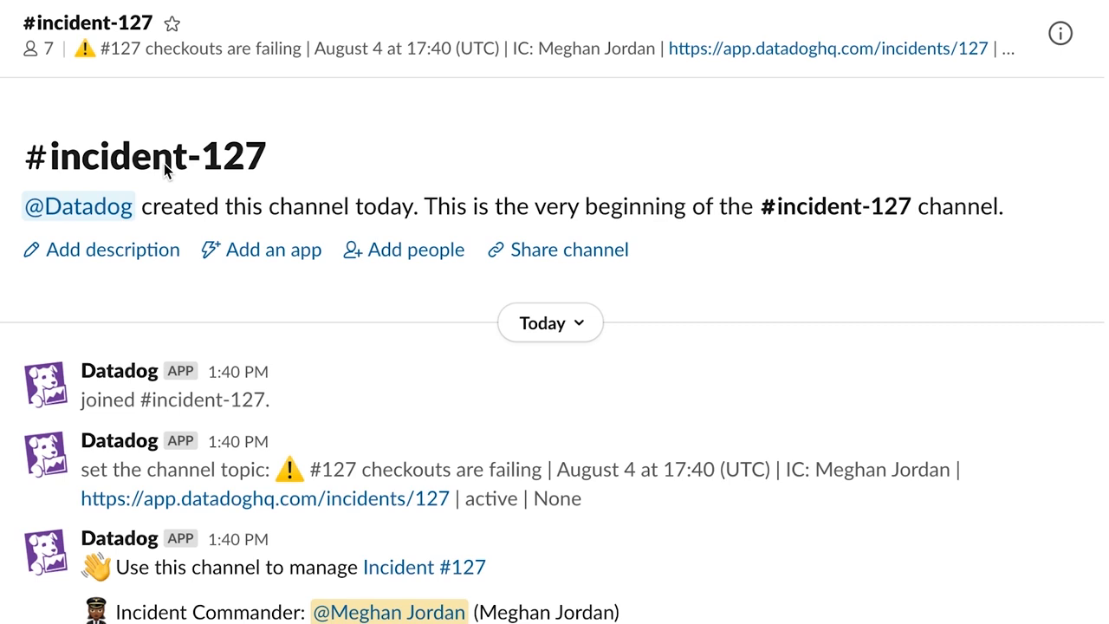
pyautogui.moveTo(263, 52)
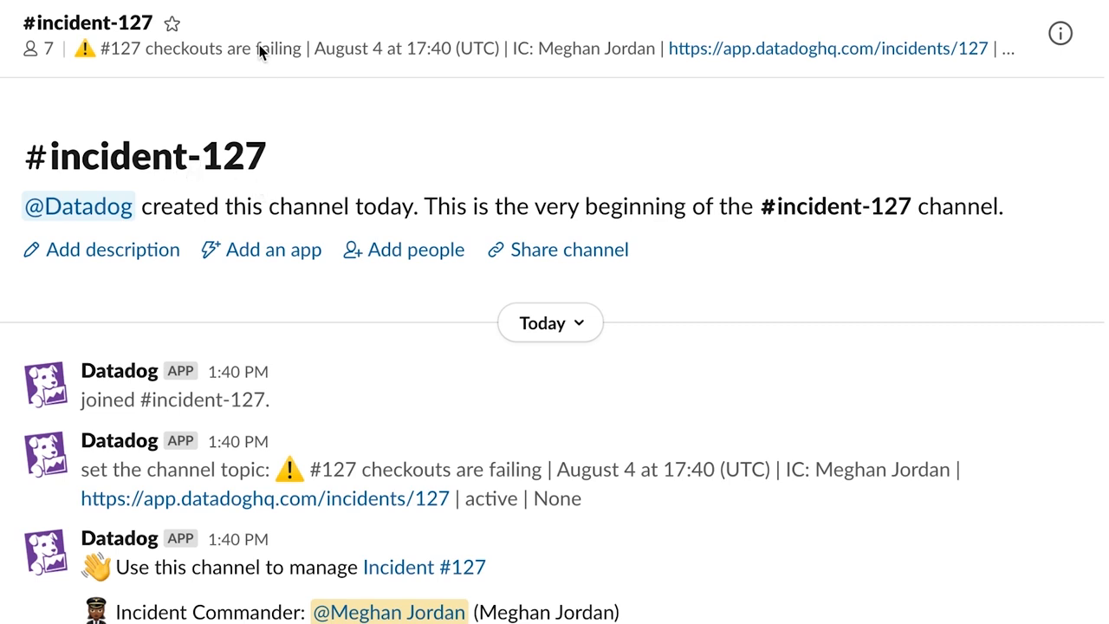
pyautogui.click(260, 48)
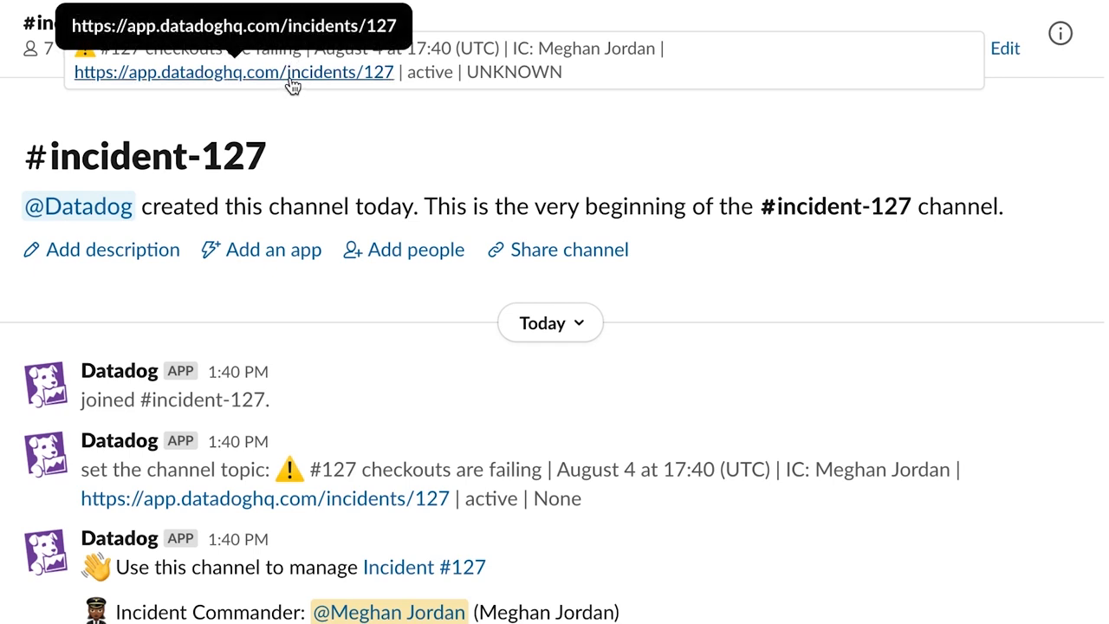
pyautogui.scroll(-3)
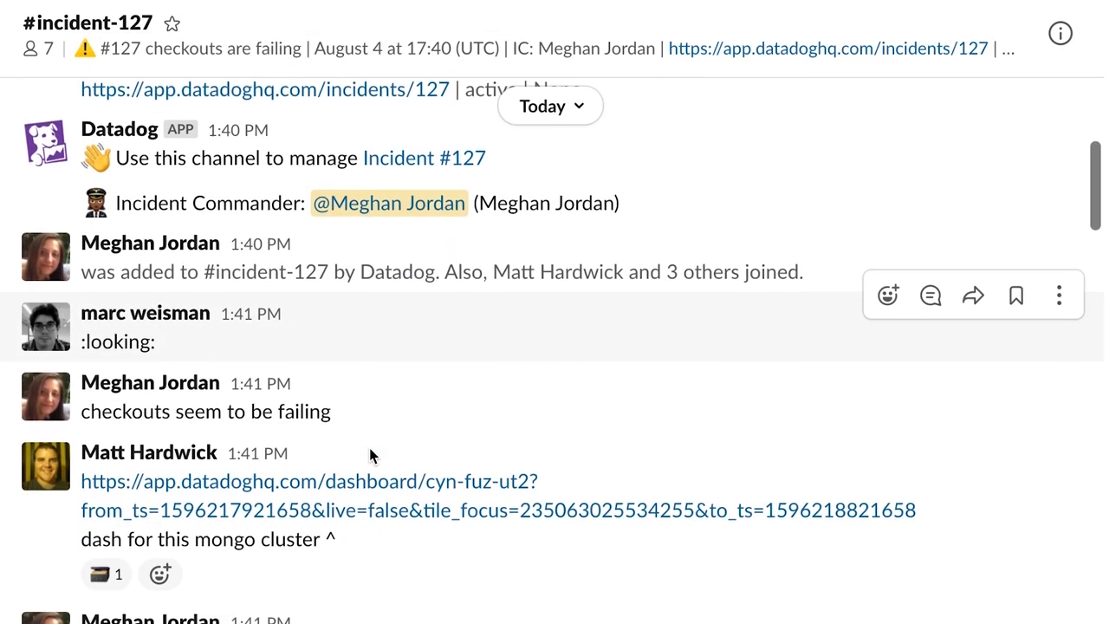
pyautogui.scroll(-3)
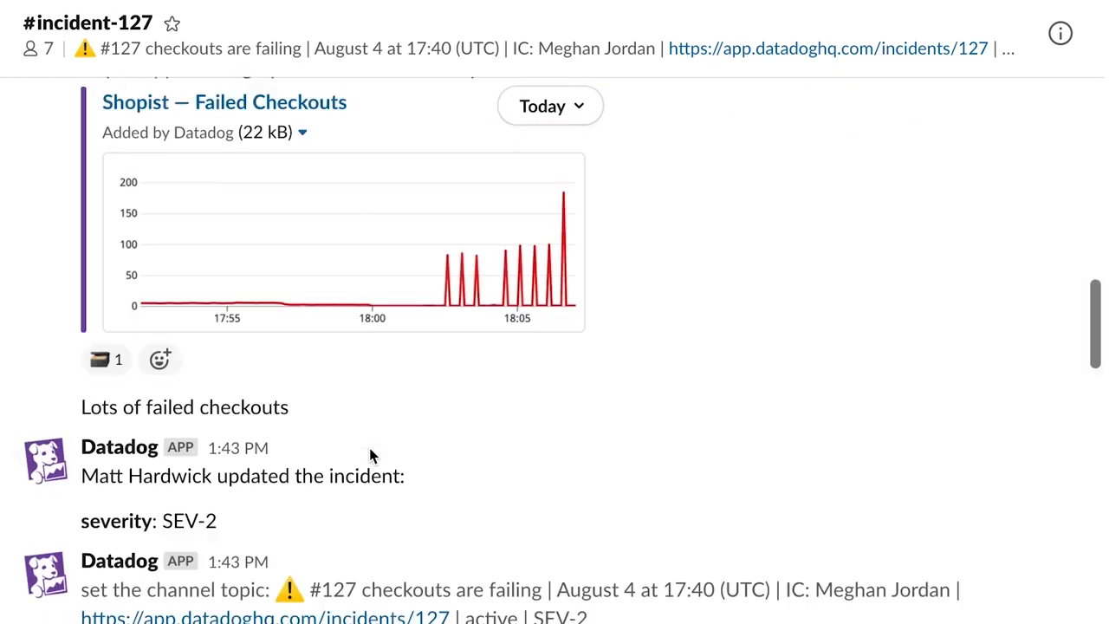
pyautogui.scroll(-3)
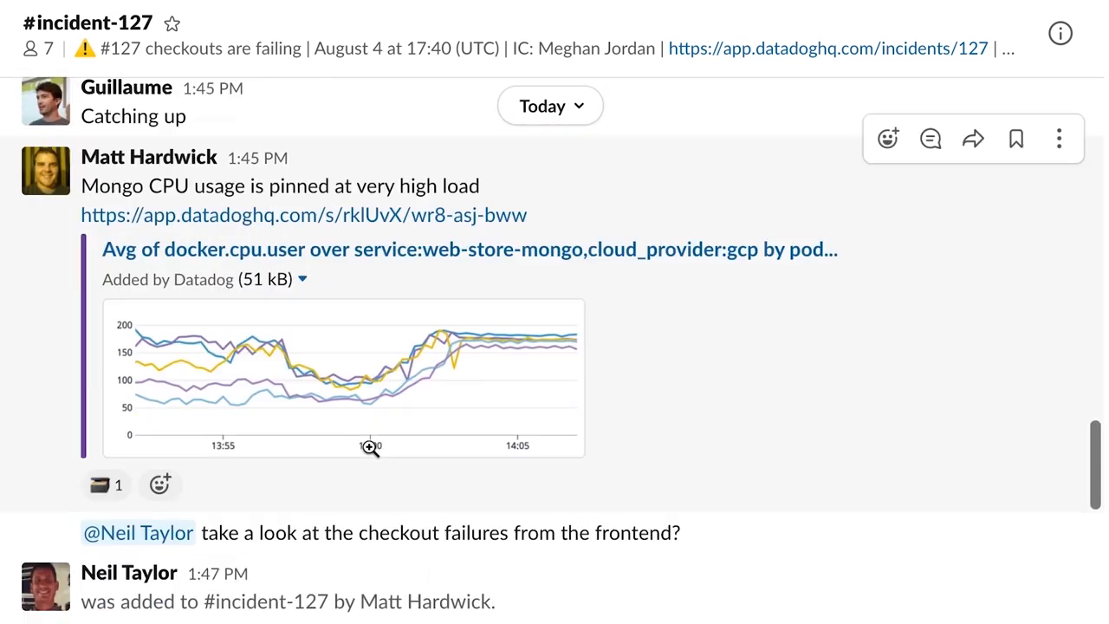
pyautogui.scroll(-3)
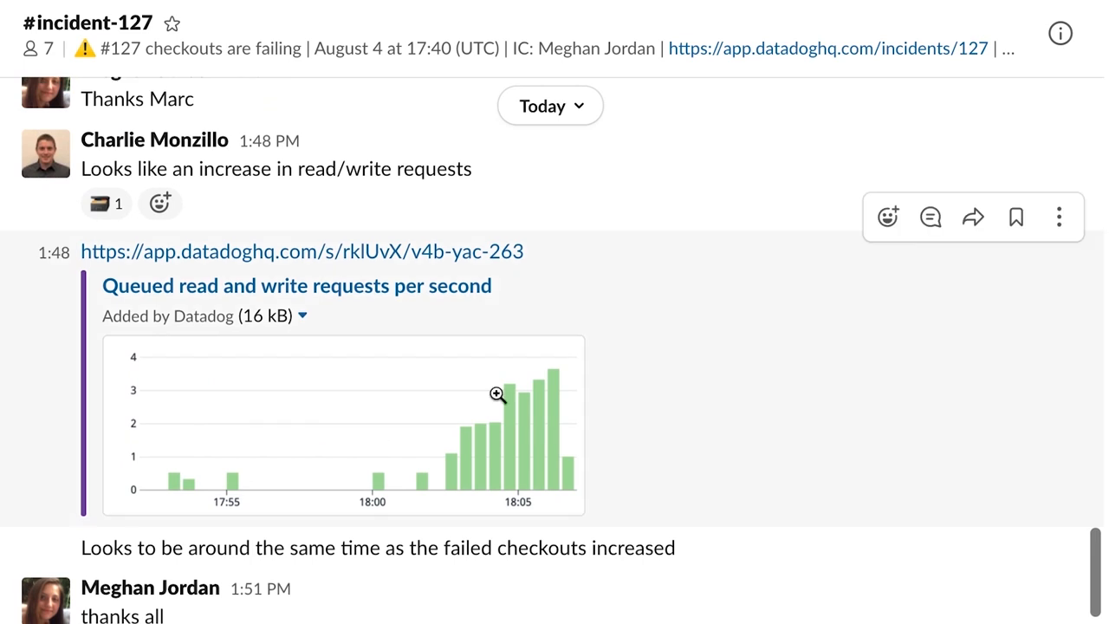
pyautogui.click(1059, 217)
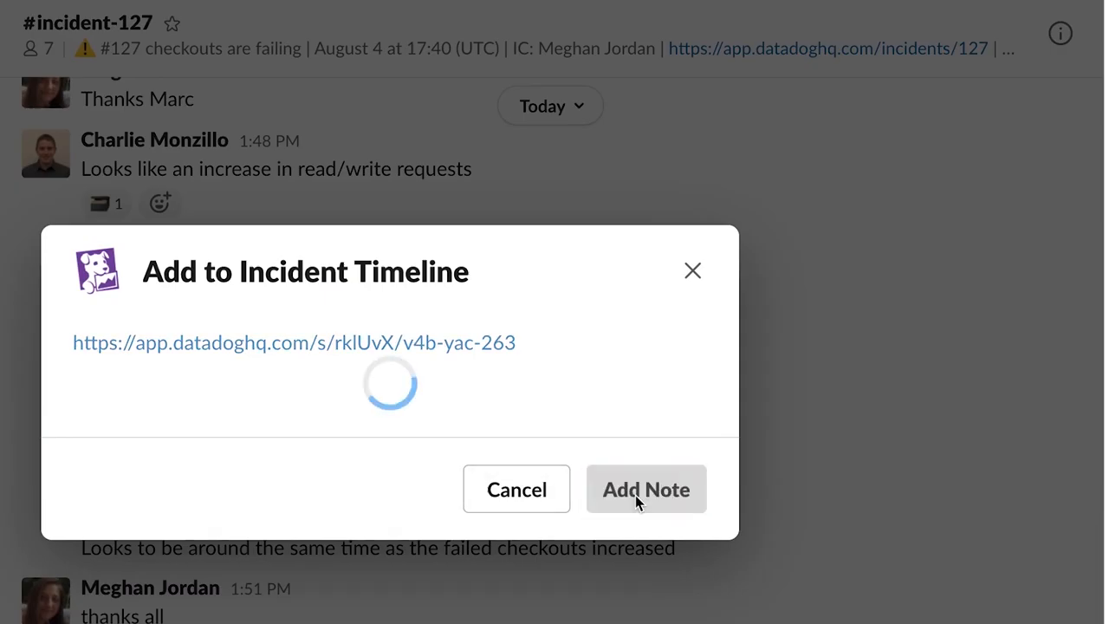
# Add the requests graph link as a timeline note, then scroll through IR-127's timeline entries.
pyautogui.click(646, 489)
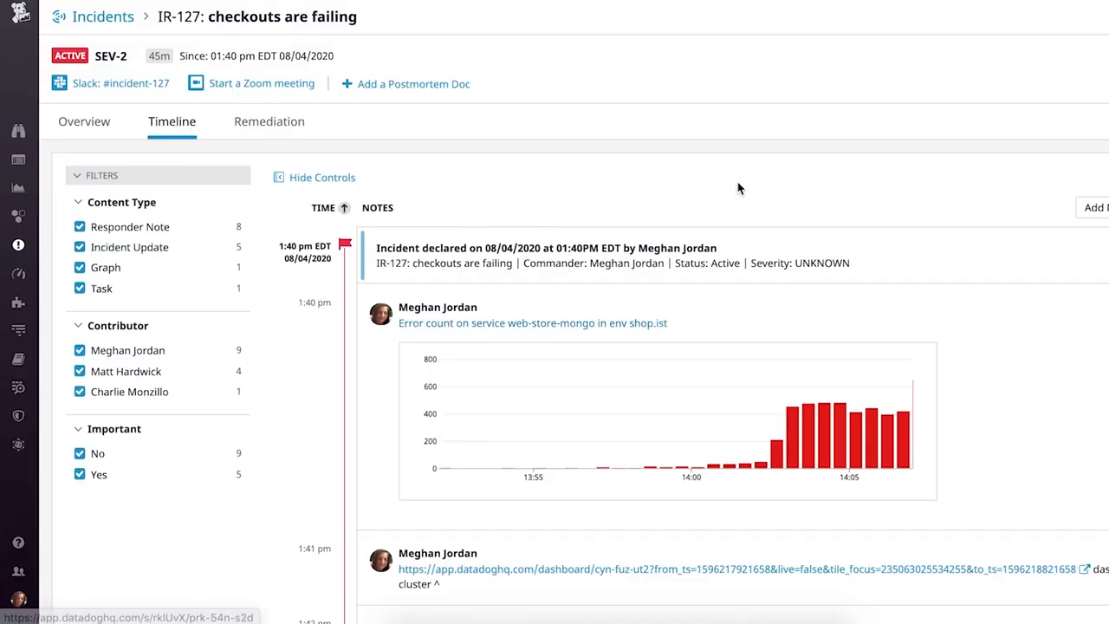
pyautogui.scroll(-3)
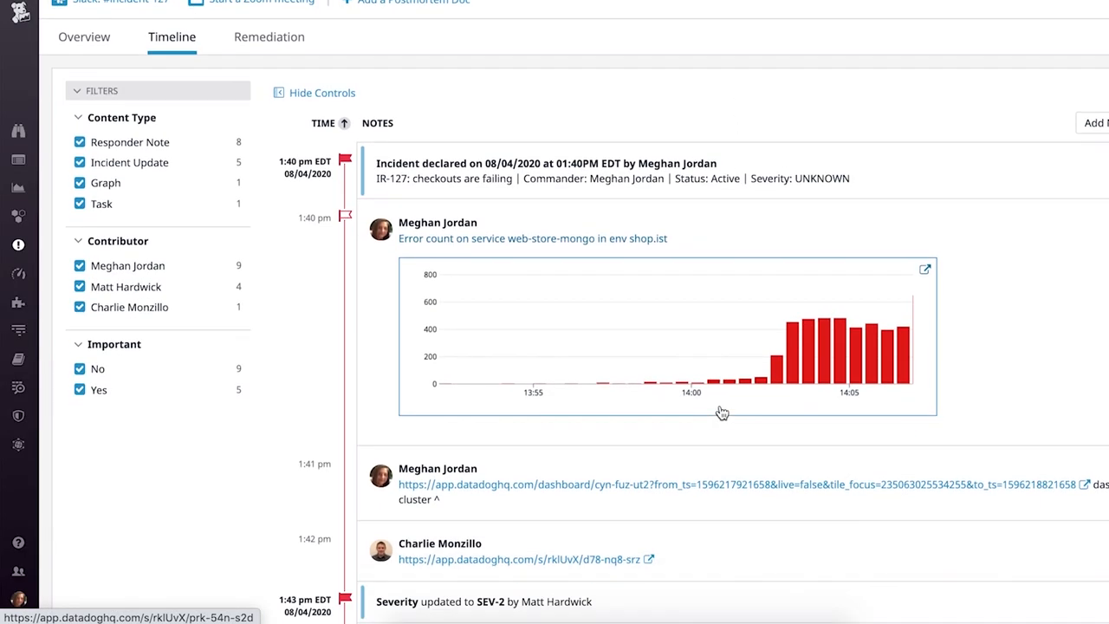
pyautogui.scroll(-3)
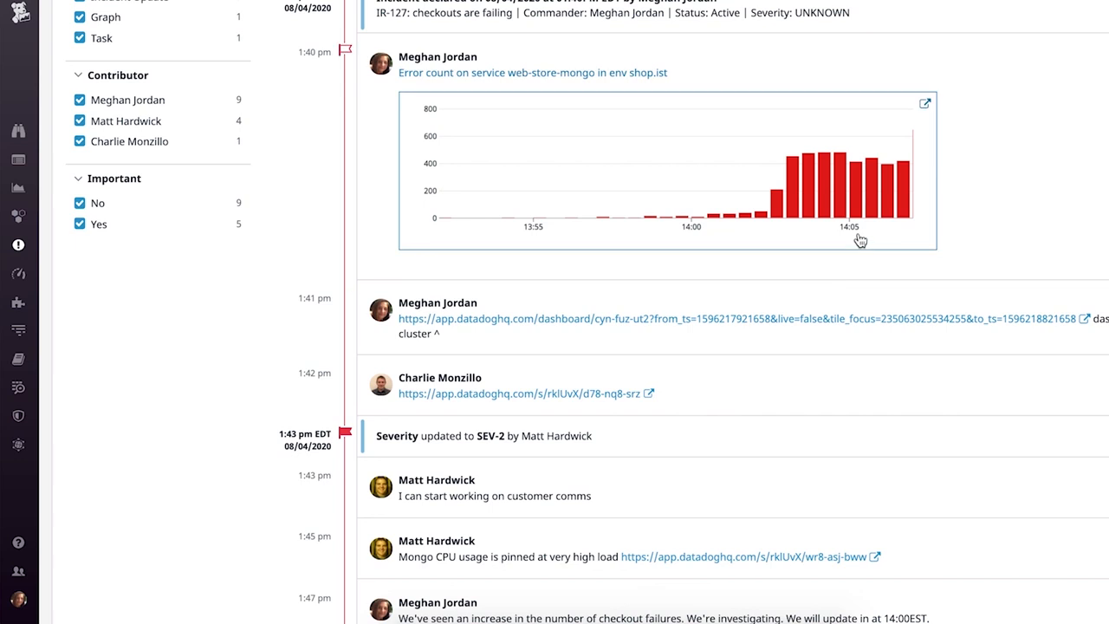
pyautogui.moveTo(676, 278)
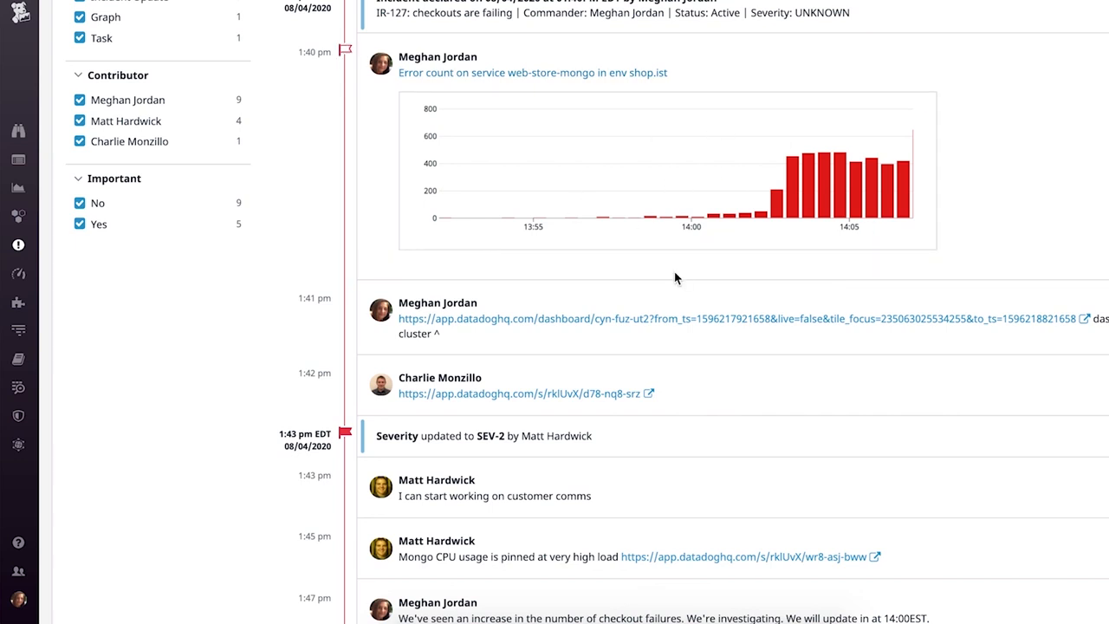
pyautogui.scroll(-3)
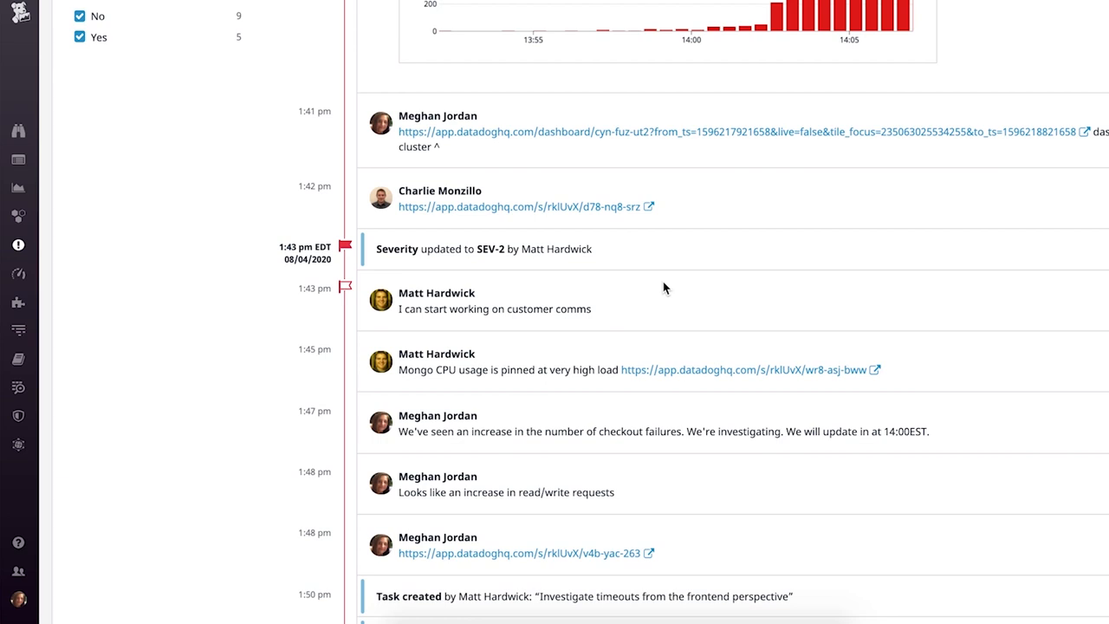
pyautogui.scroll(-3)
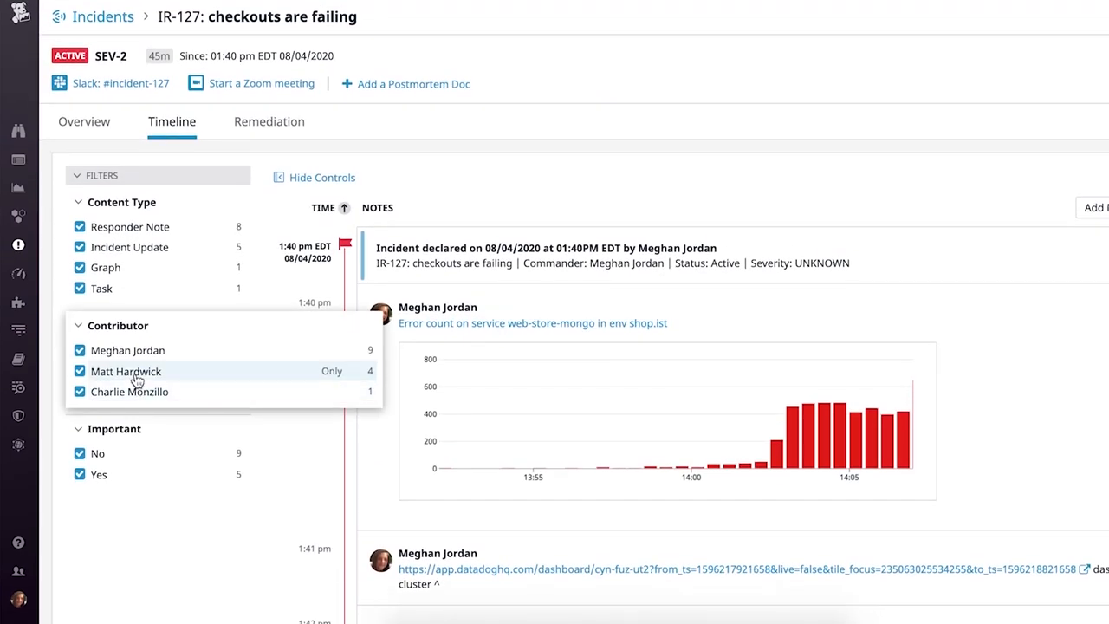
pyautogui.moveTo(159, 386)
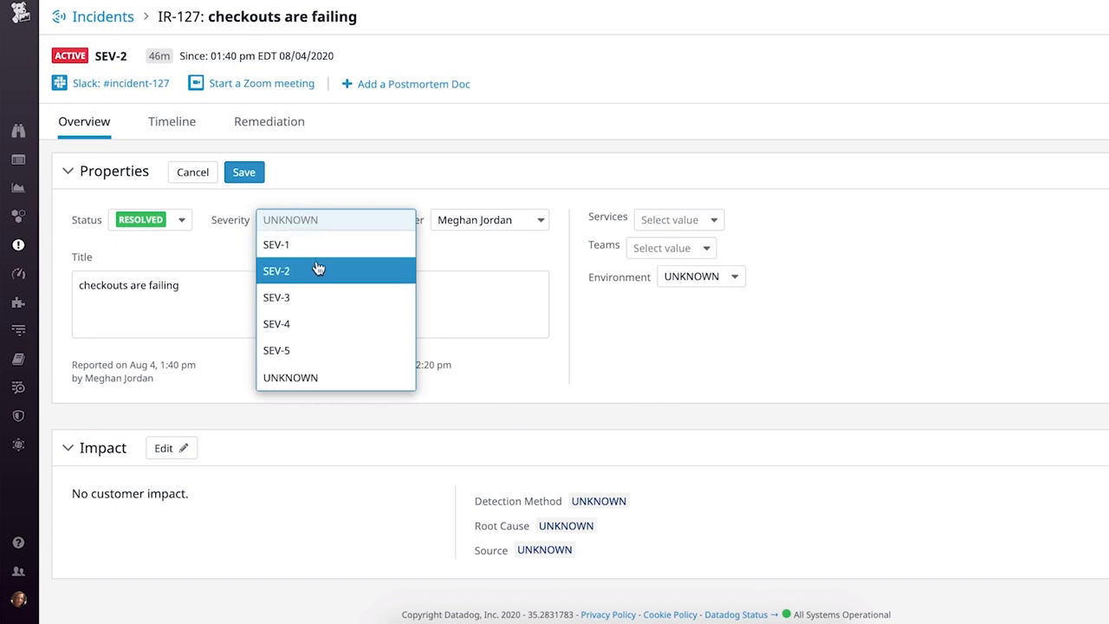
# Save IR-127 severity as SEV-2 and mark its customer impact as ended.
pyautogui.click(276, 270)
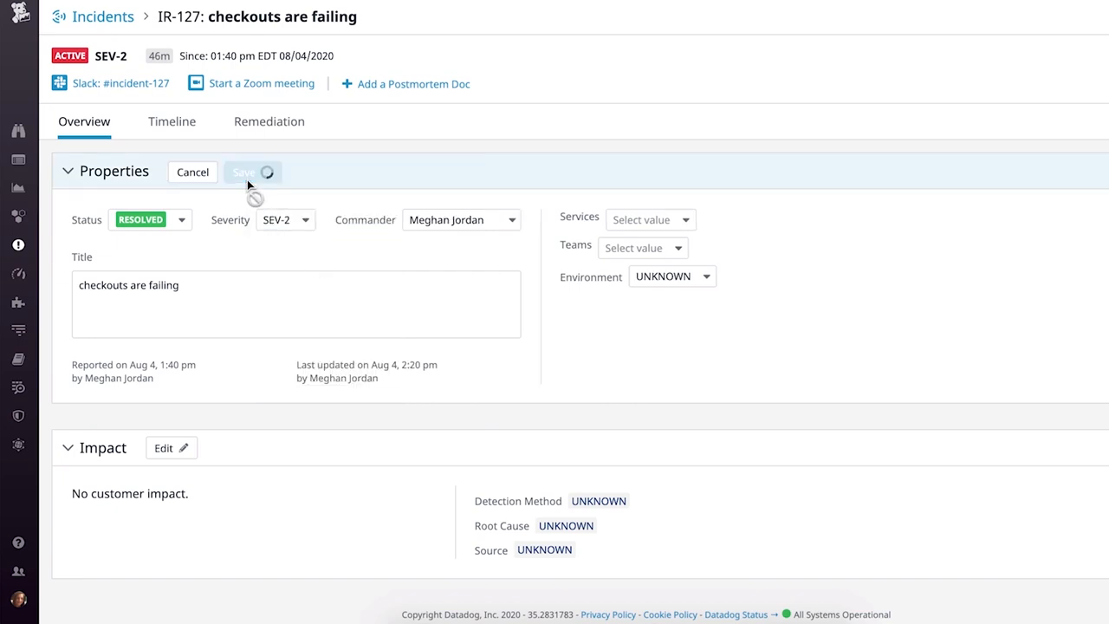
pyautogui.click(247, 171)
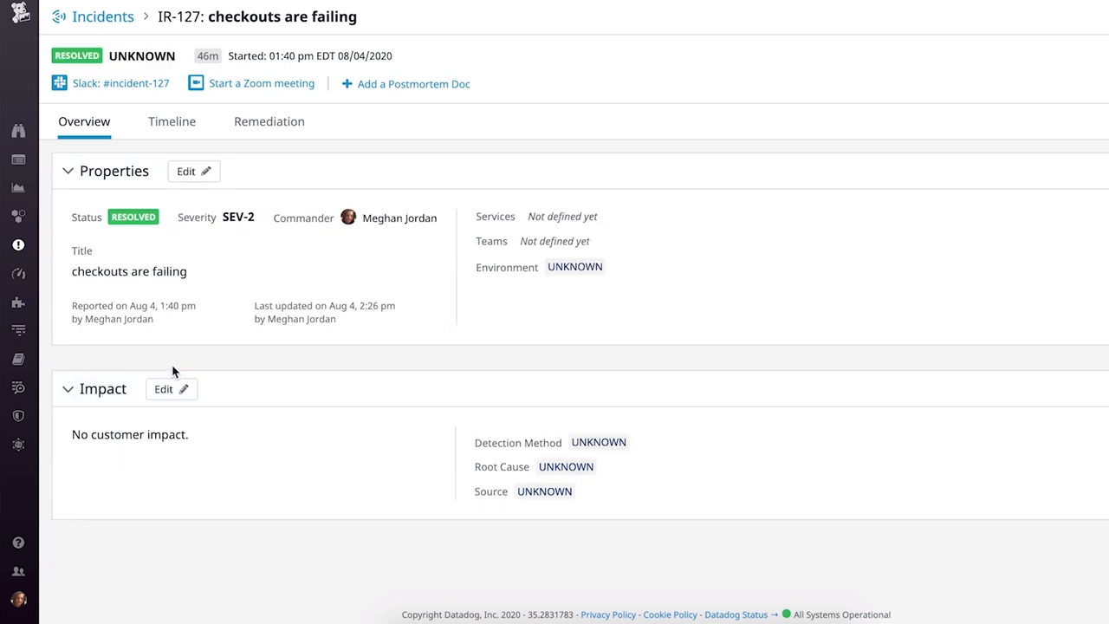
pyautogui.click(165, 389)
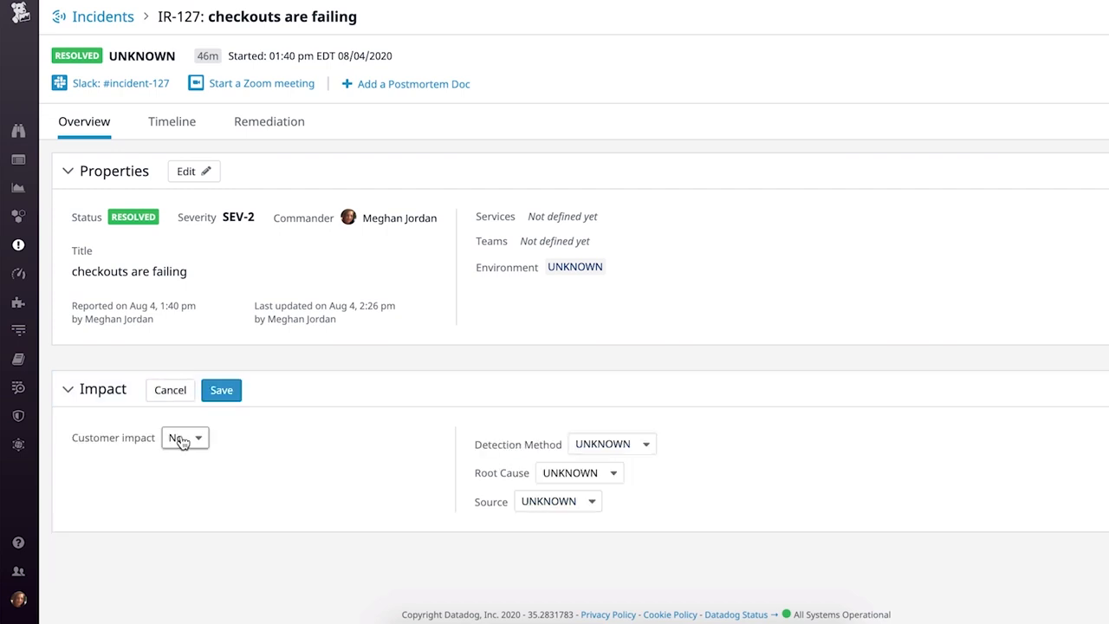
pyautogui.click(184, 438)
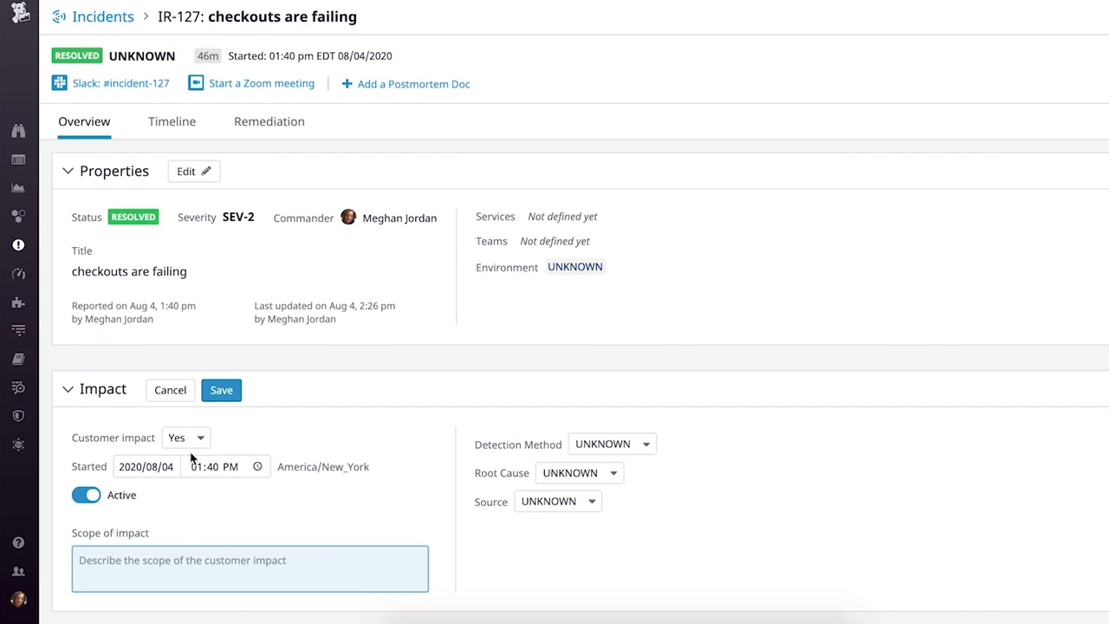
pyautogui.click(86, 495)
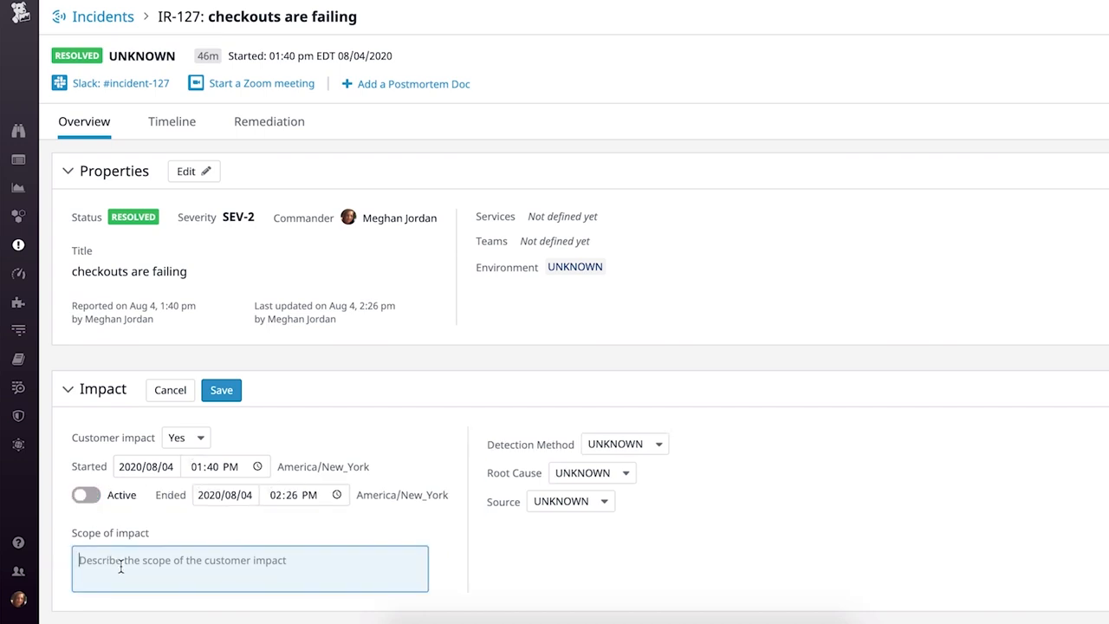
# Save the impact scope (60% of customers unable to check out ~45 mins) and open the postmortem.
pyautogui.write('60% of customers were unable to use the checkouts on web store for about 45 mins. Communications were sent at the beginning of the investigation.')
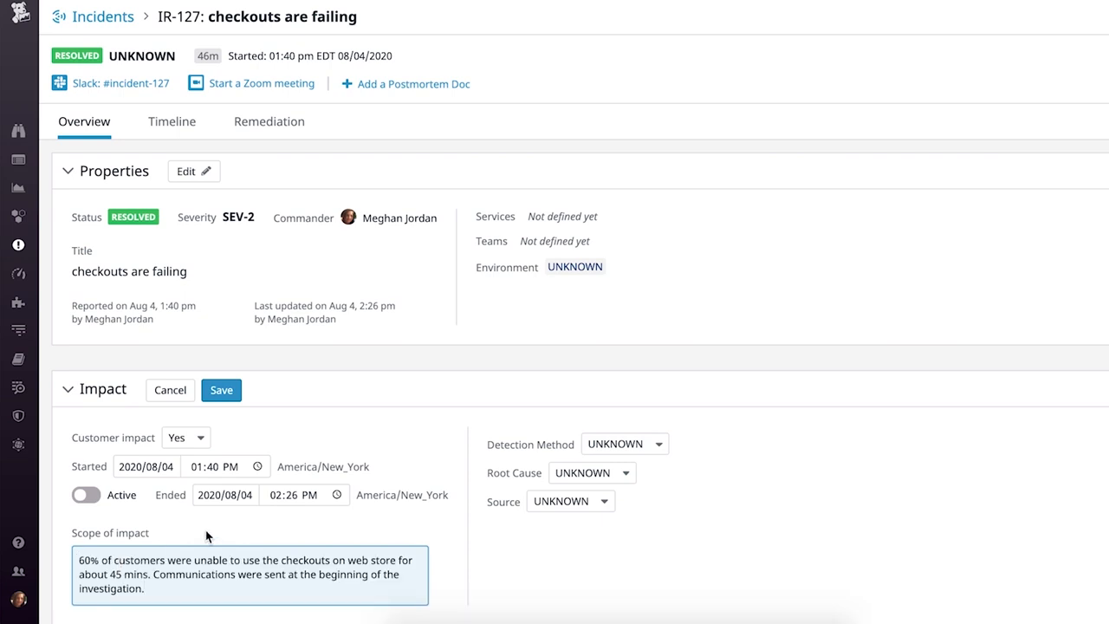
pyautogui.click(221, 390)
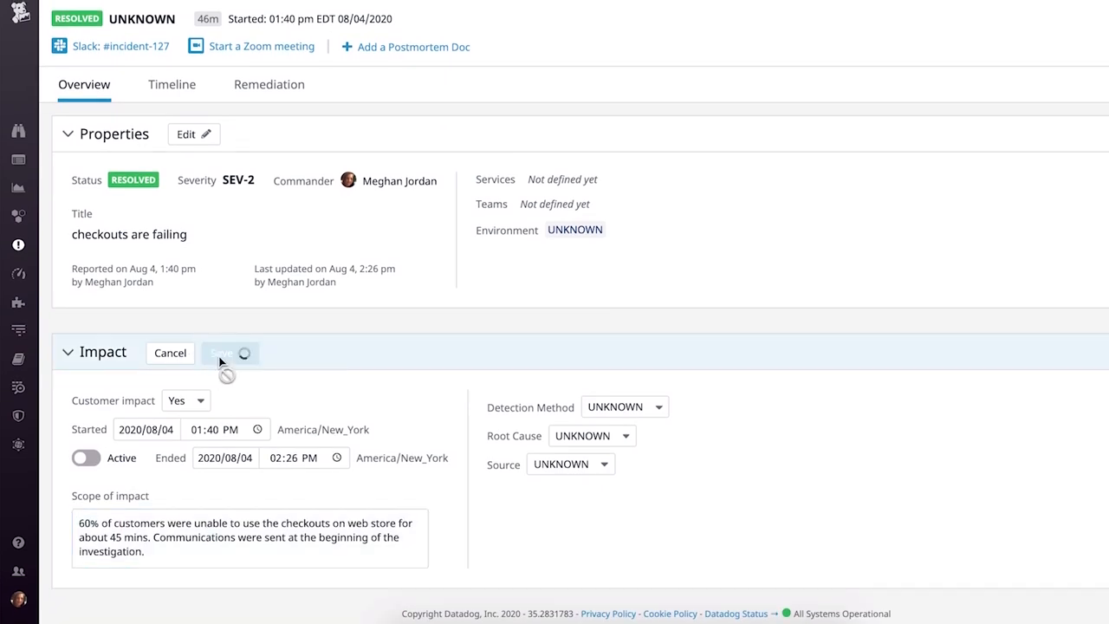
pyautogui.click(228, 353)
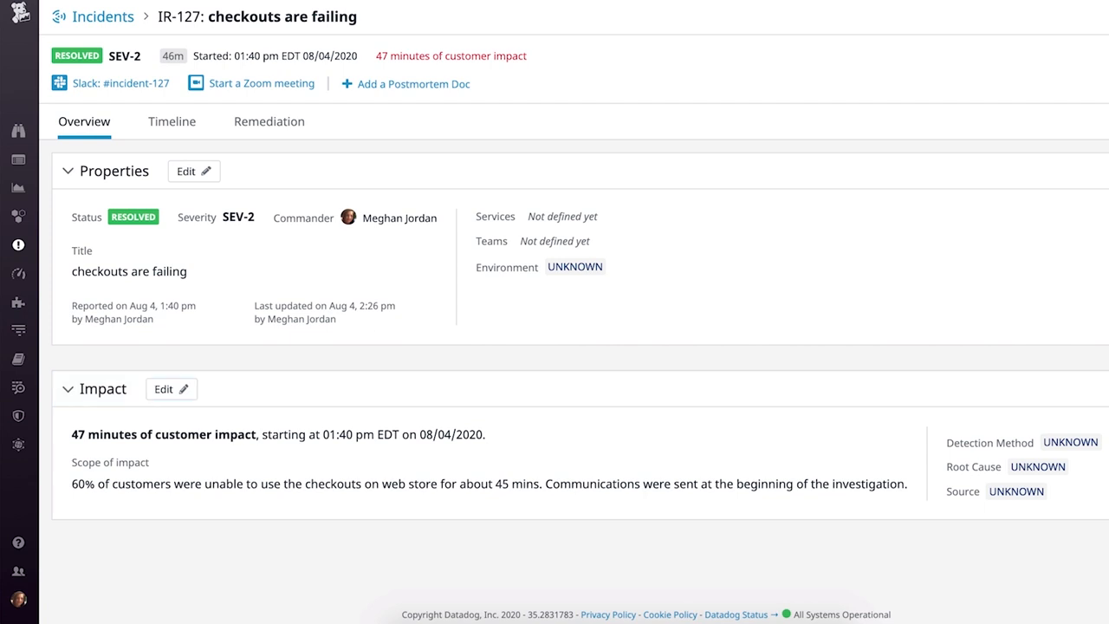
pyautogui.click(413, 84)
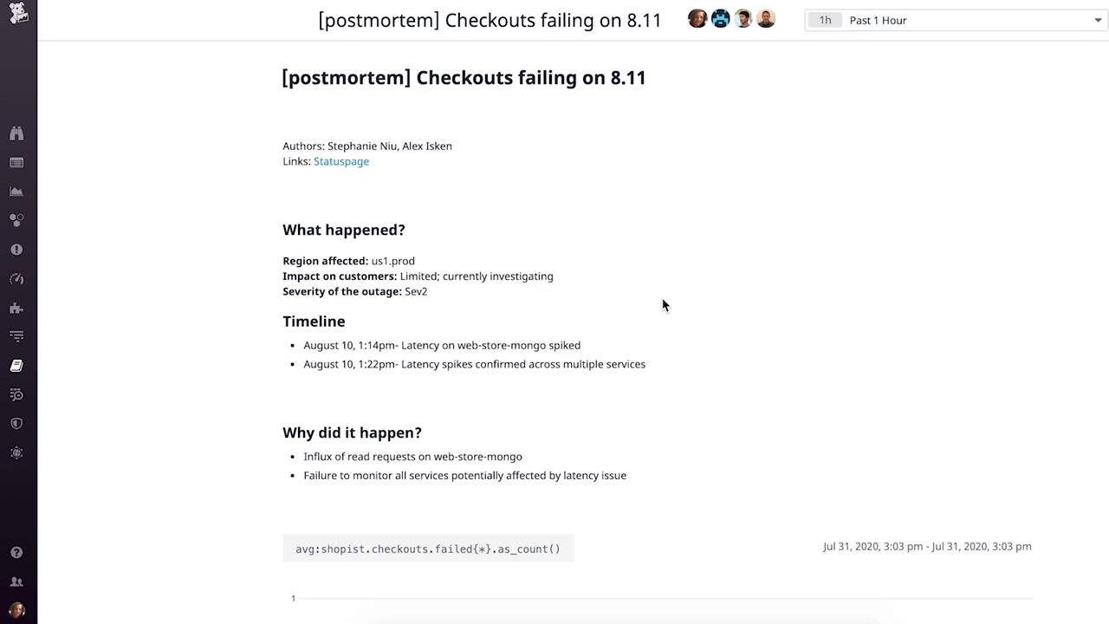
pyautogui.moveTo(692, 290)
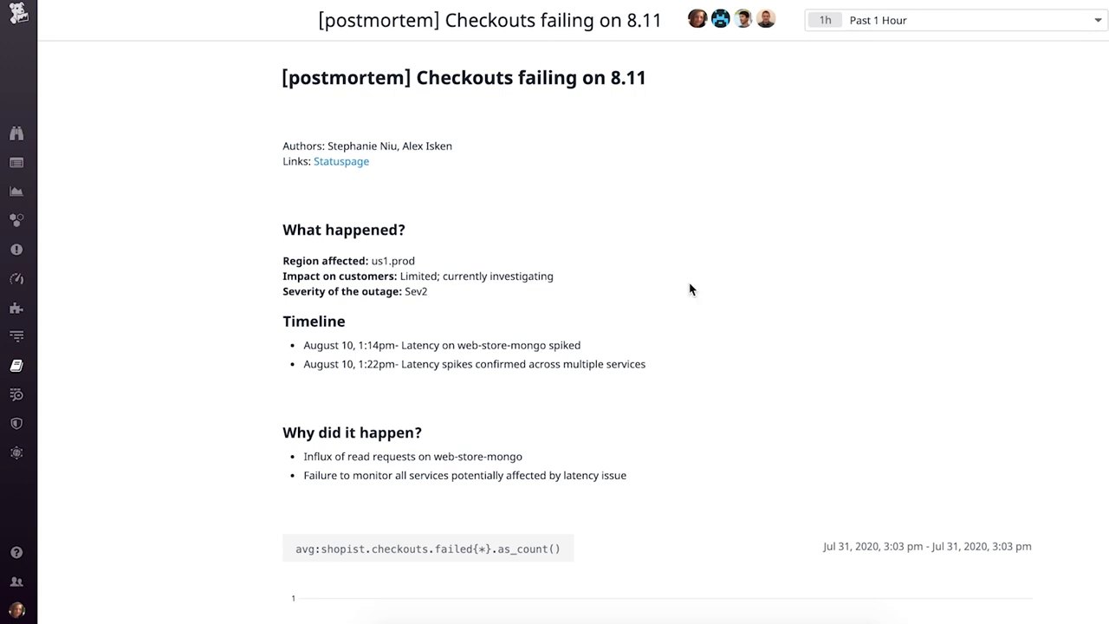
pyautogui.moveTo(691, 93)
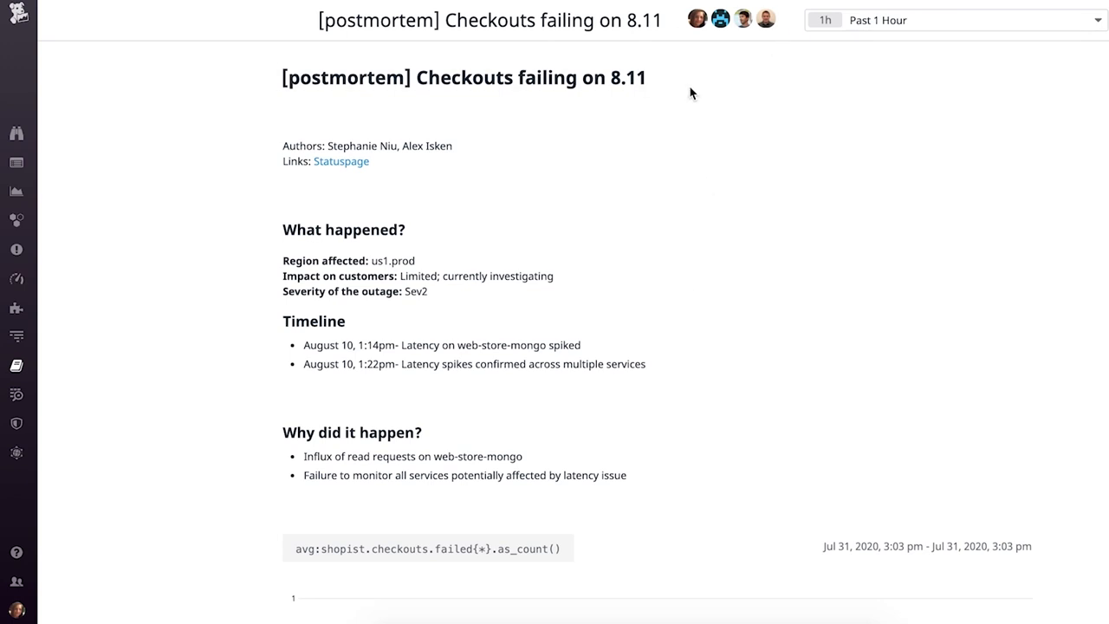
pyautogui.moveTo(764, 217)
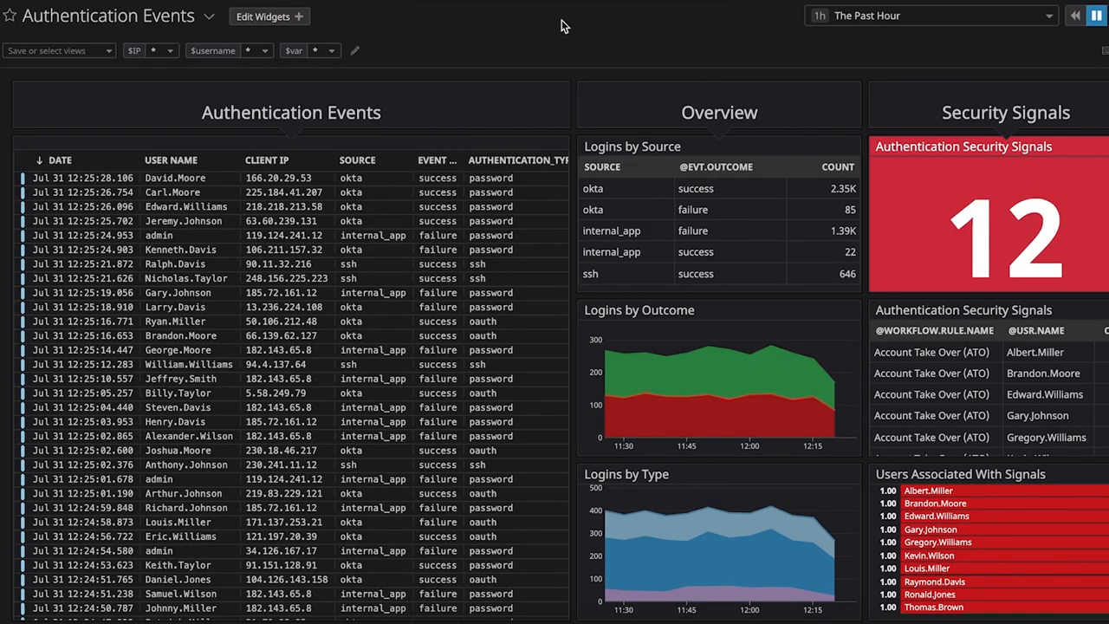
pyautogui.moveTo(596, 61)
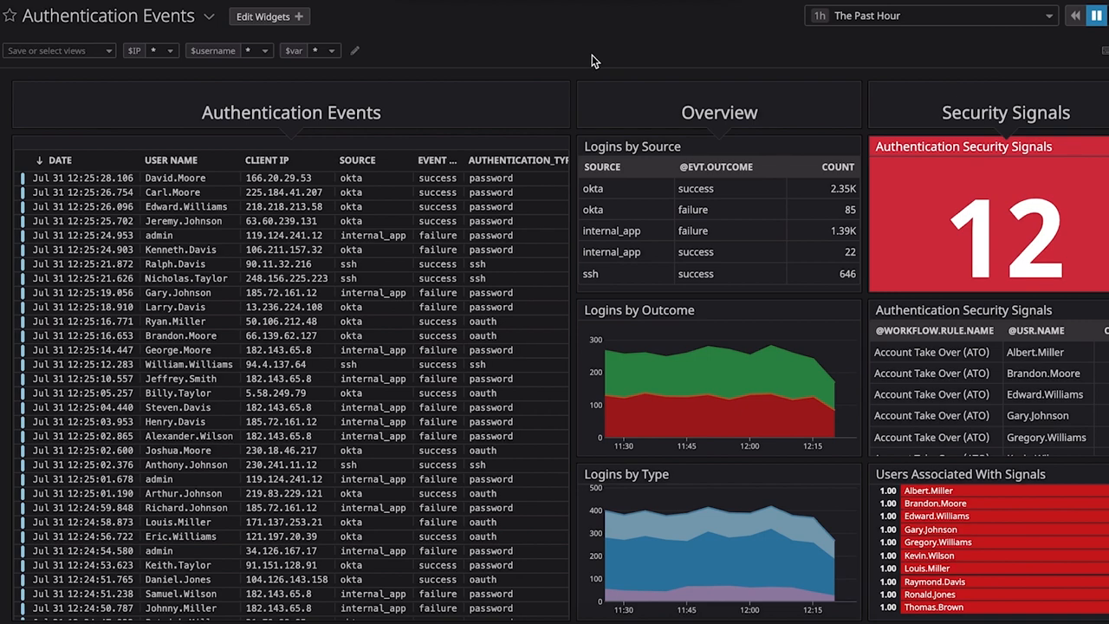
# Scroll to Failed Logins and set $username to admin from the top failed-login users.
pyautogui.scroll(-3)
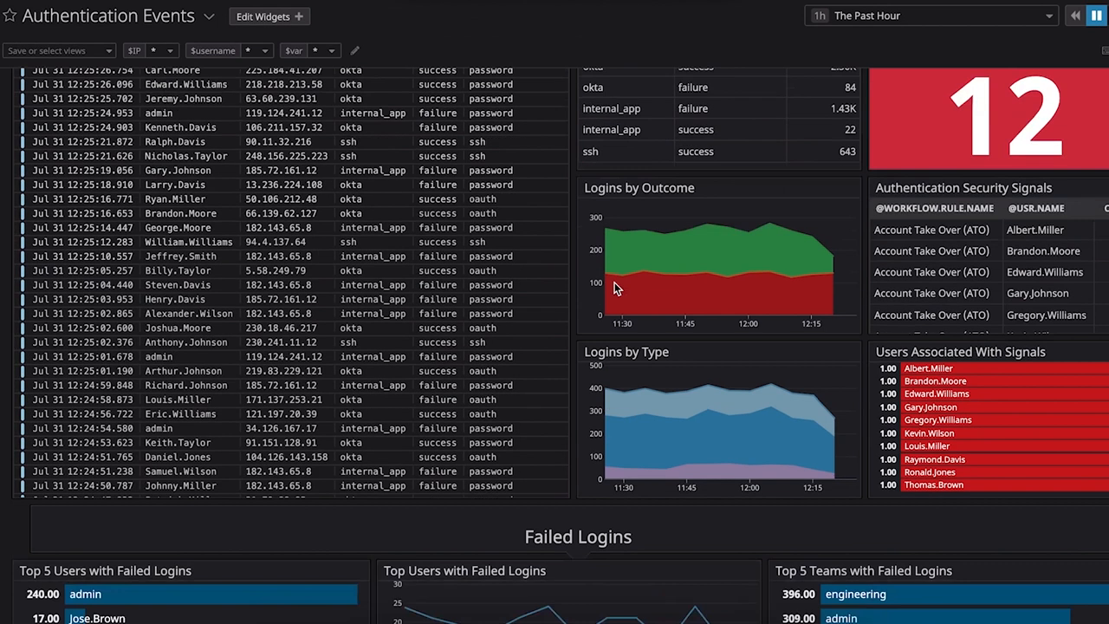
pyautogui.scroll(-3)
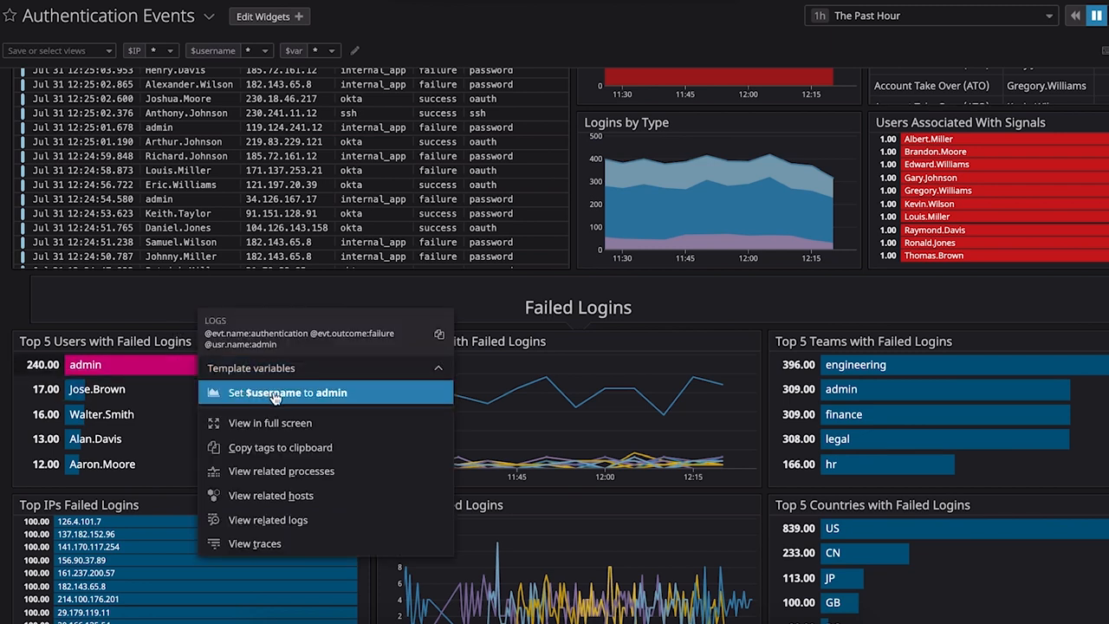
pyautogui.click(286, 393)
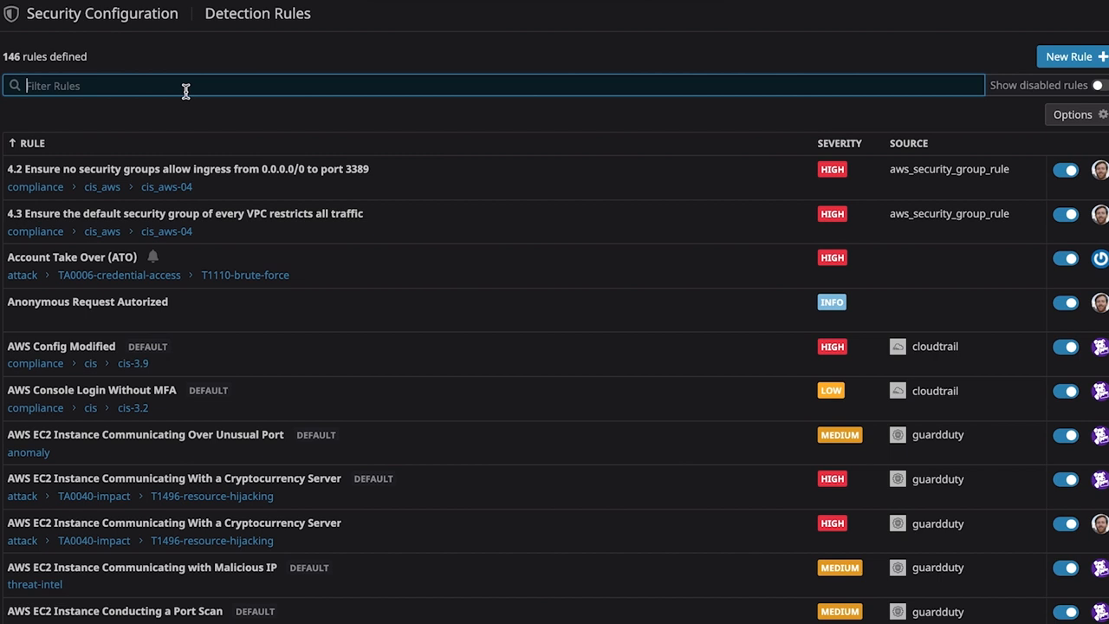
# Filter detection rules by 'cloudtrail' and scroll through the matching rules.
pyautogui.write('cloudtrail')
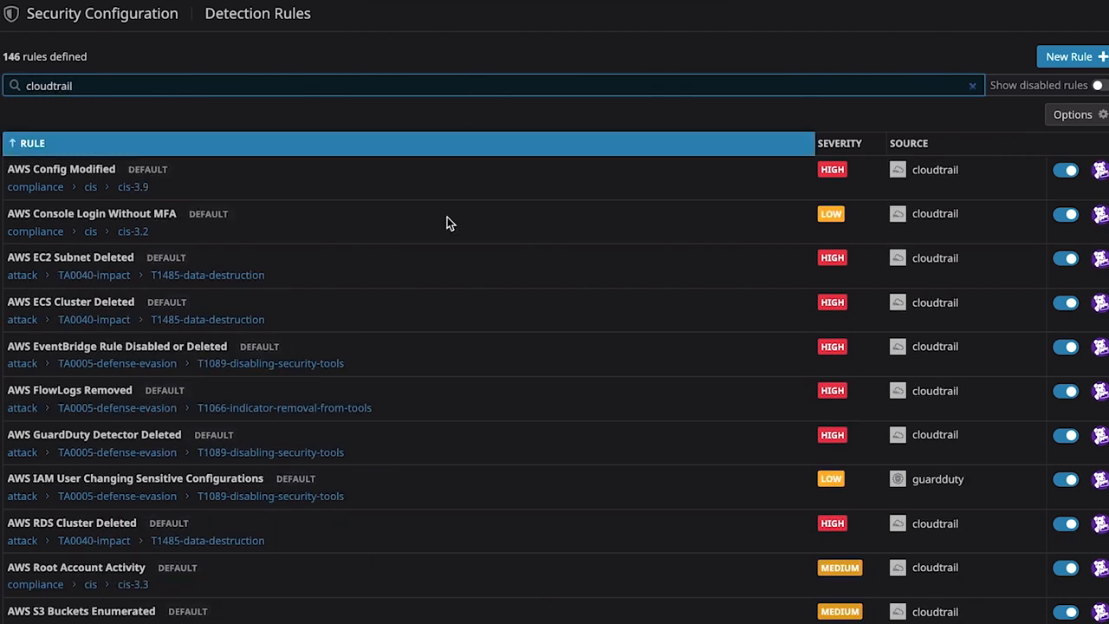
pyautogui.scroll(-3)
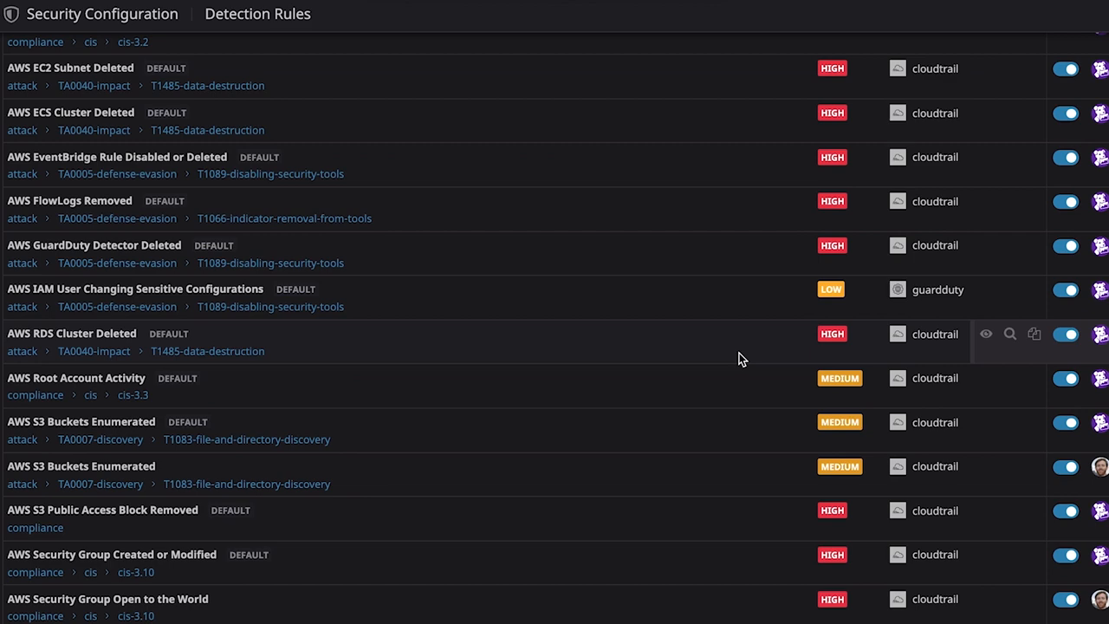
pyautogui.scroll(3)
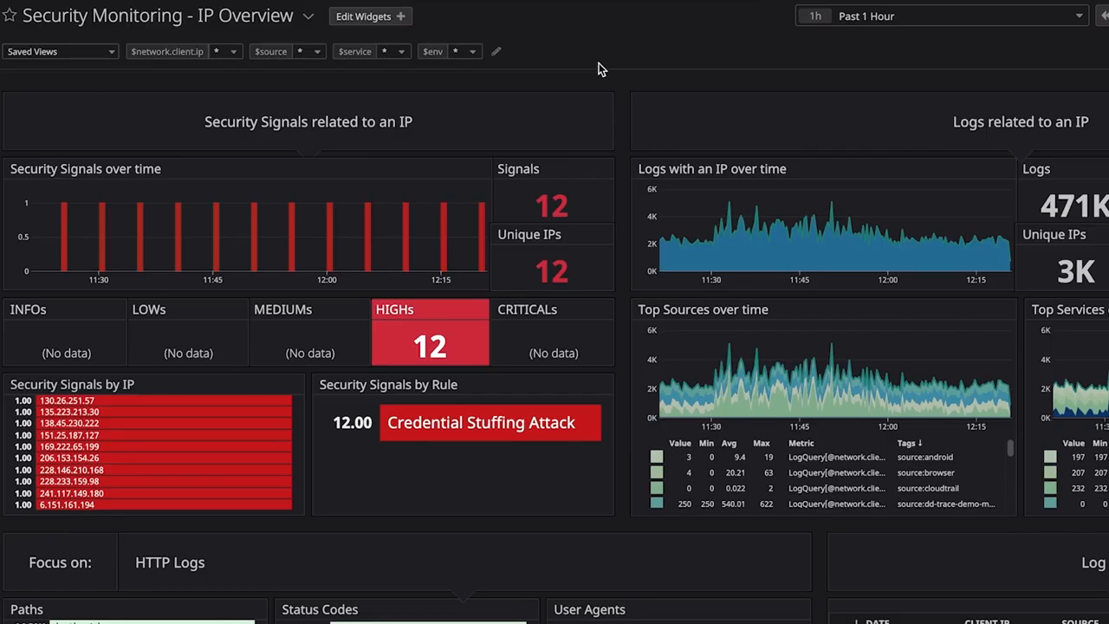
pyautogui.moveTo(583, 84)
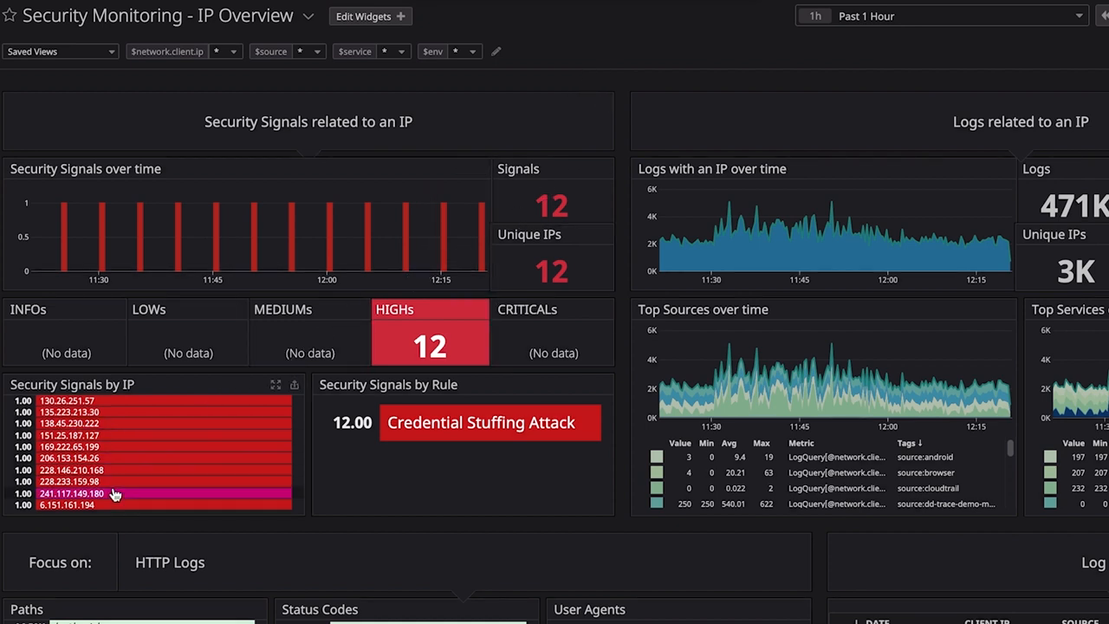
# Set $network.client.ip to 241.117.149.180 and view one user's logs full screen.
pyautogui.click(72, 493)
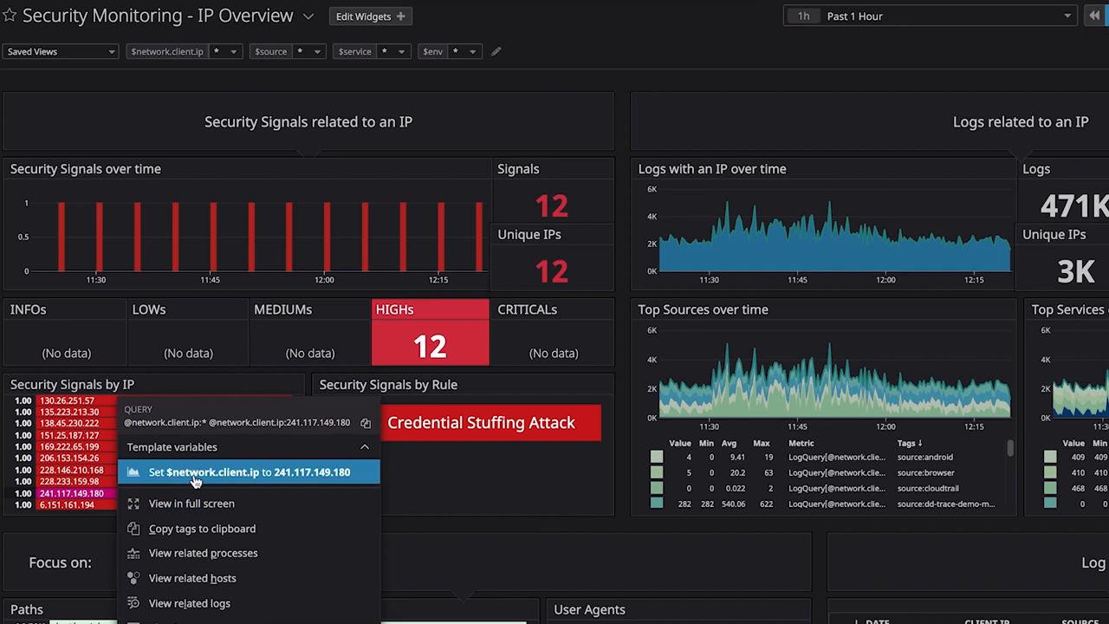
pyautogui.click(244, 472)
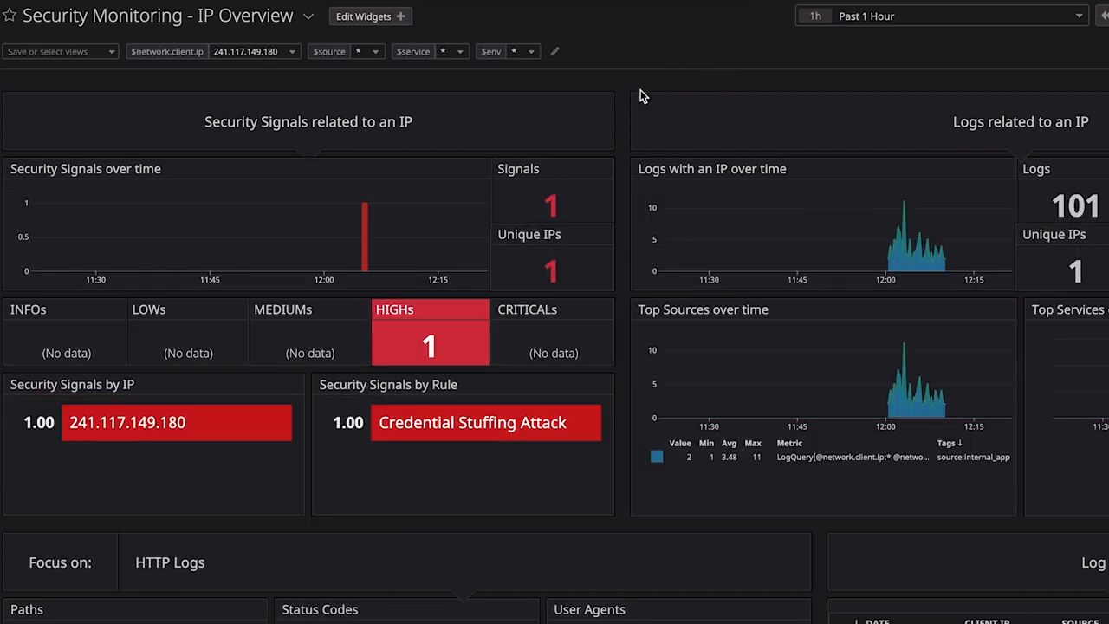
pyautogui.scroll(-3)
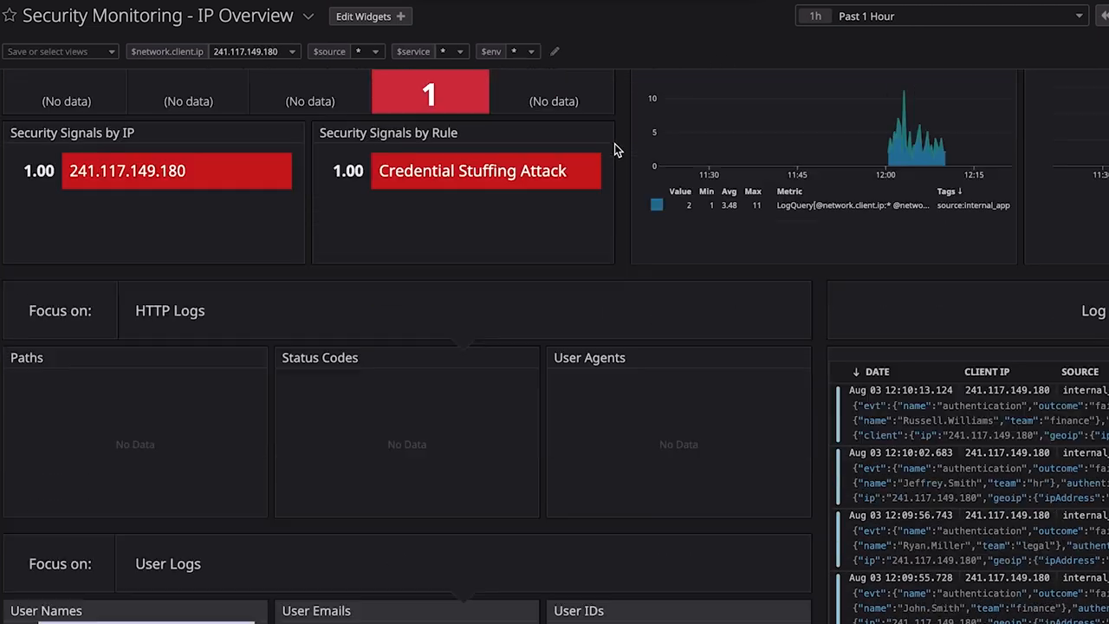
pyautogui.scroll(-3)
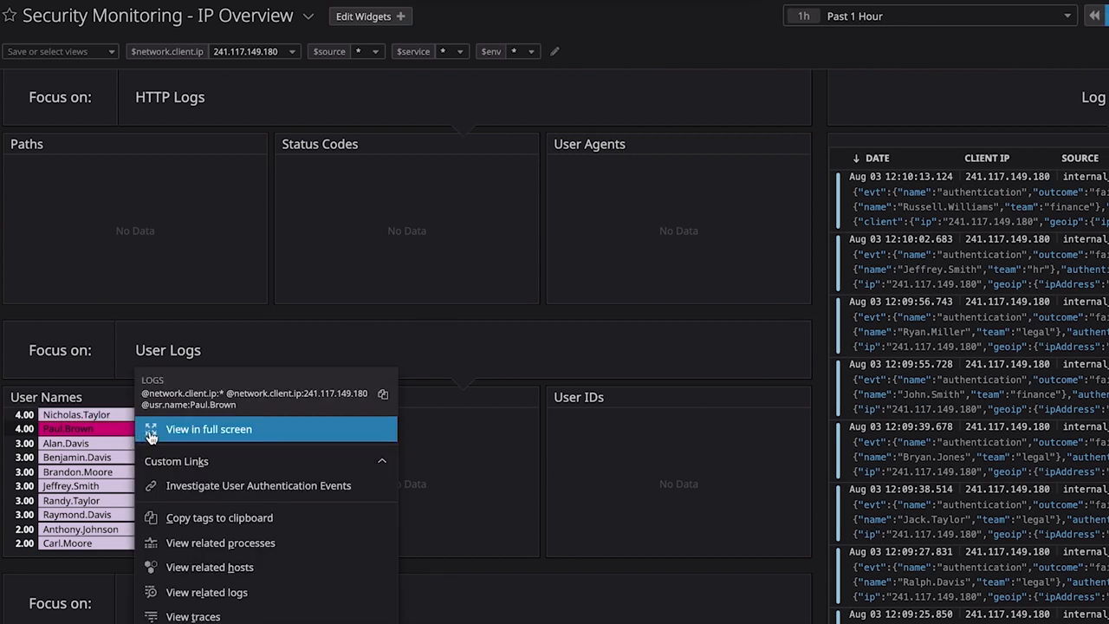
pyautogui.click(258, 486)
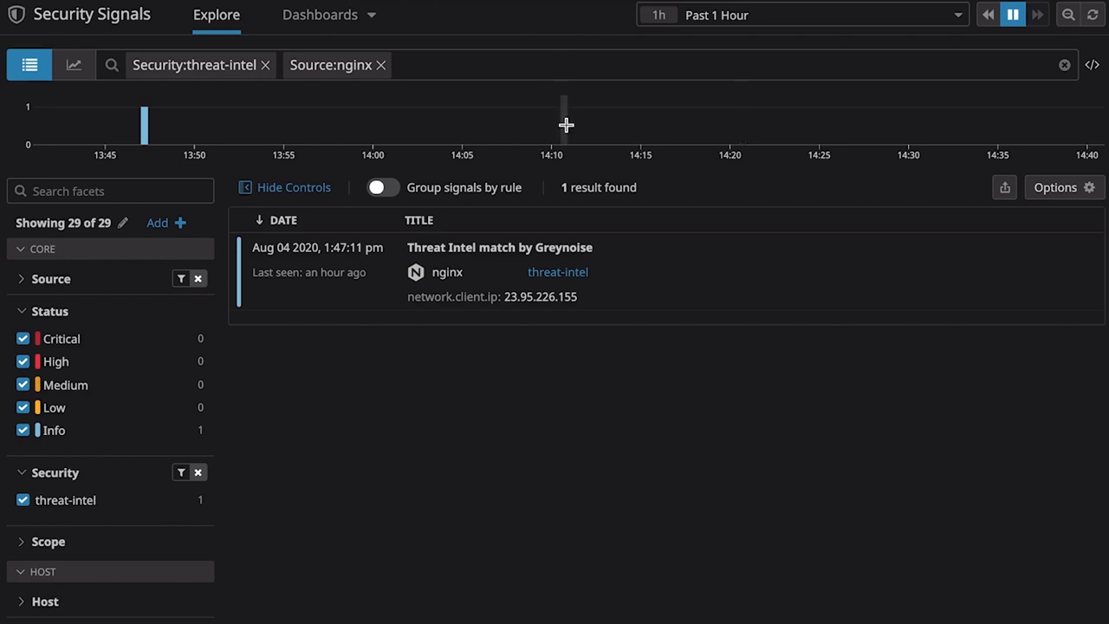
# Open the Greynoise threat-intel signal's sample log and scroll through its attributes.
pyautogui.click(500, 247)
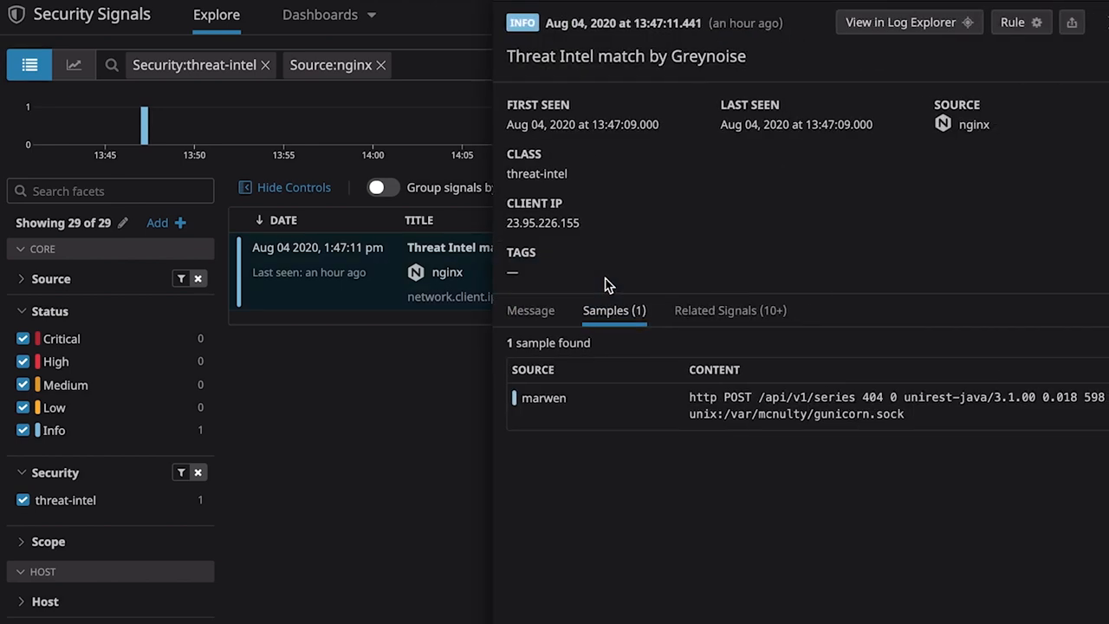
pyautogui.moveTo(661, 424)
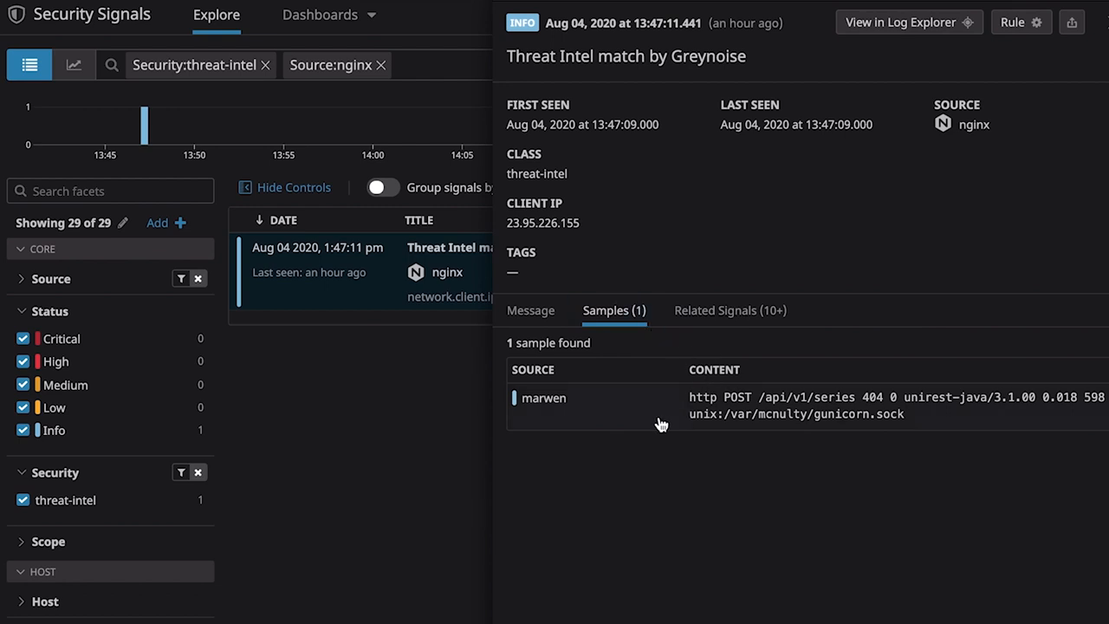
pyautogui.click(780, 405)
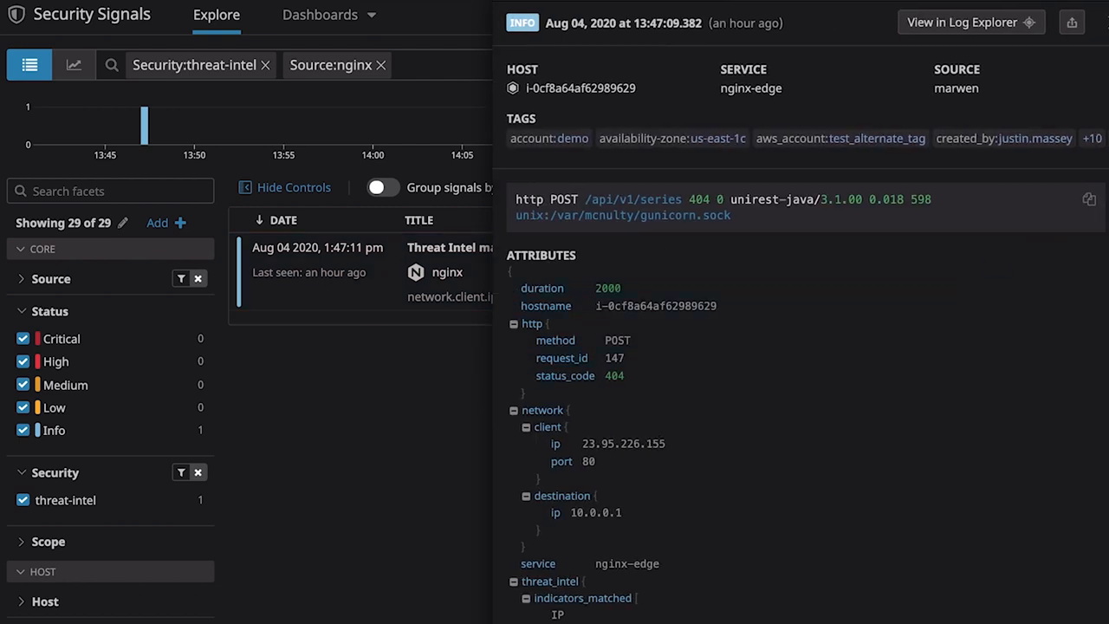
pyautogui.scroll(-3)
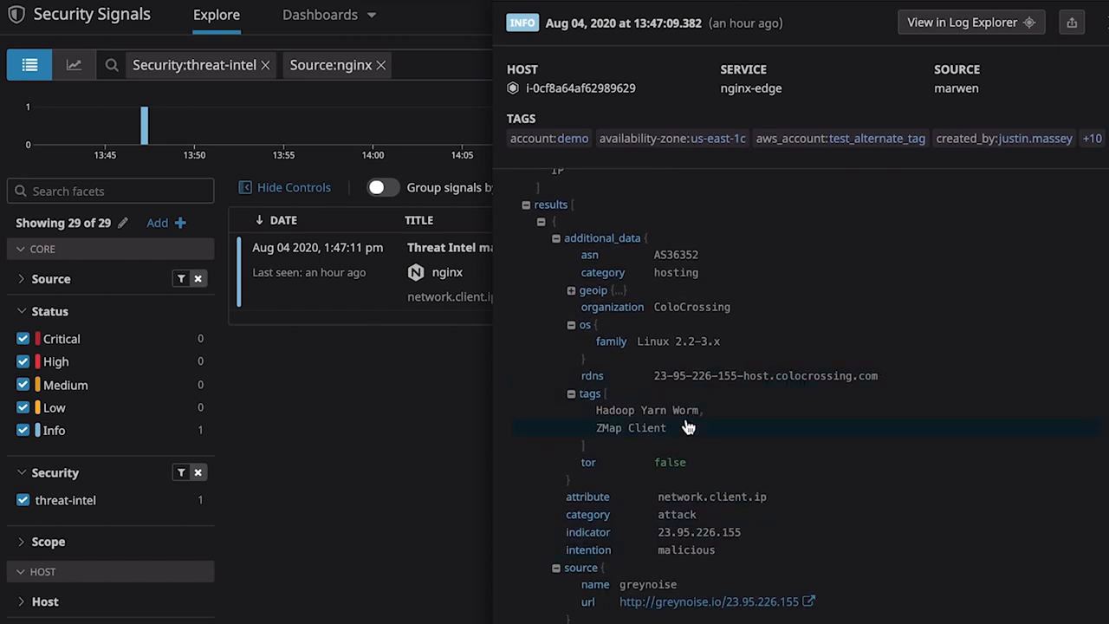
pyautogui.moveTo(802, 602)
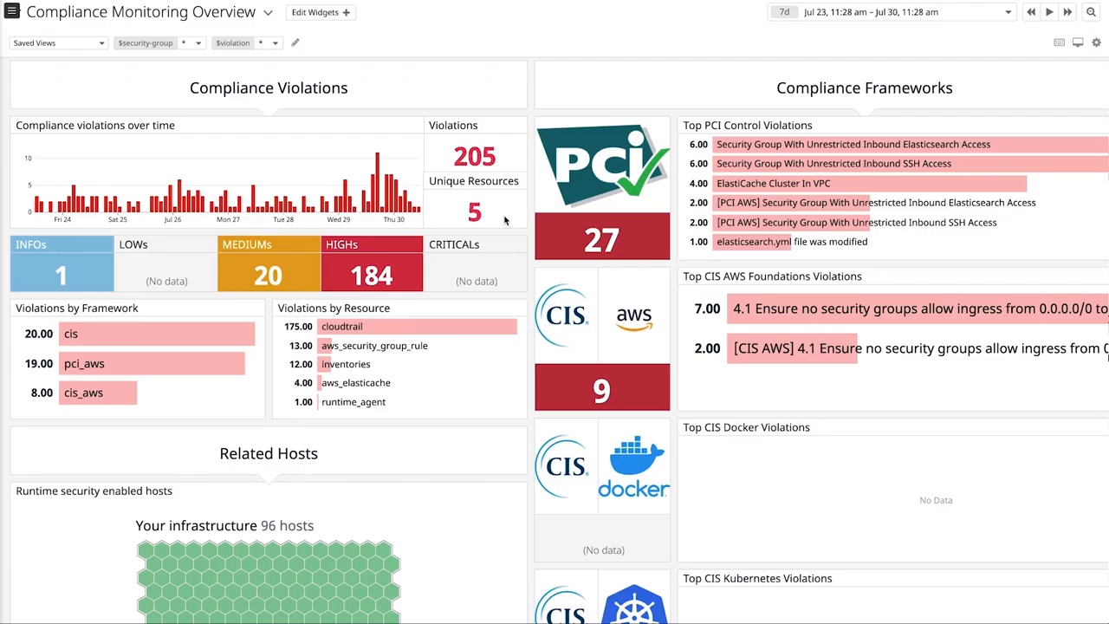
# Scroll the Compliance Monitoring dashboard down and back up to the Top PCI Control Violations widget.
pyautogui.scroll(-3)
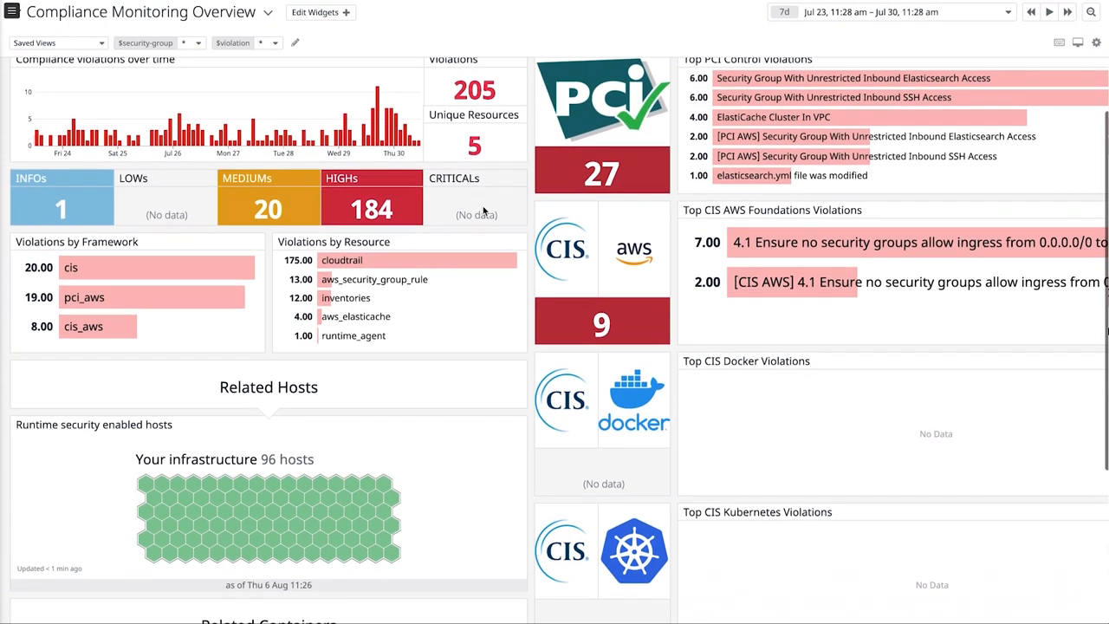
pyautogui.scroll(-3)
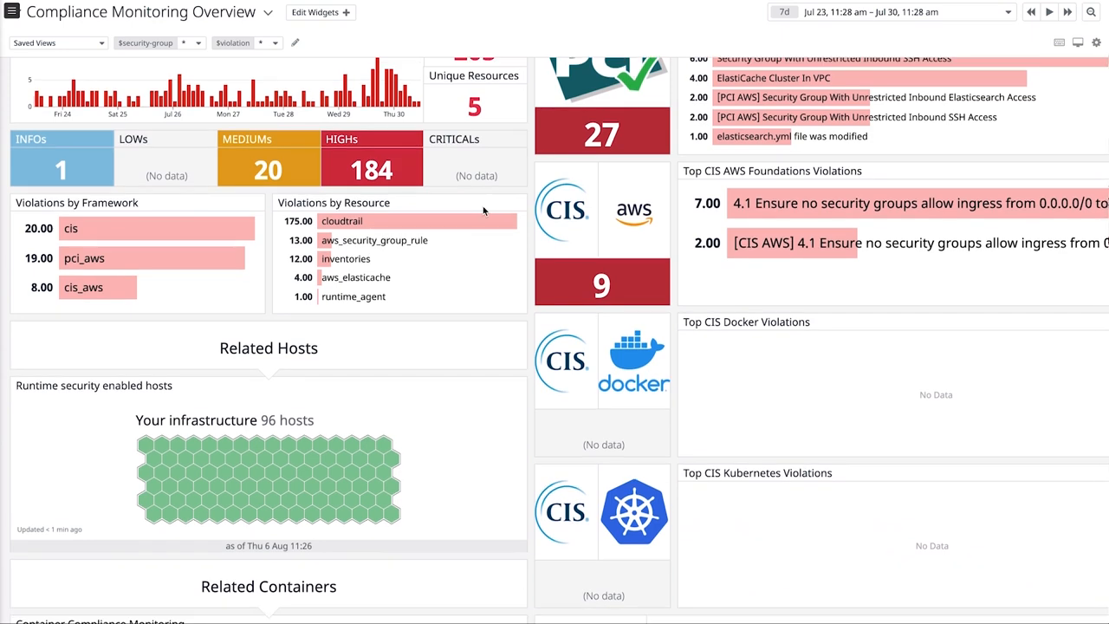
pyautogui.scroll(-3)
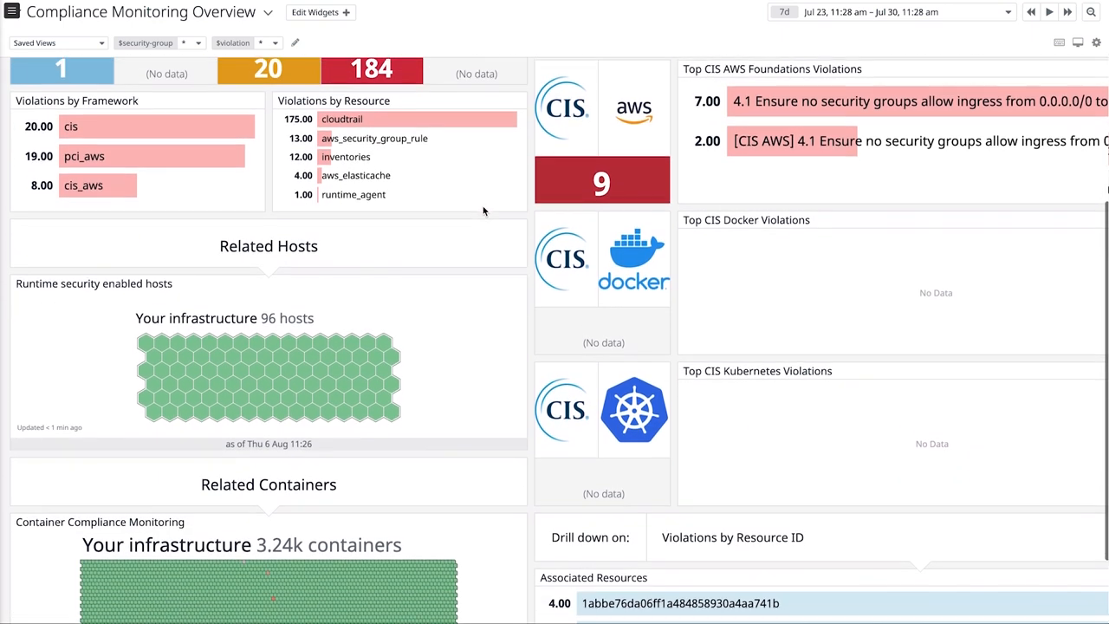
pyautogui.scroll(-3)
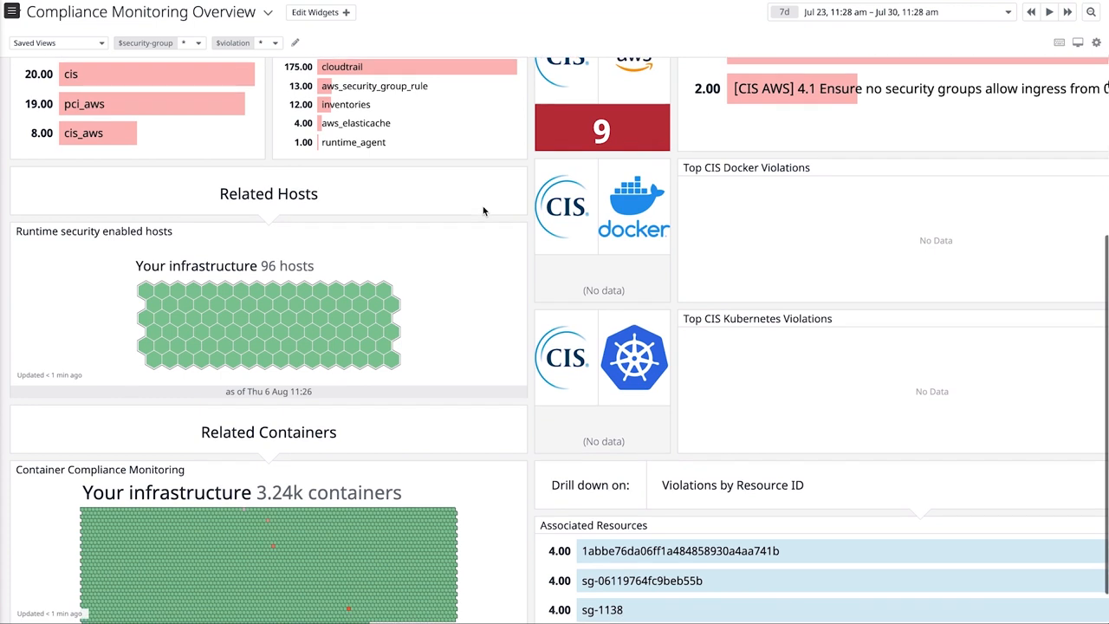
pyautogui.scroll(-3)
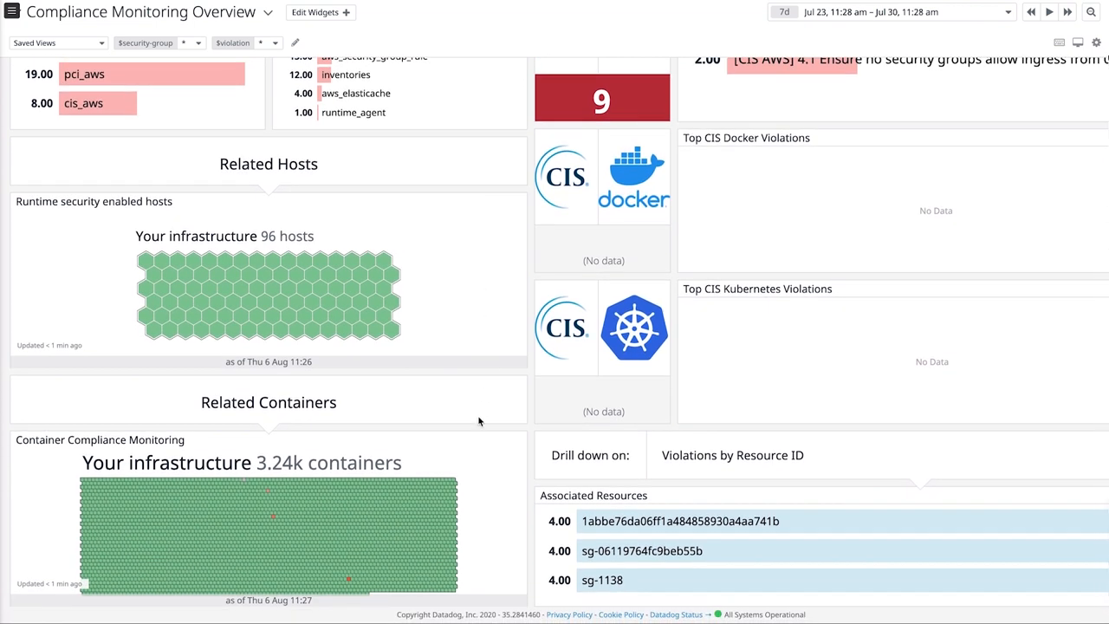
pyautogui.moveTo(336, 423)
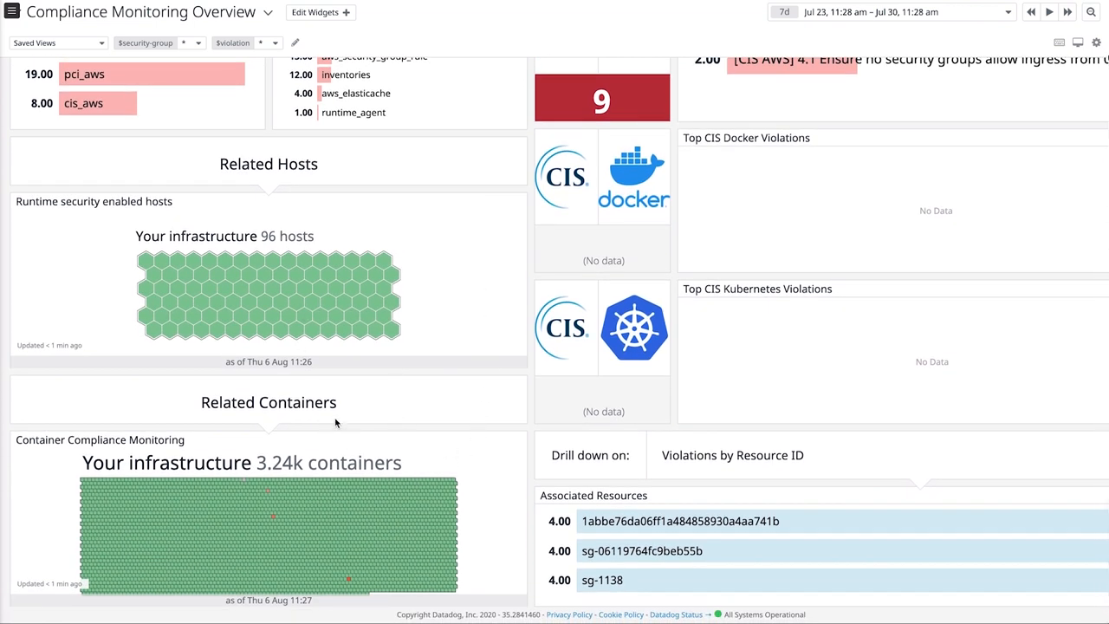
pyautogui.moveTo(512, 339)
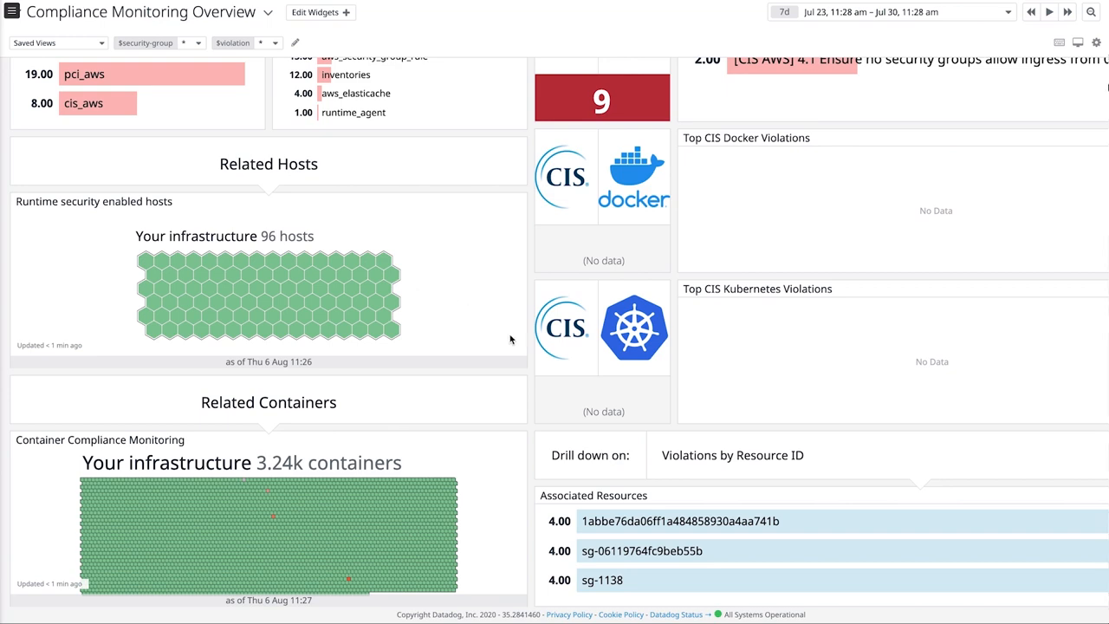
pyautogui.scroll(3)
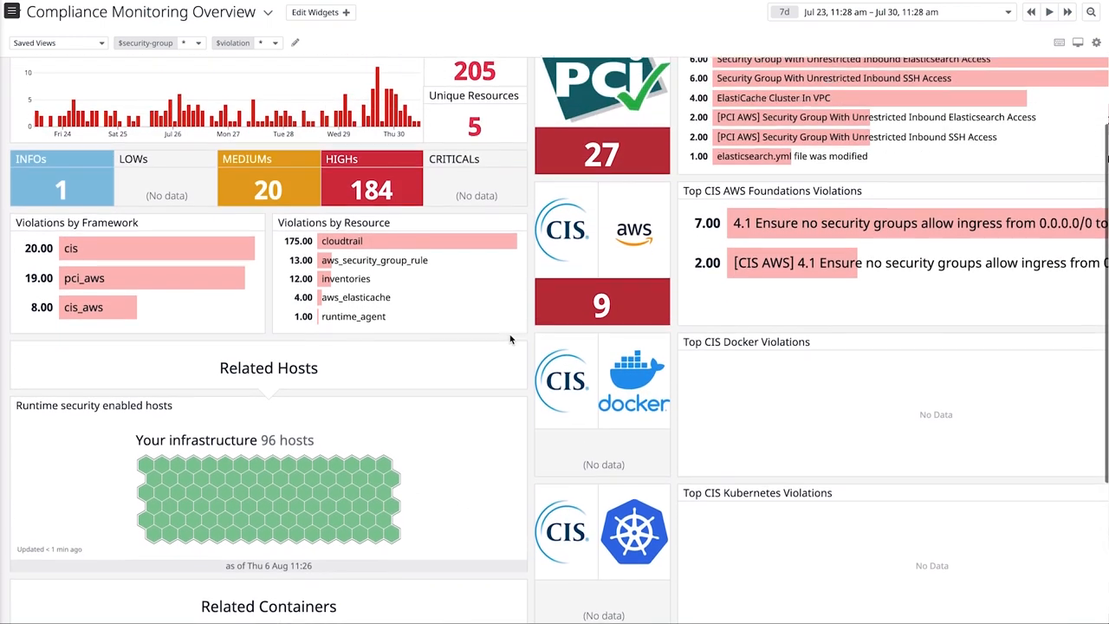
pyautogui.scroll(3)
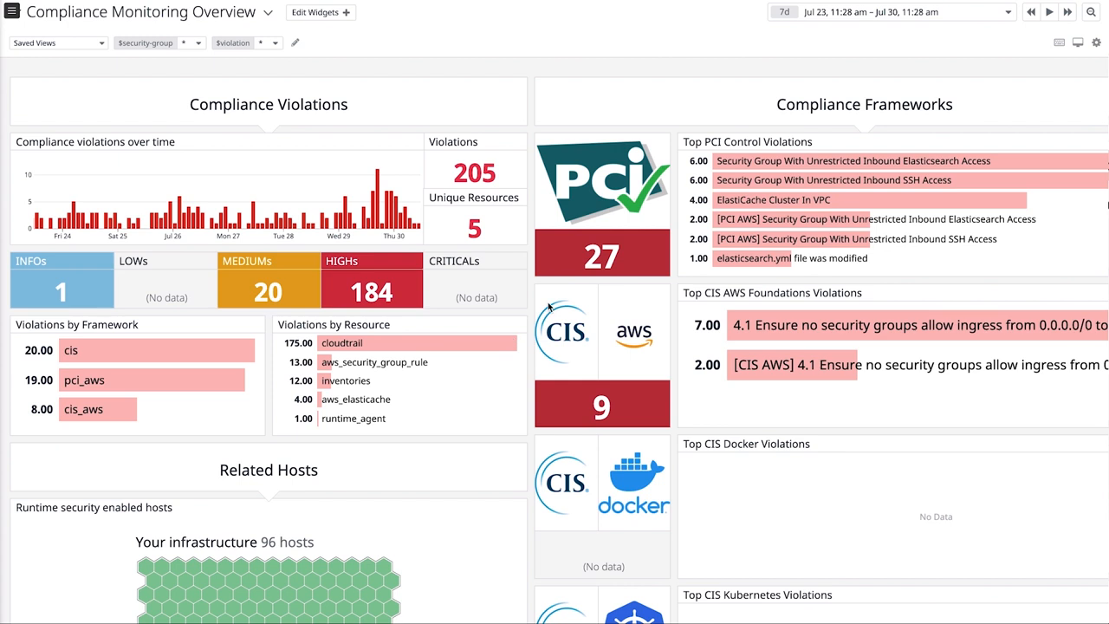
pyautogui.moveTo(494, 344)
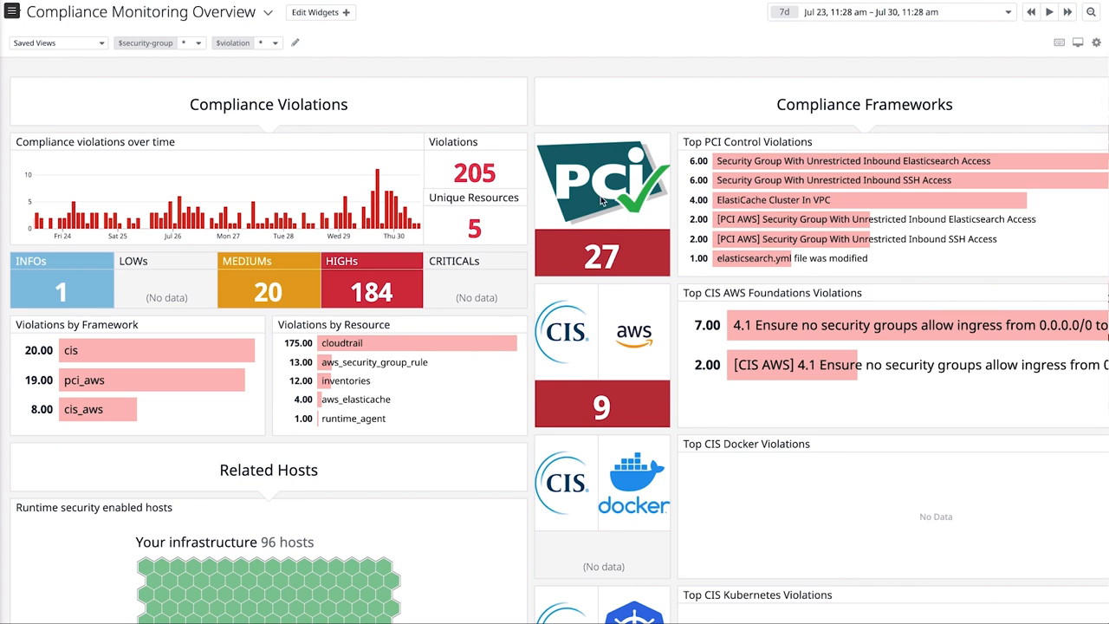
pyautogui.moveTo(617, 212)
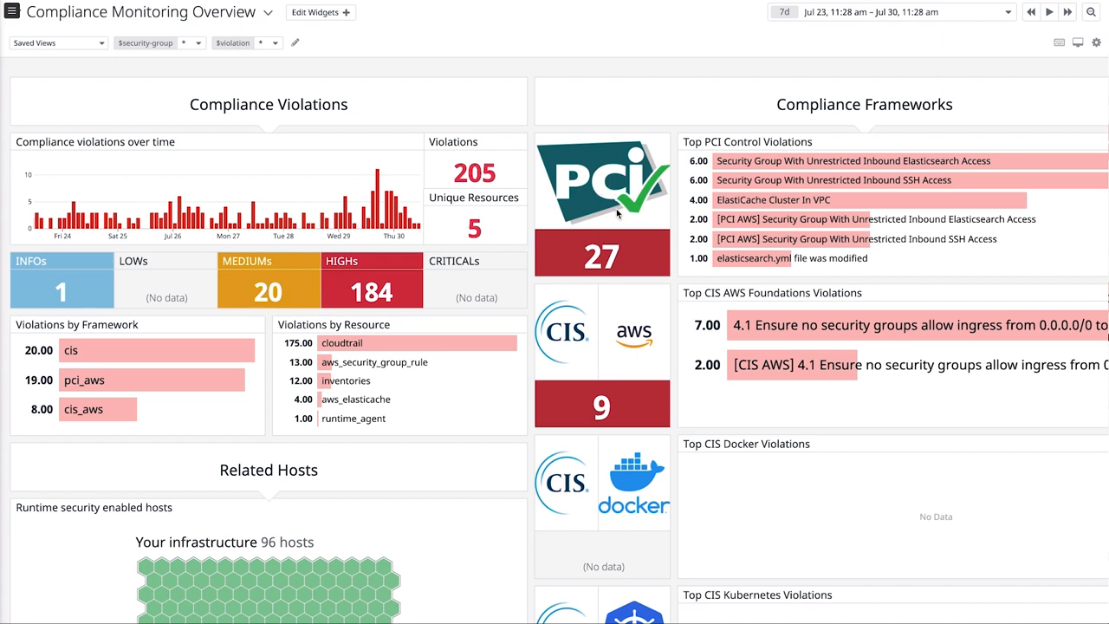
pyautogui.moveTo(917, 180)
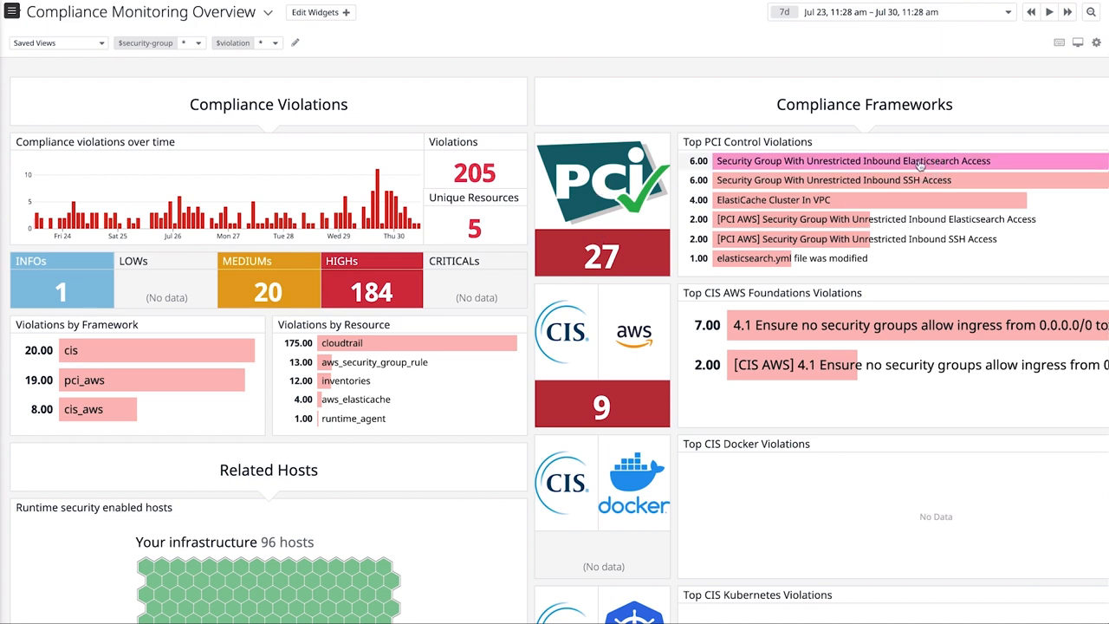
pyautogui.moveTo(914, 161)
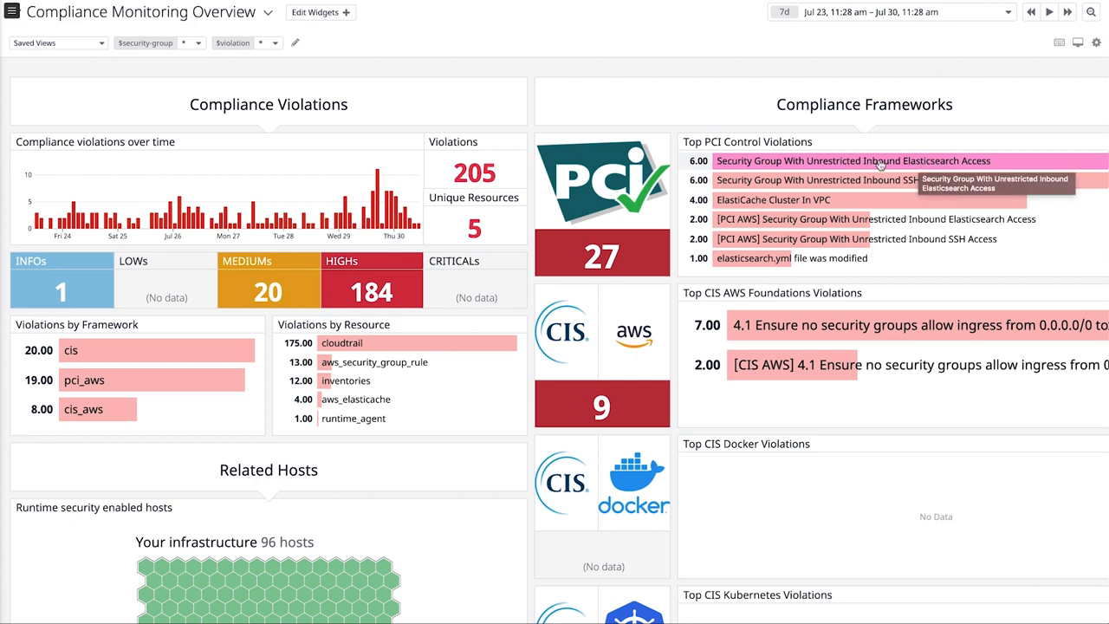
pyautogui.moveTo(897, 165)
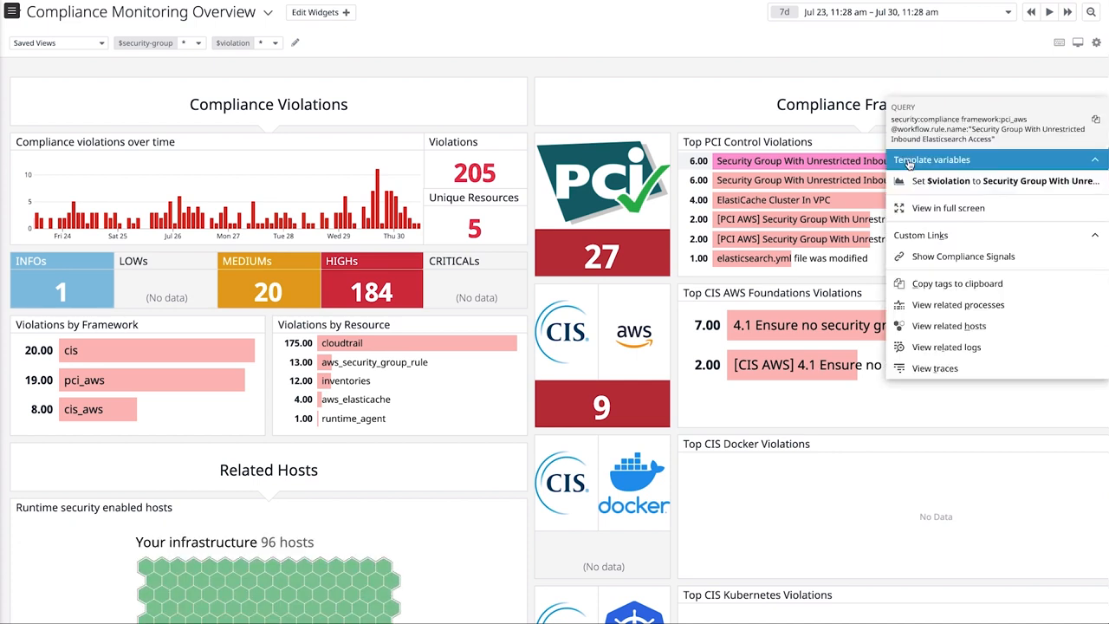
pyautogui.moveTo(931, 256)
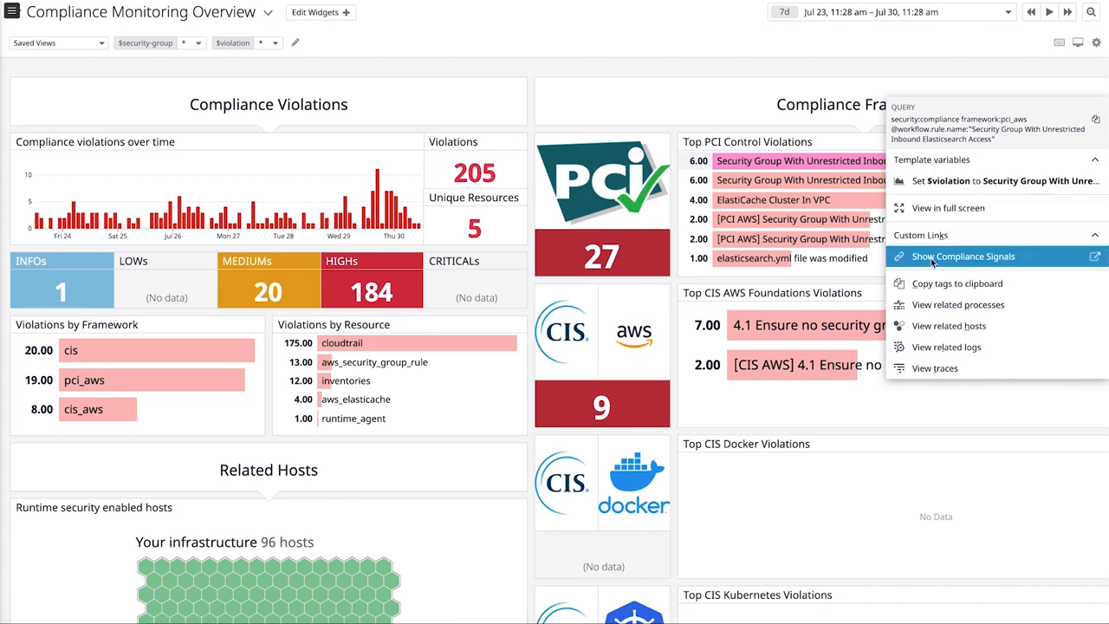
# Open the Elasticsearch-access compliance signal and its sample showing port 9200 open to 0.0.0.0/0.
pyautogui.click(965, 256)
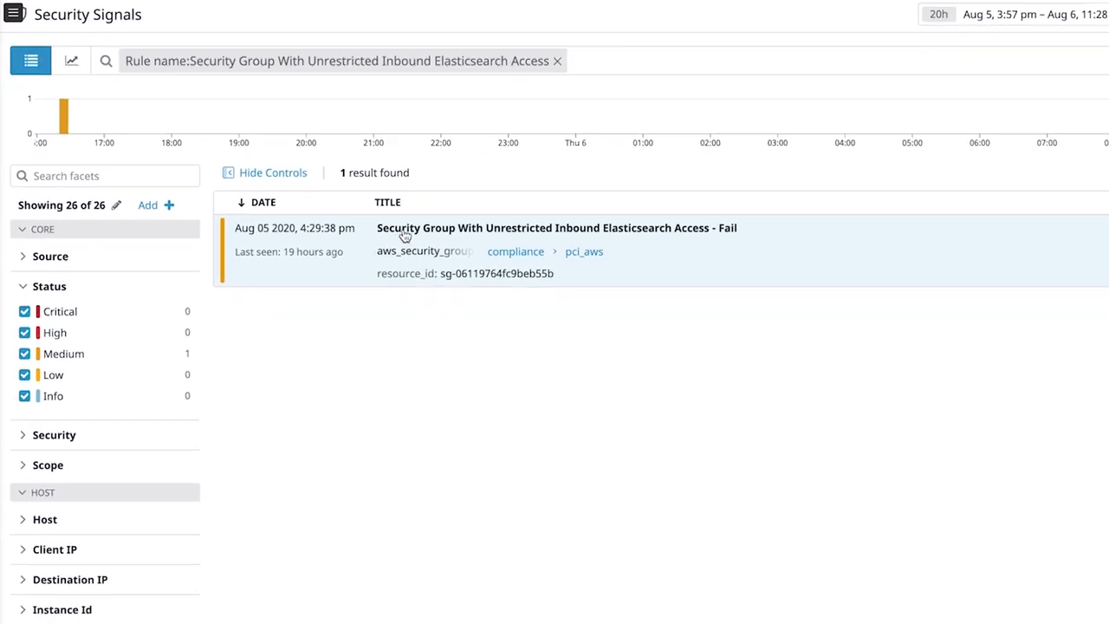
pyautogui.click(556, 227)
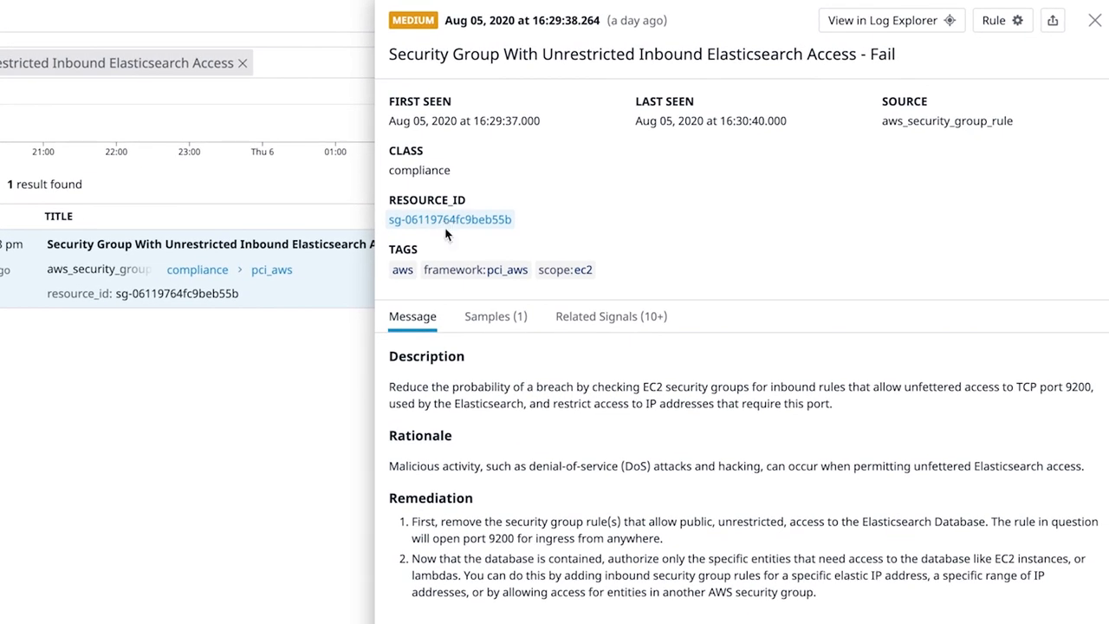
pyautogui.moveTo(442, 225)
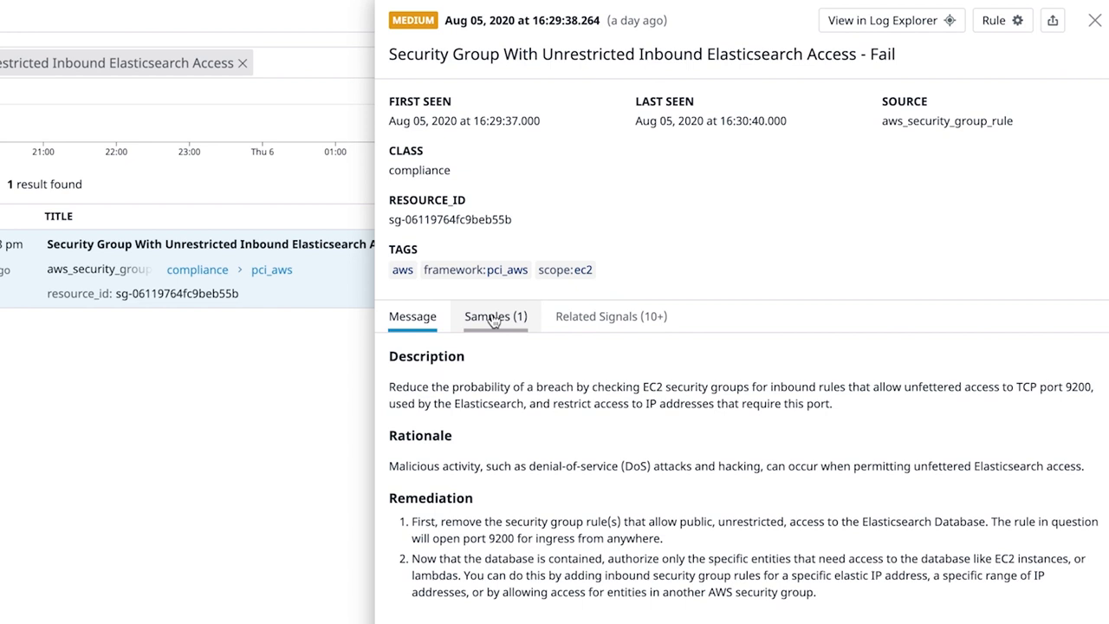
pyautogui.click(495, 315)
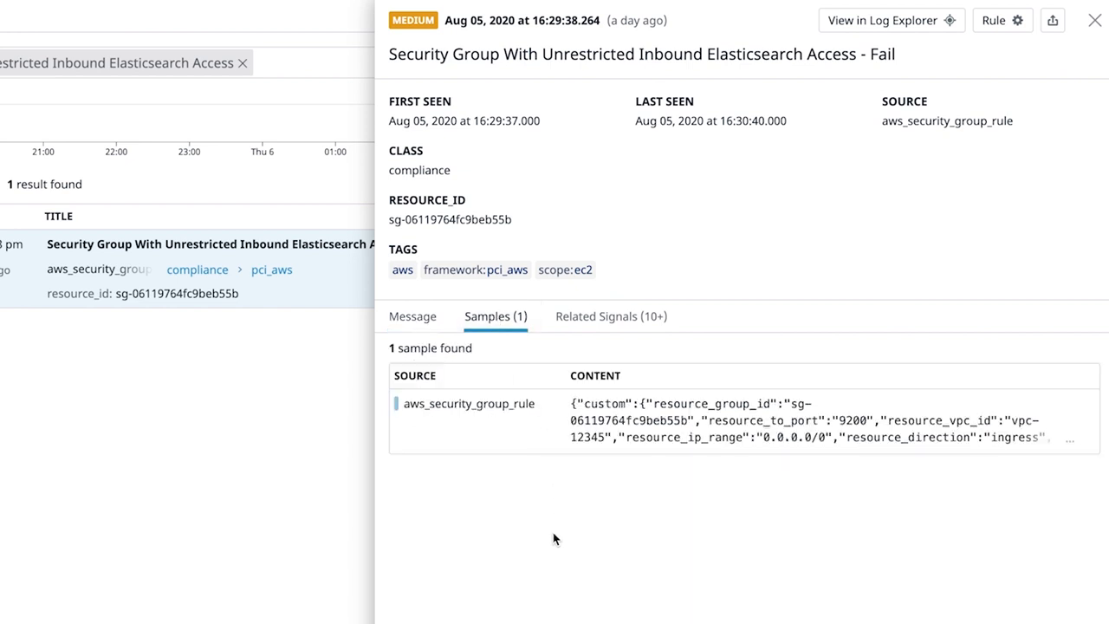
pyautogui.moveTo(558, 510)
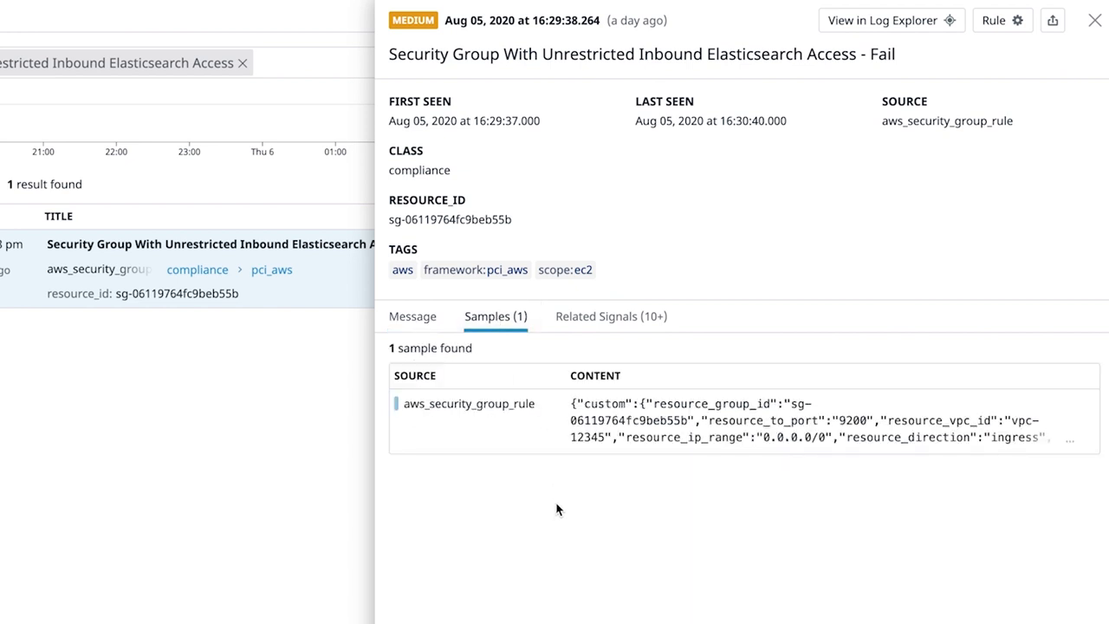
pyautogui.moveTo(548, 505)
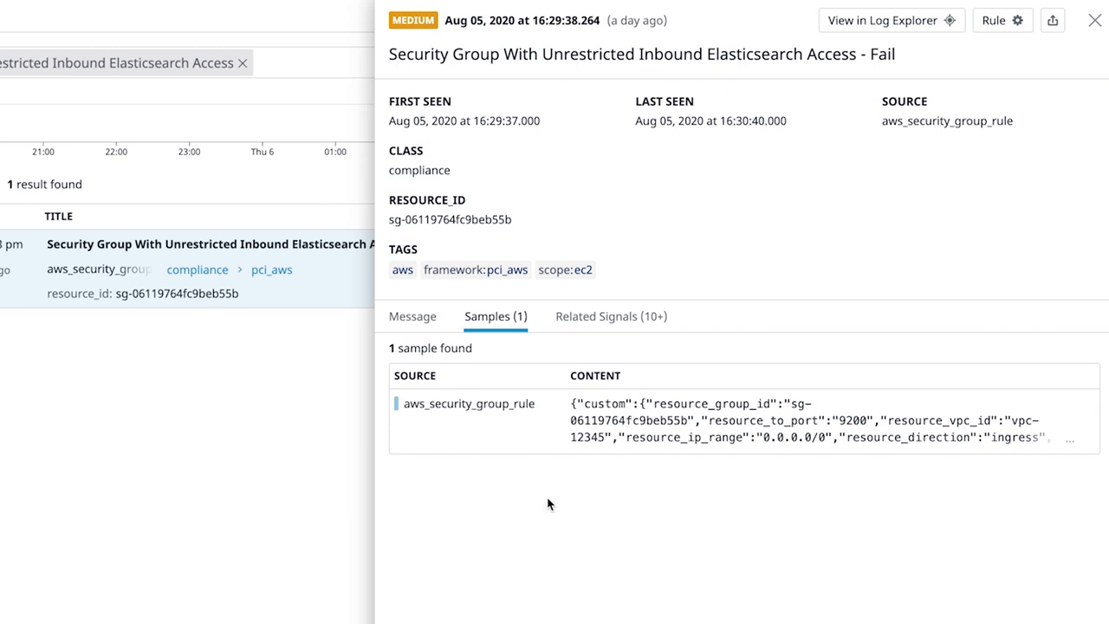
pyautogui.moveTo(595, 488)
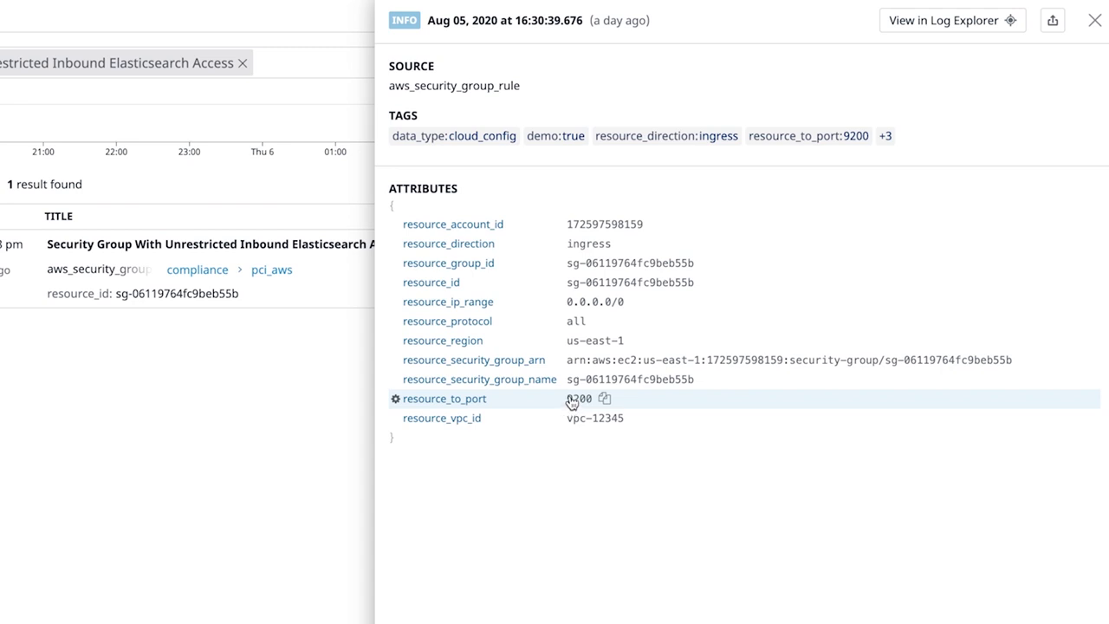
pyautogui.moveTo(570, 302)
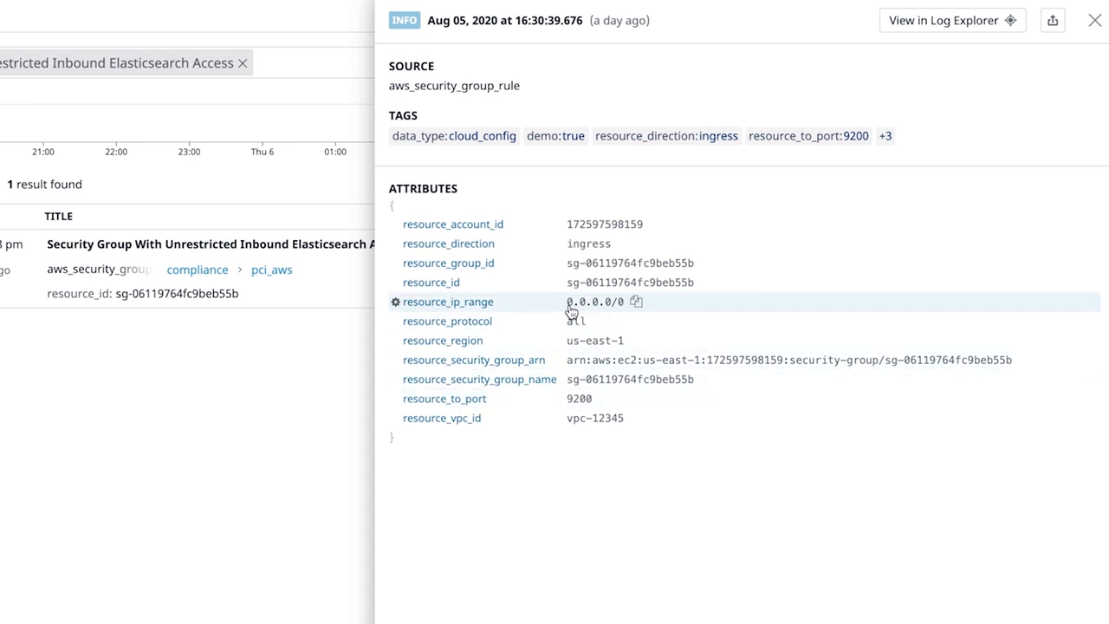
pyautogui.moveTo(698, 281)
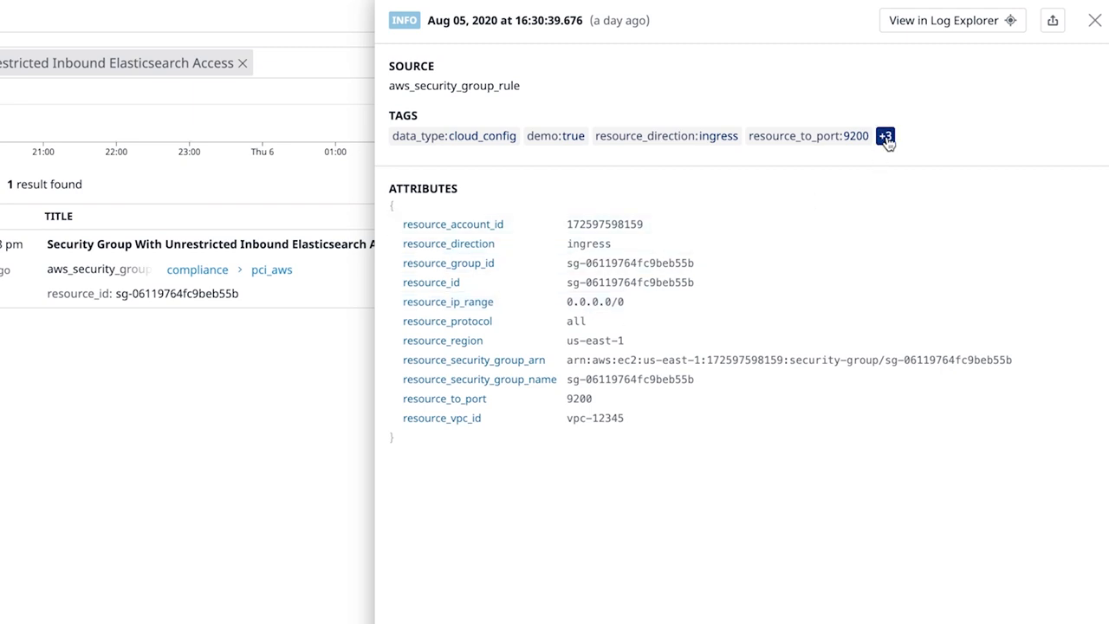
# Show related hosts for tag sg-06119764fc9beb55b and open the single host's options.
pyautogui.click(885, 136)
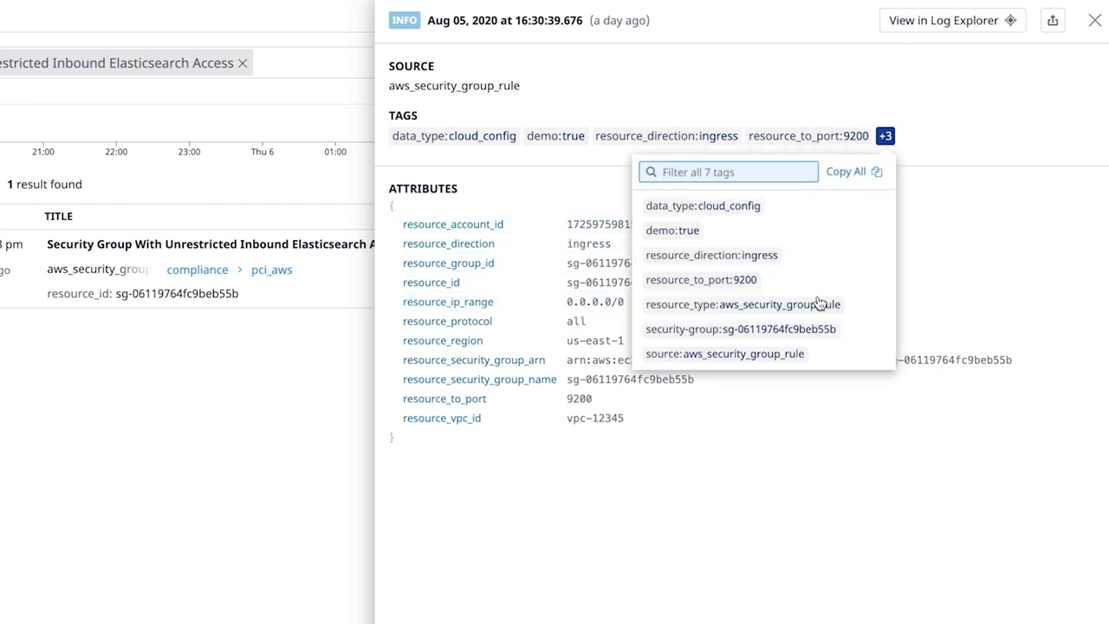
pyautogui.click(741, 329)
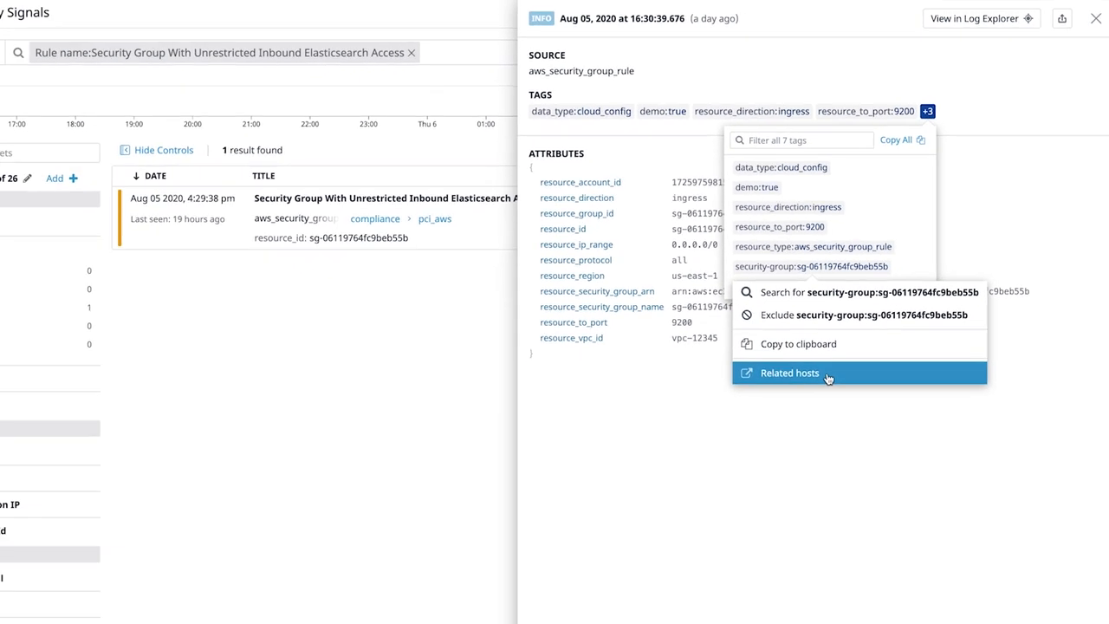
pyautogui.click(790, 373)
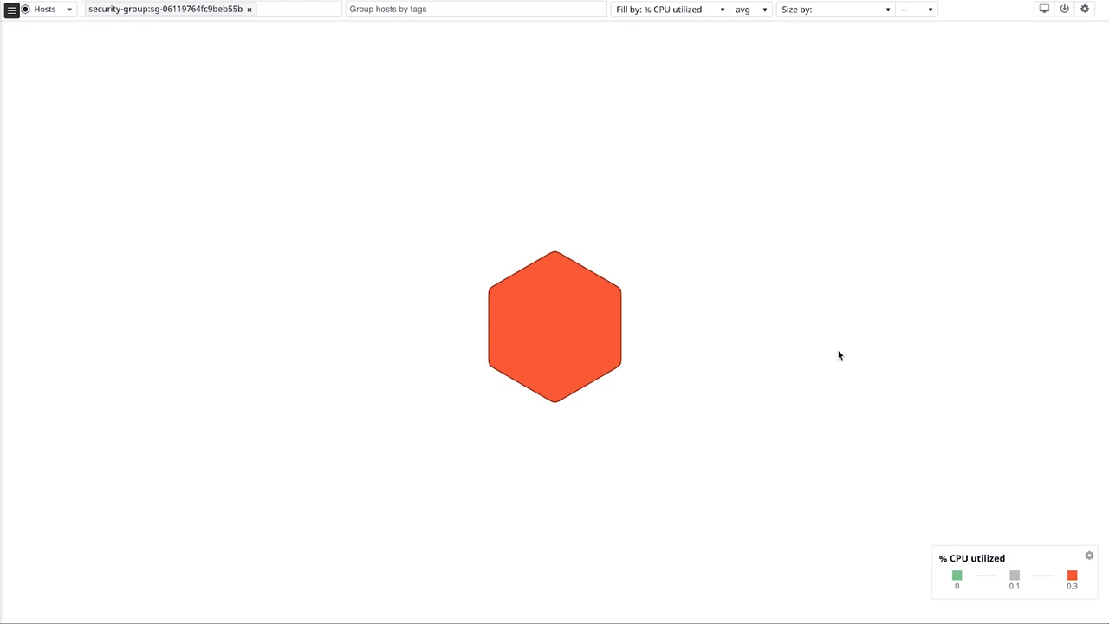
pyautogui.click(555, 325)
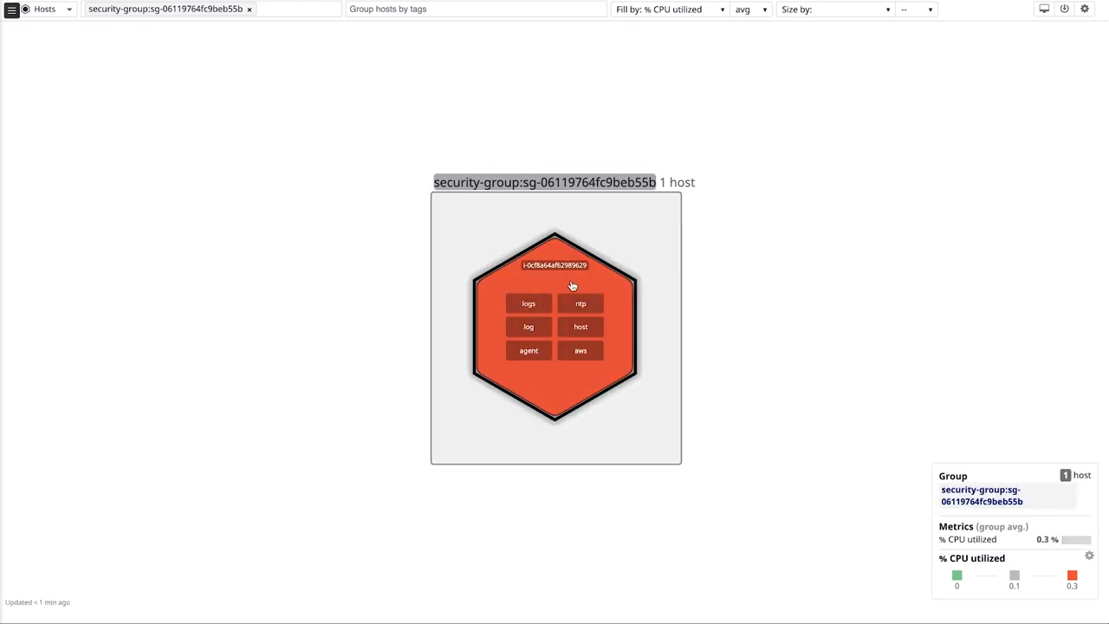
pyautogui.moveTo(615, 281)
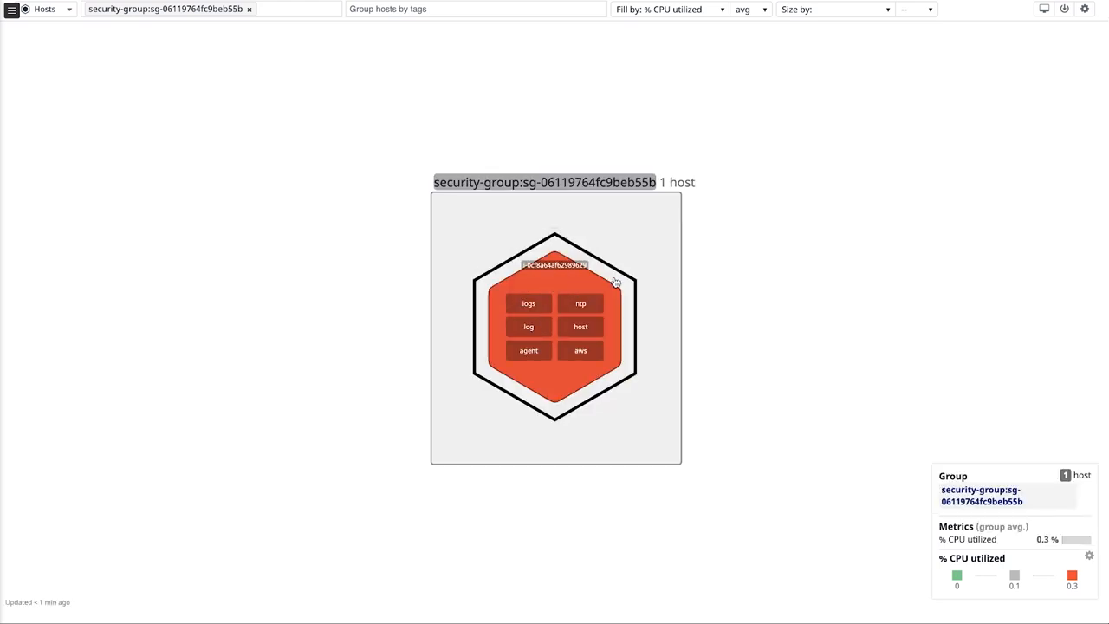
pyautogui.click(554, 312)
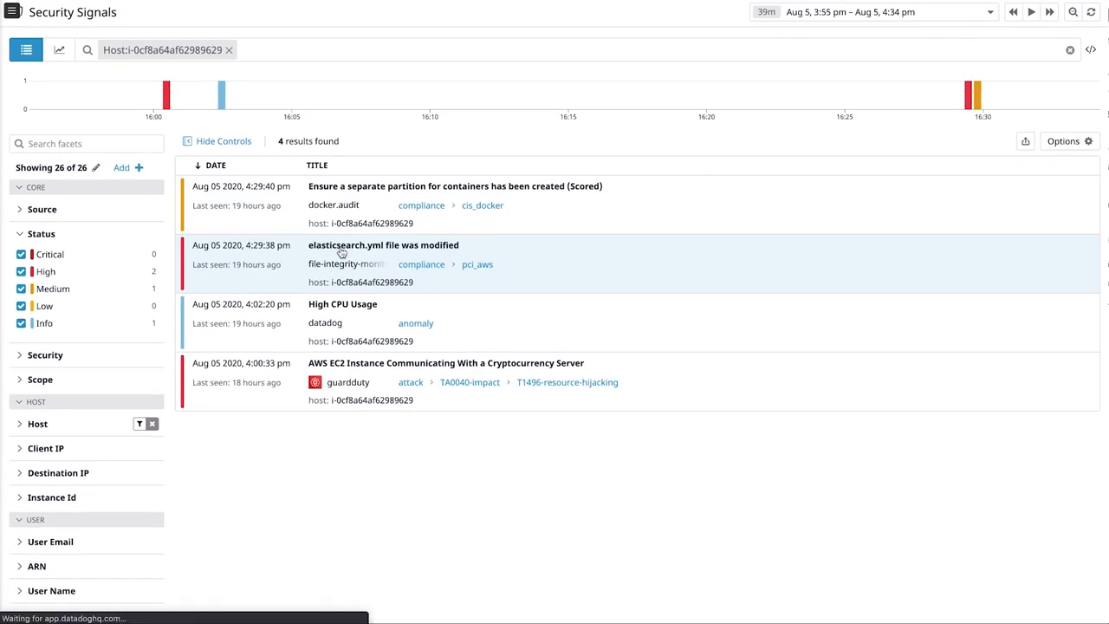
# Open the elasticsearch.yml modification signal for host i-0cf8a64af62989629.
pyautogui.click(383, 244)
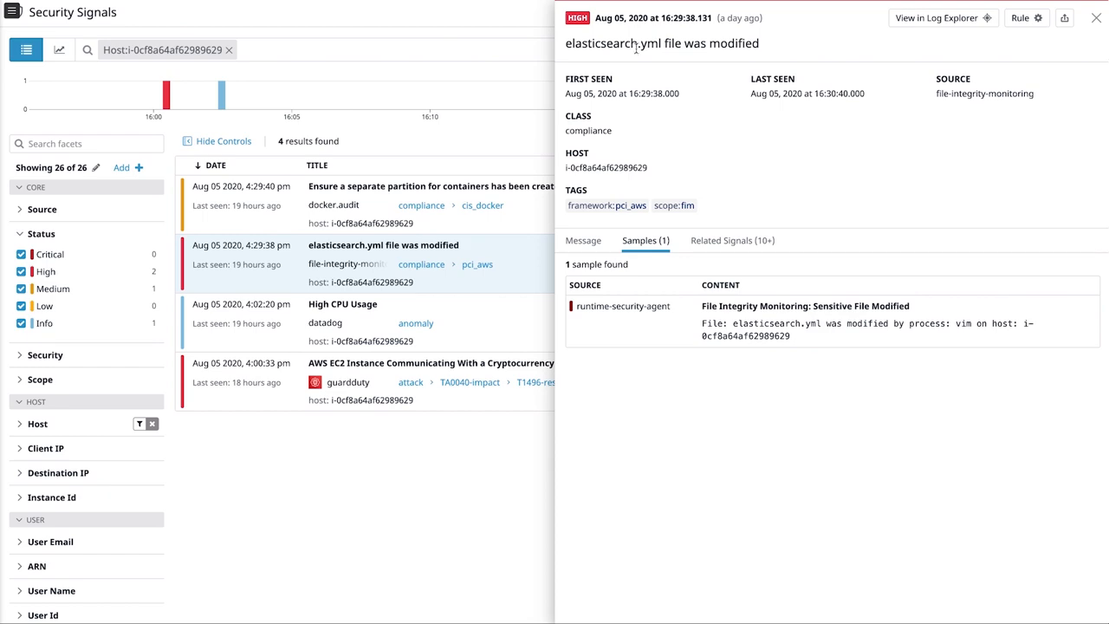
pyautogui.moveTo(920, 127)
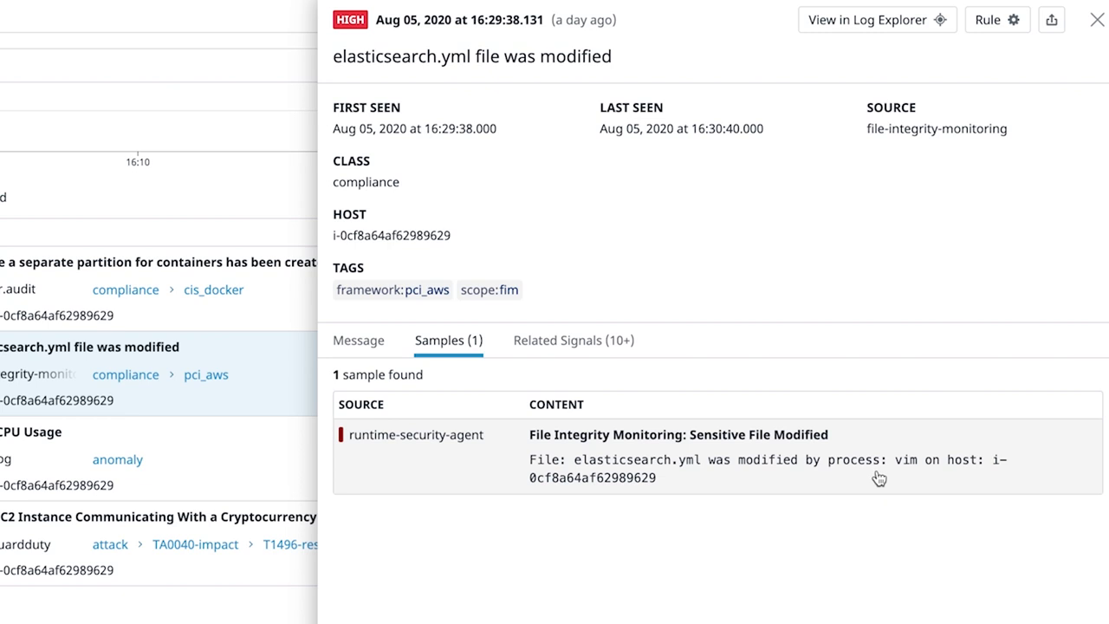
pyautogui.moveTo(906, 462)
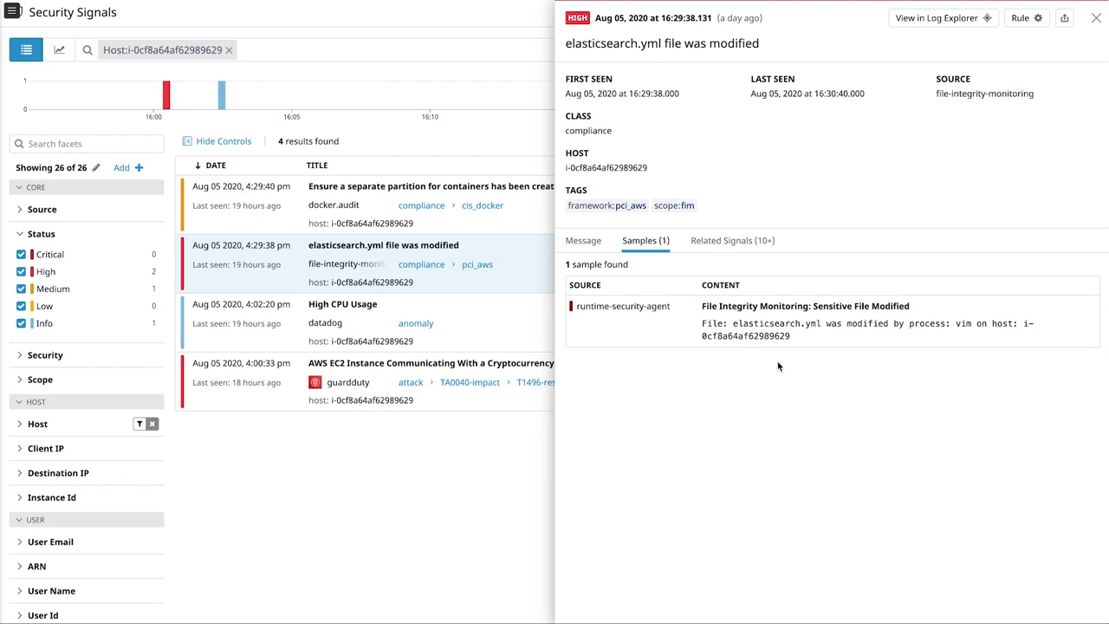
pyautogui.moveTo(741, 369)
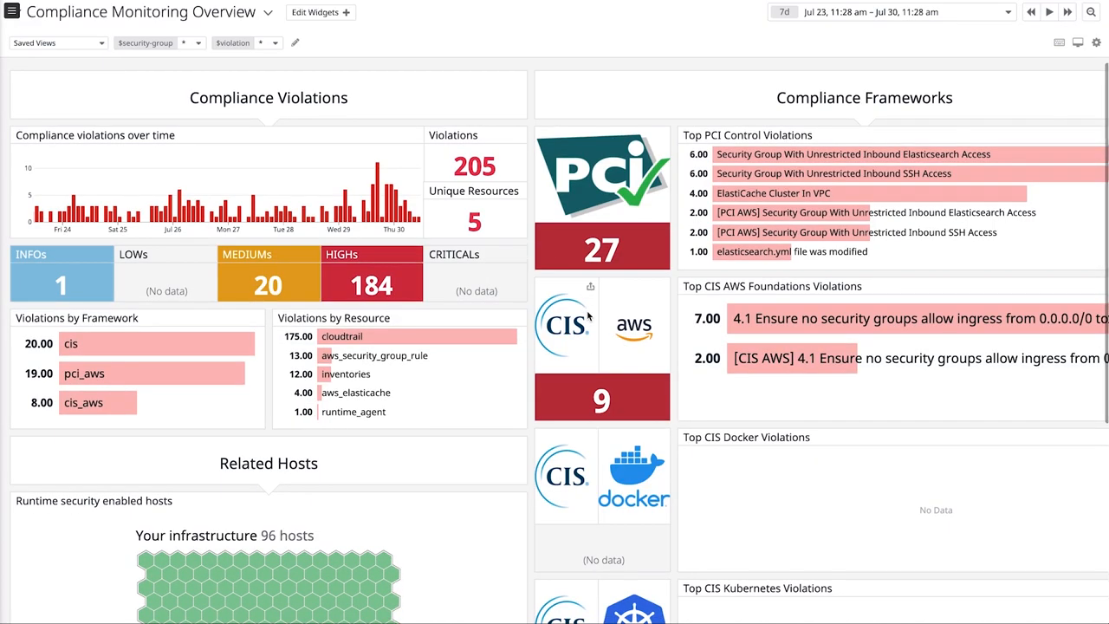
pyautogui.moveTo(693, 209)
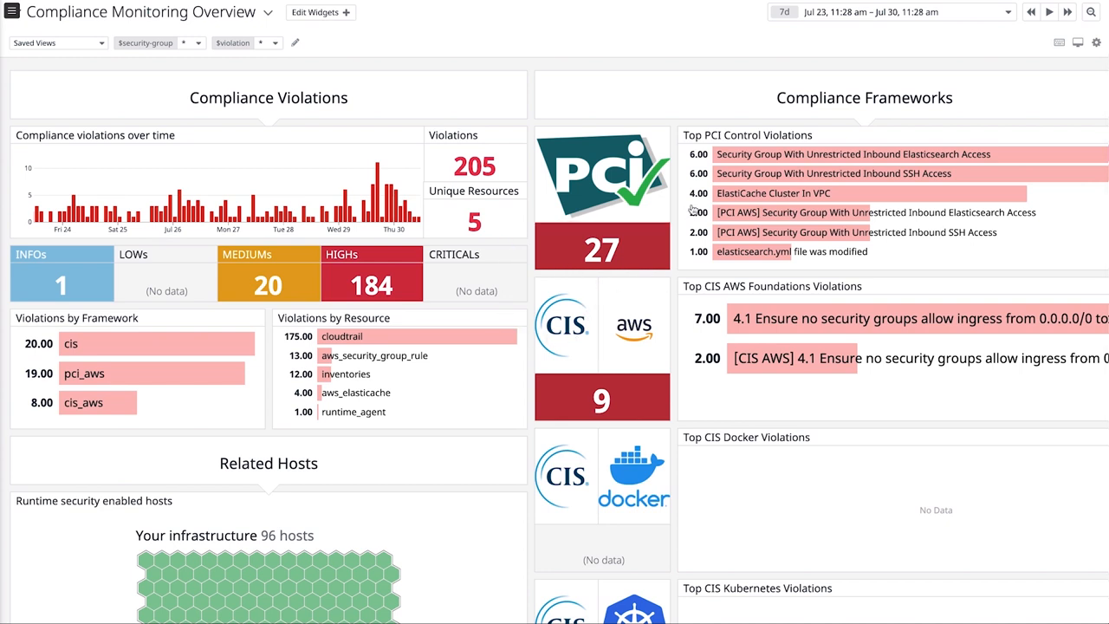
pyautogui.moveTo(802, 154)
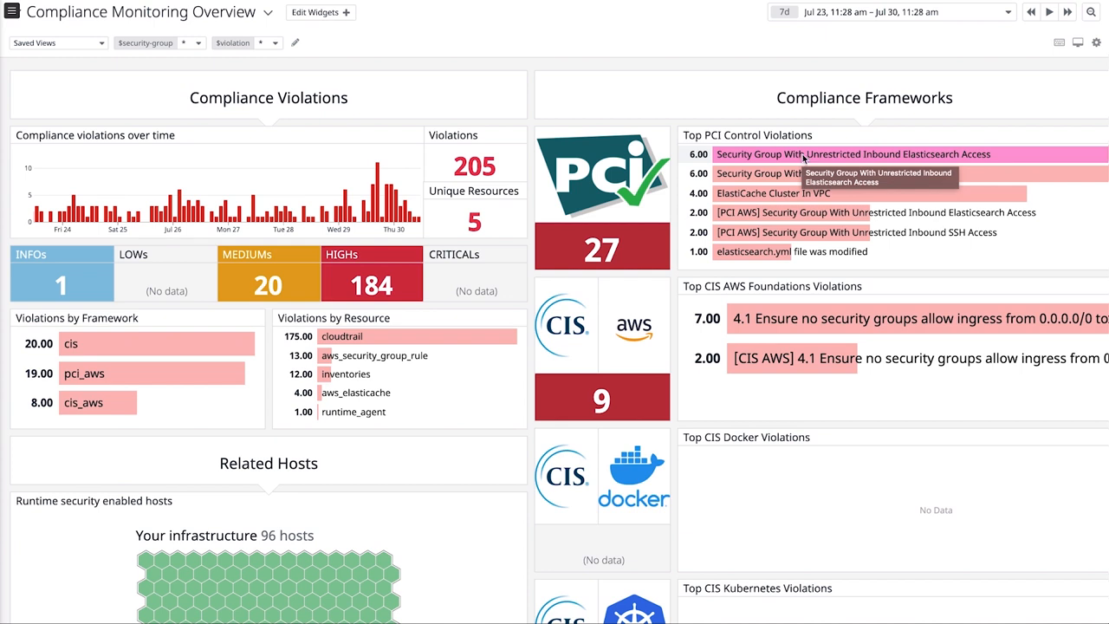
pyautogui.moveTo(700, 262)
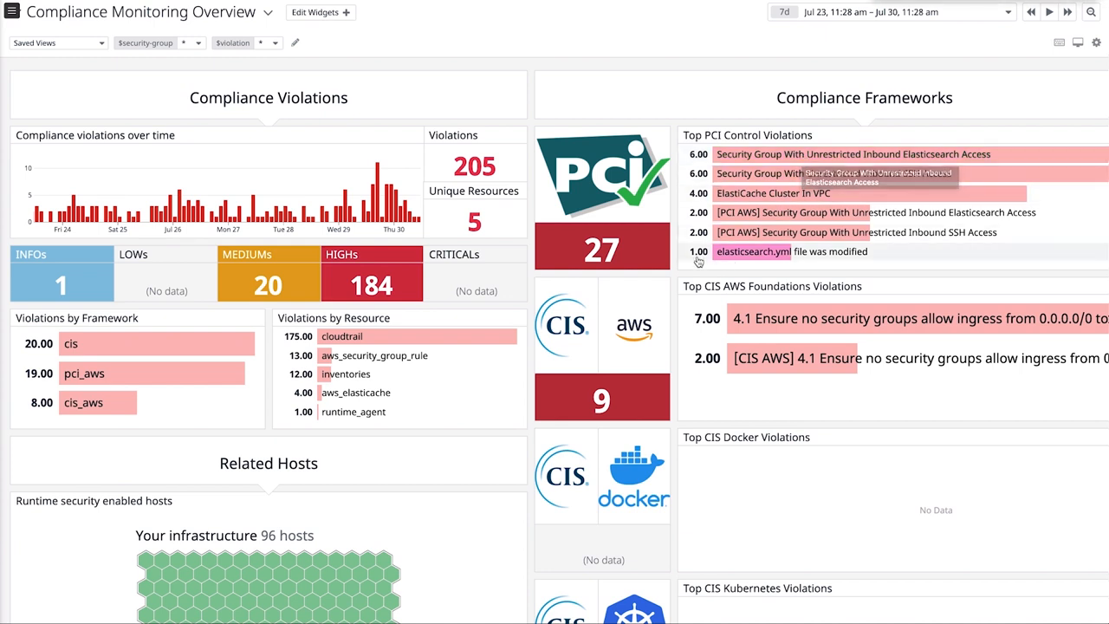
pyautogui.moveTo(678, 282)
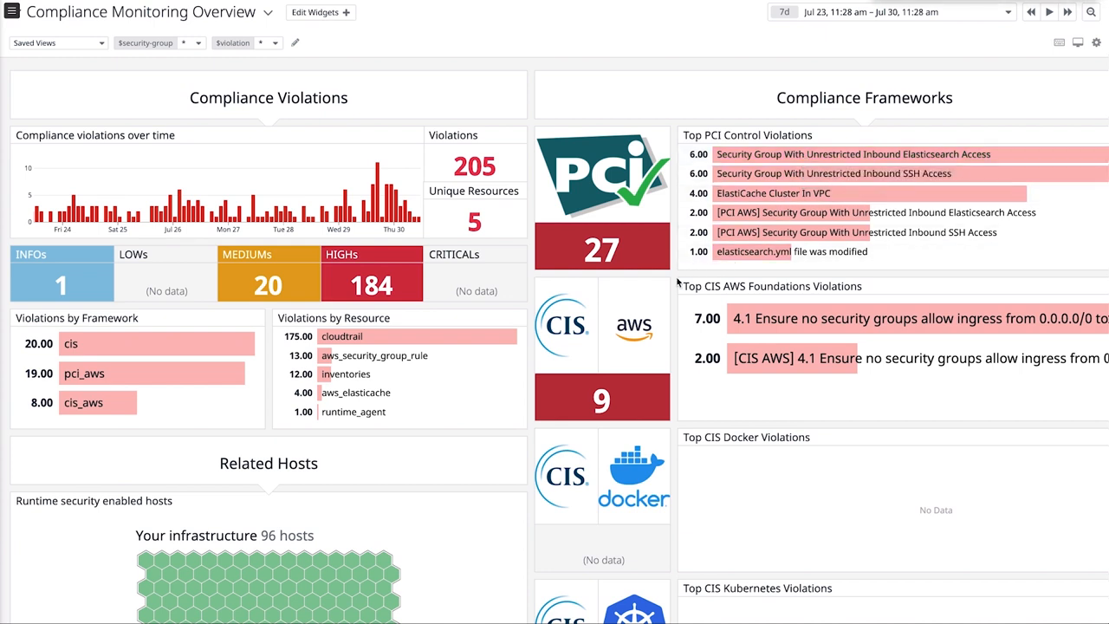
pyautogui.moveTo(585, 225)
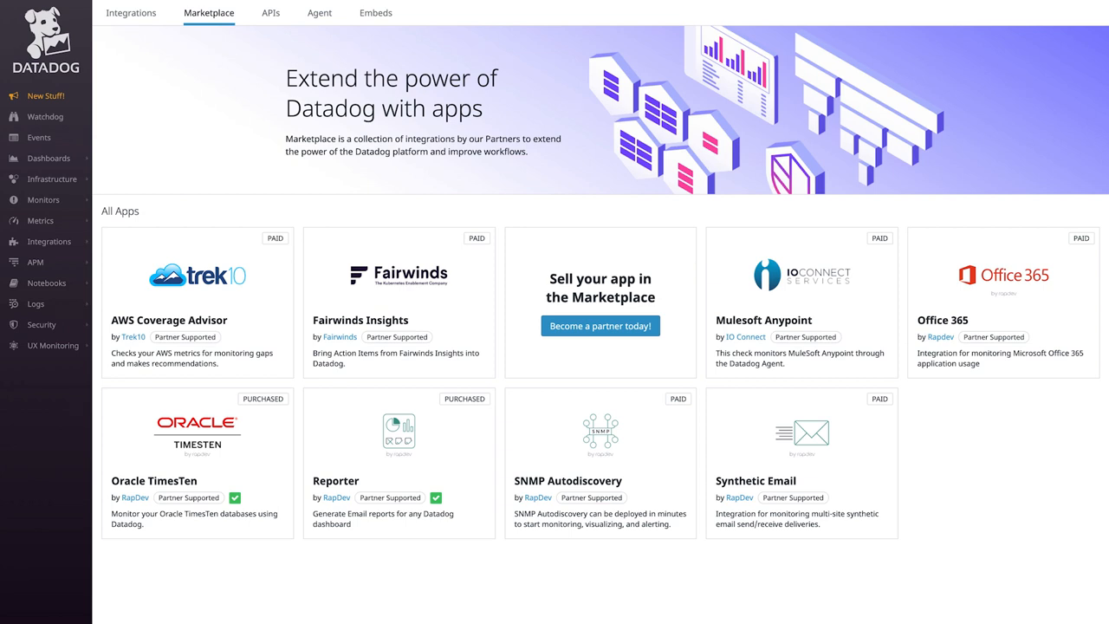
pyautogui.moveTo(469, 314)
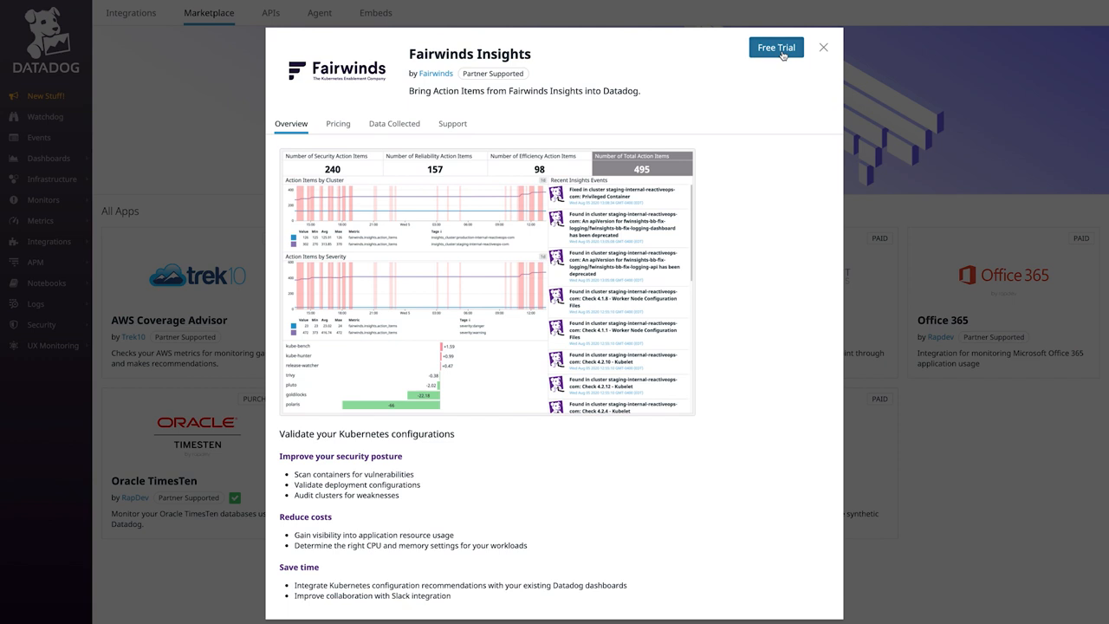
# Accept the EULA and start the Fairwinds Insights 14-day free trial.
pyautogui.click(776, 47)
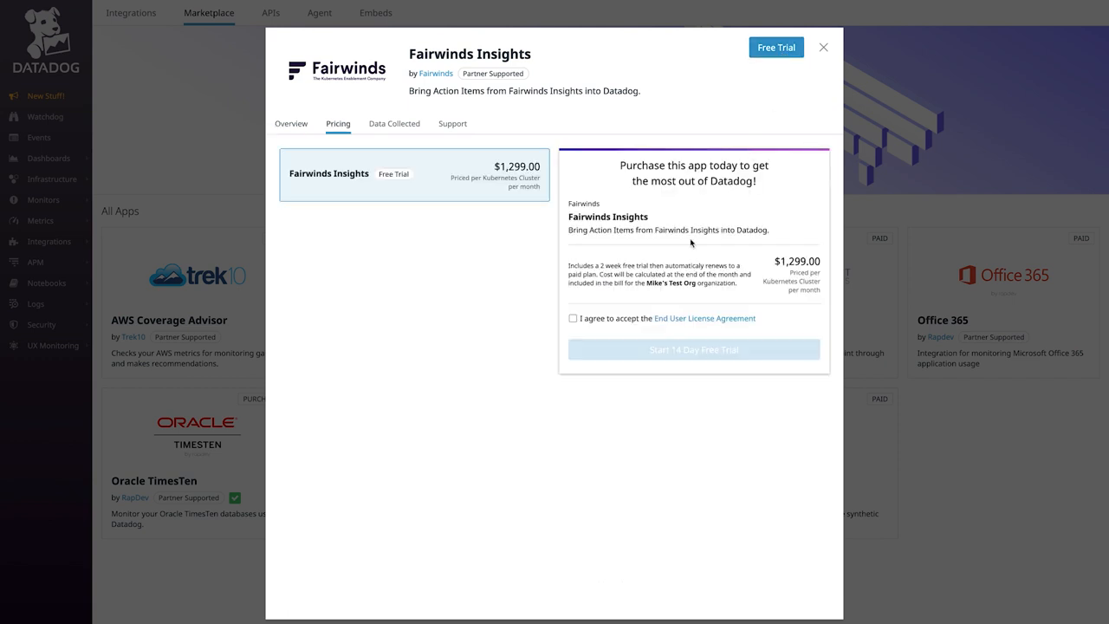
pyautogui.click(573, 318)
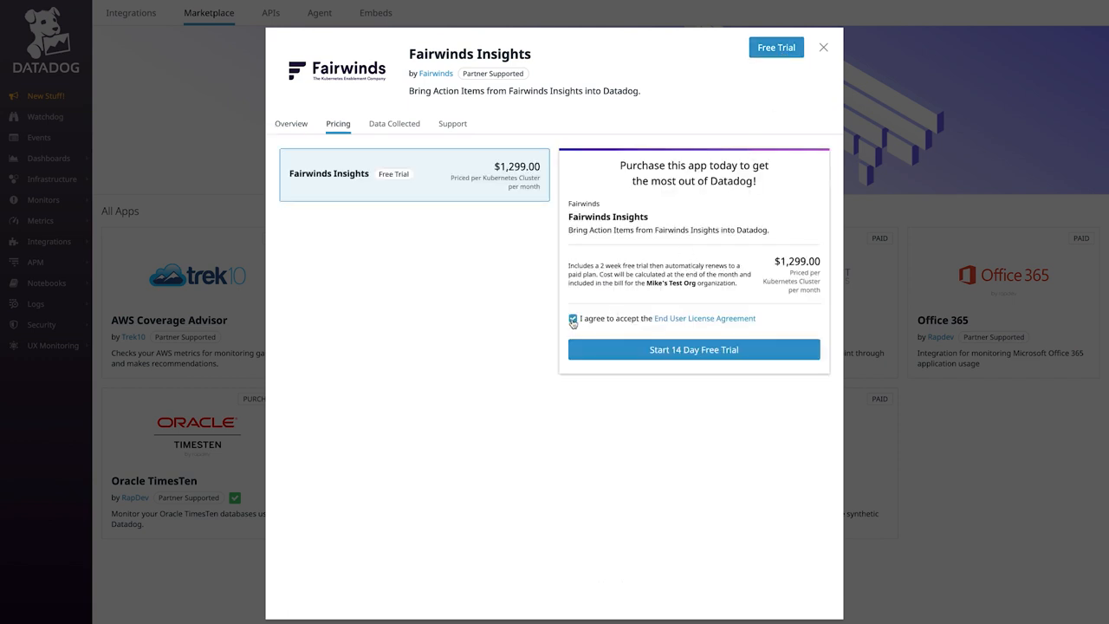
pyautogui.click(693, 349)
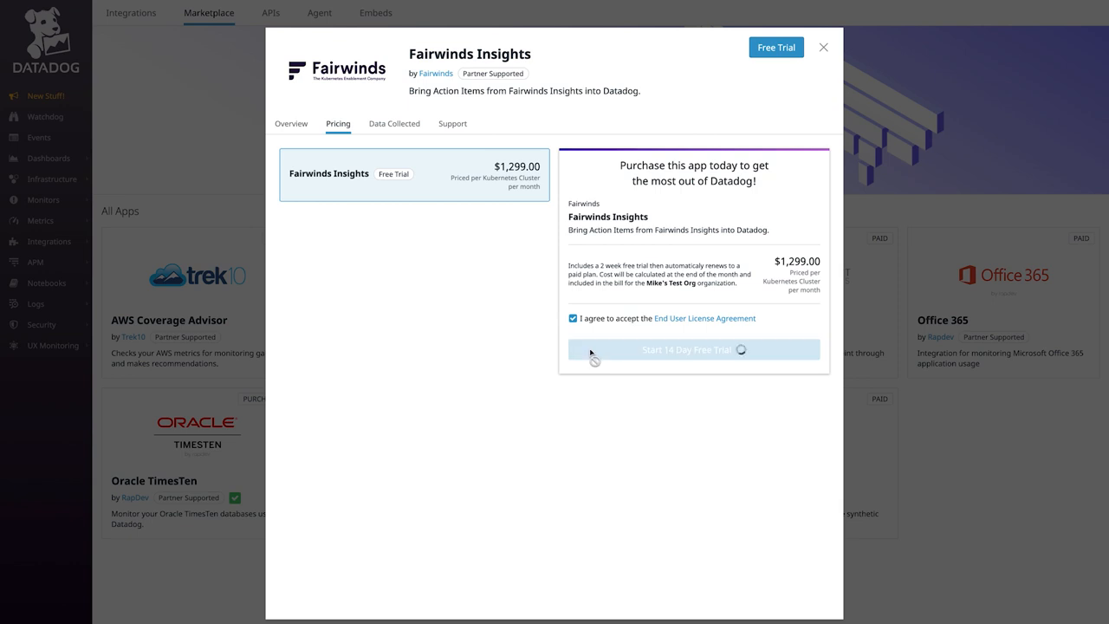
pyautogui.click(693, 349)
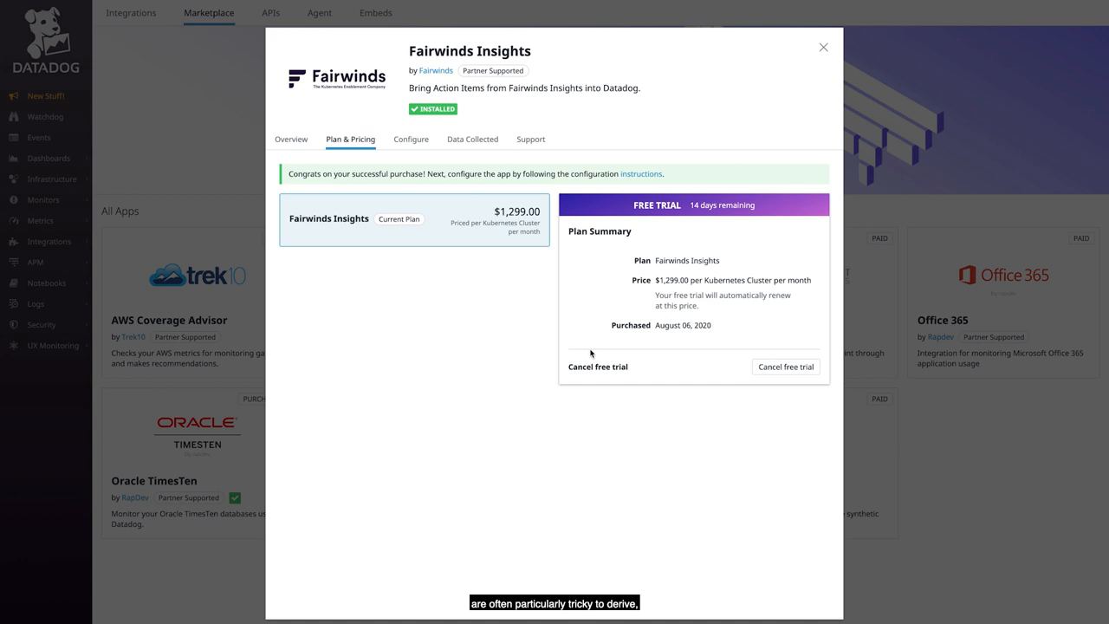
# From the Fairwinds Overview dashboard, open the memory_limits_should_be_set row's workload in Insights.
pyautogui.click(823, 47)
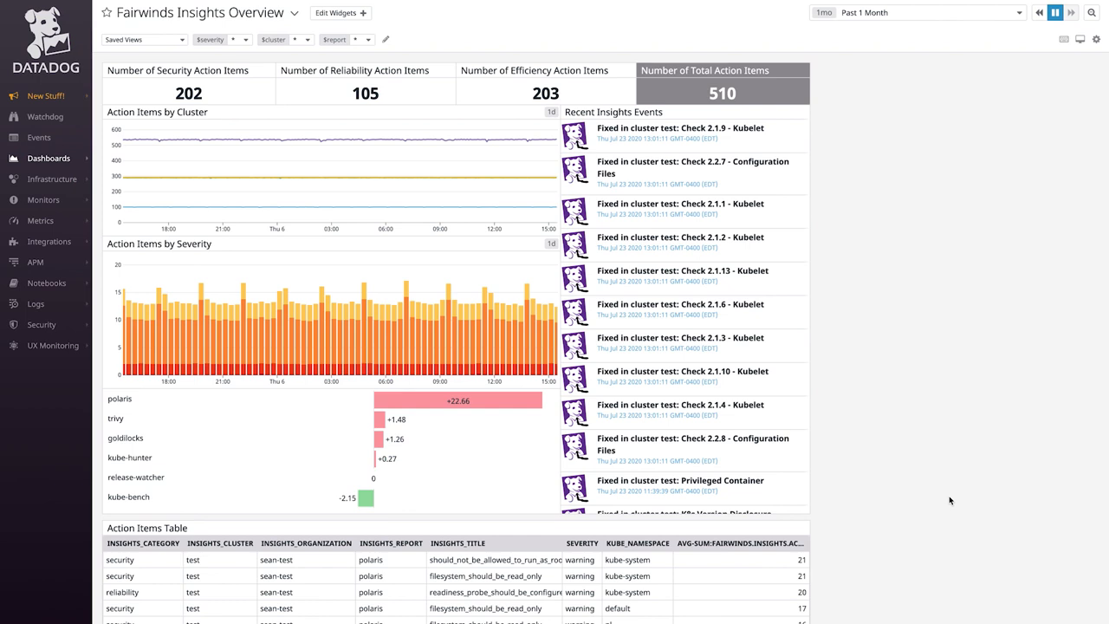
pyautogui.scroll(-3)
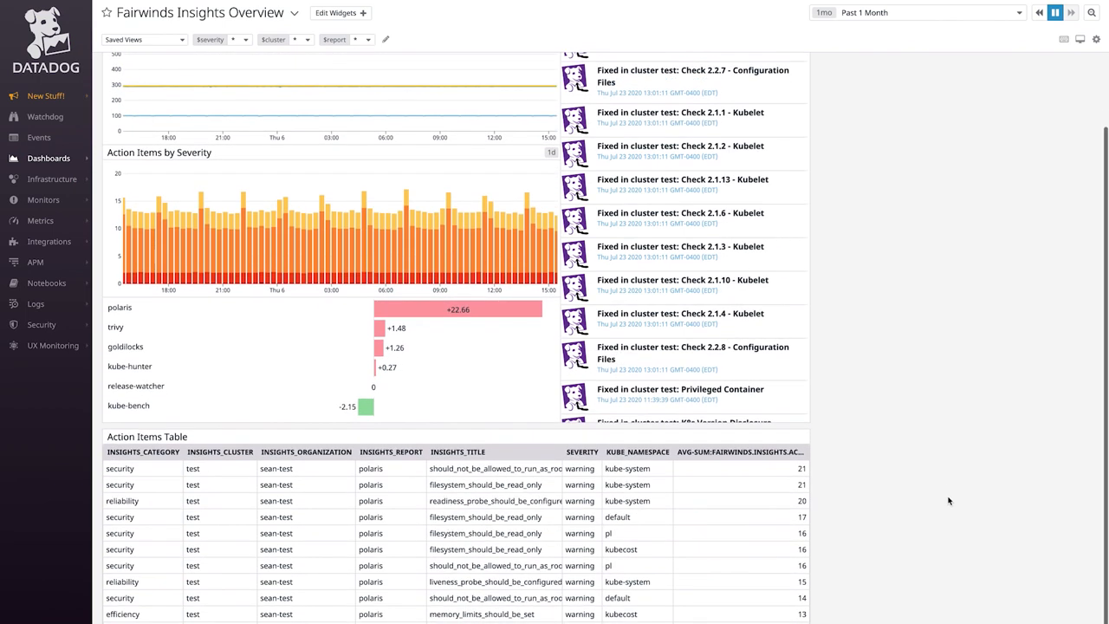
pyautogui.scroll(-3)
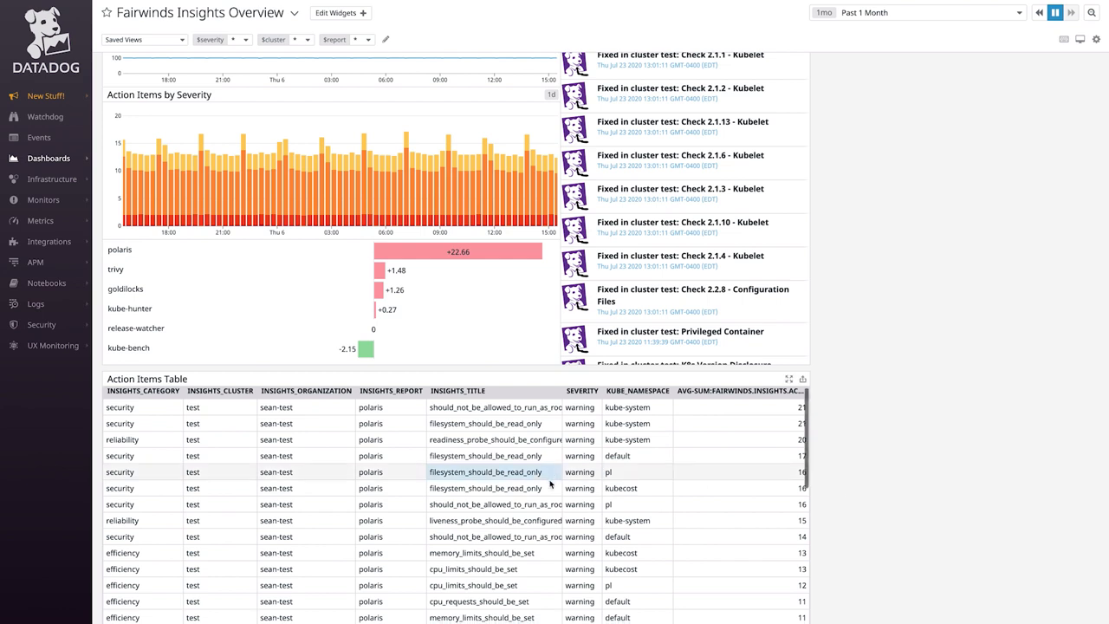
pyautogui.scroll(-3)
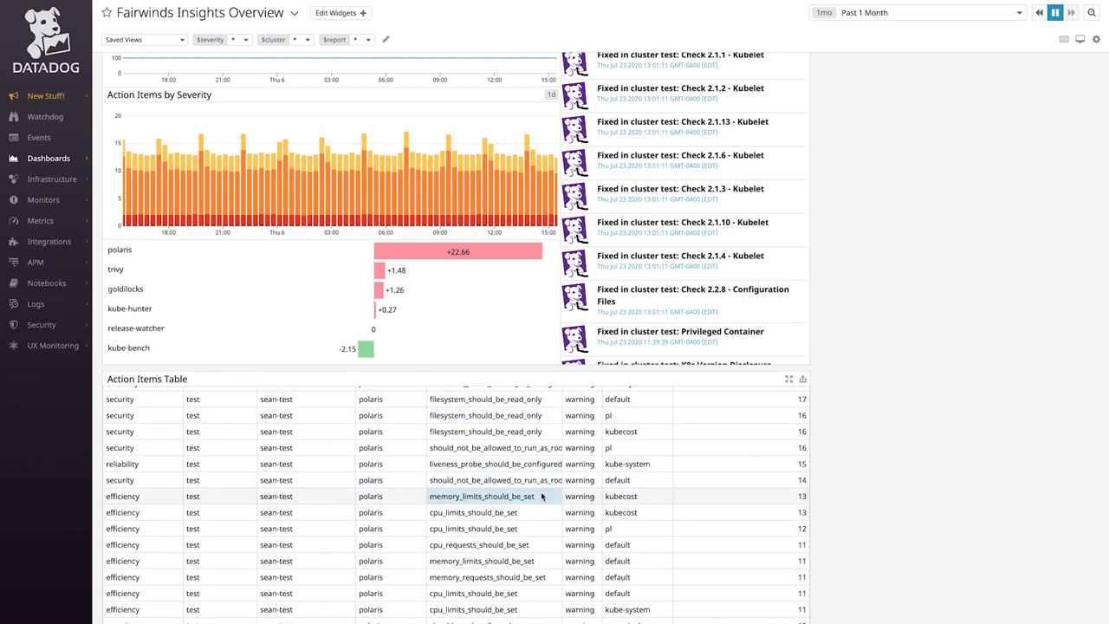
pyautogui.click(544, 496)
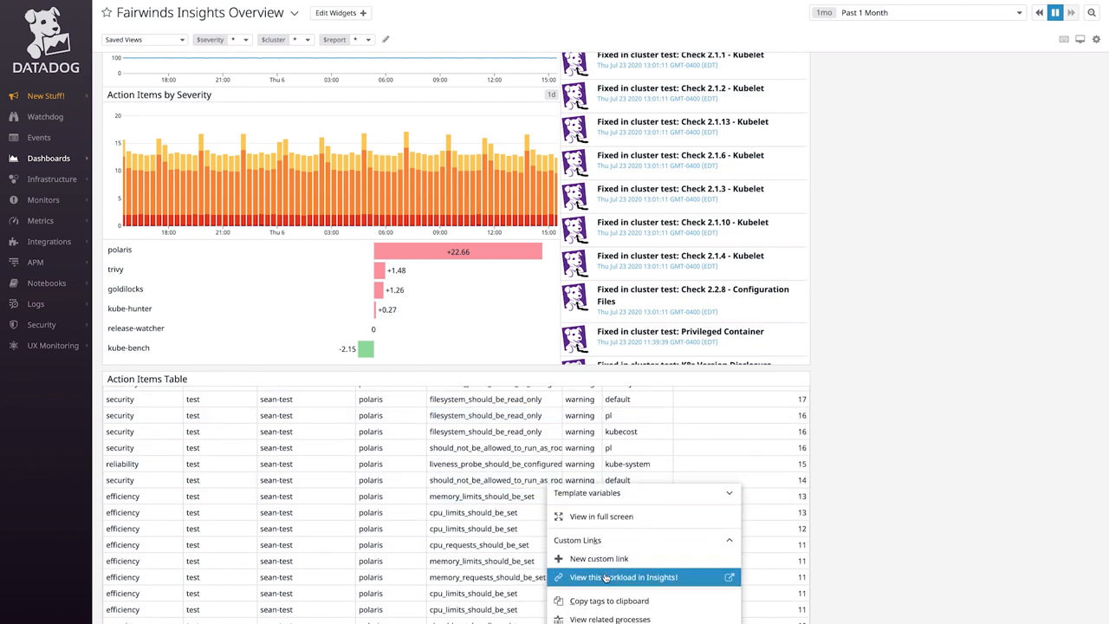
pyautogui.click(623, 577)
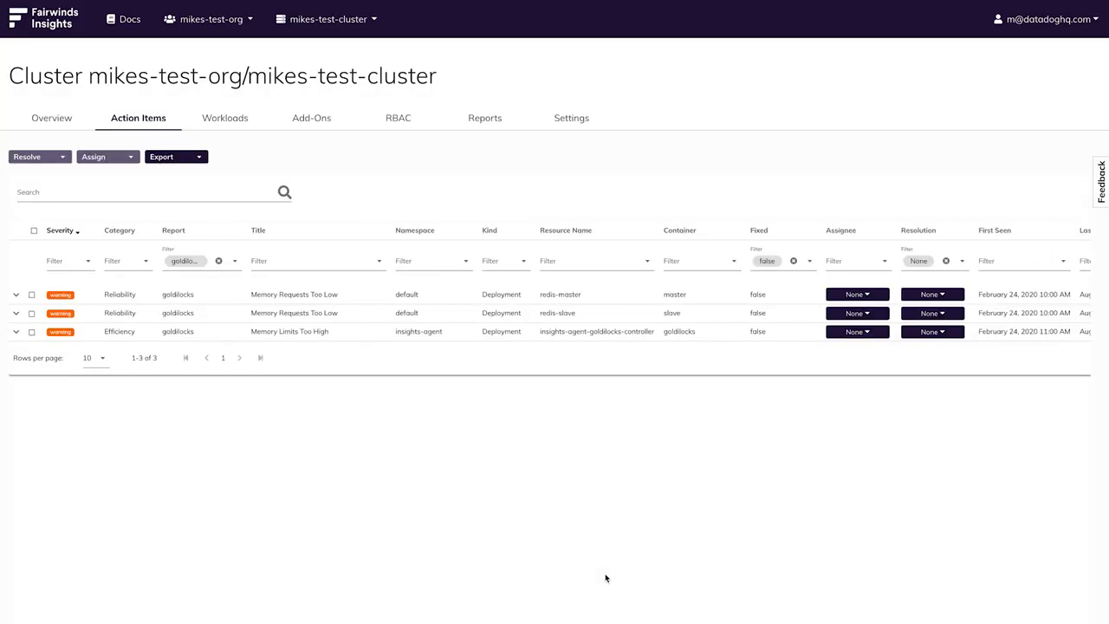